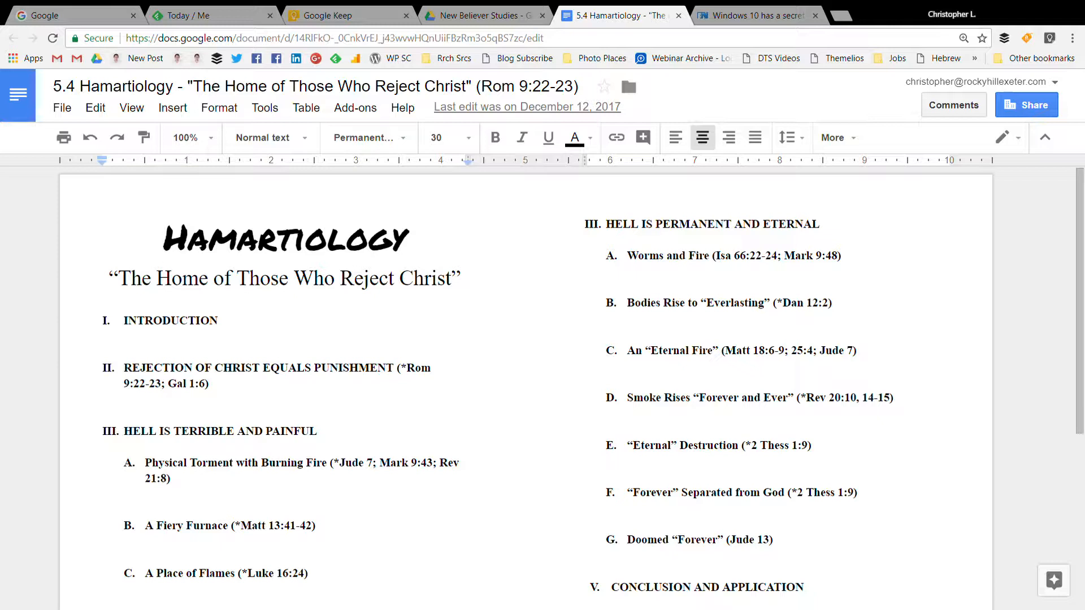
pyautogui.moveTo(847, 296)
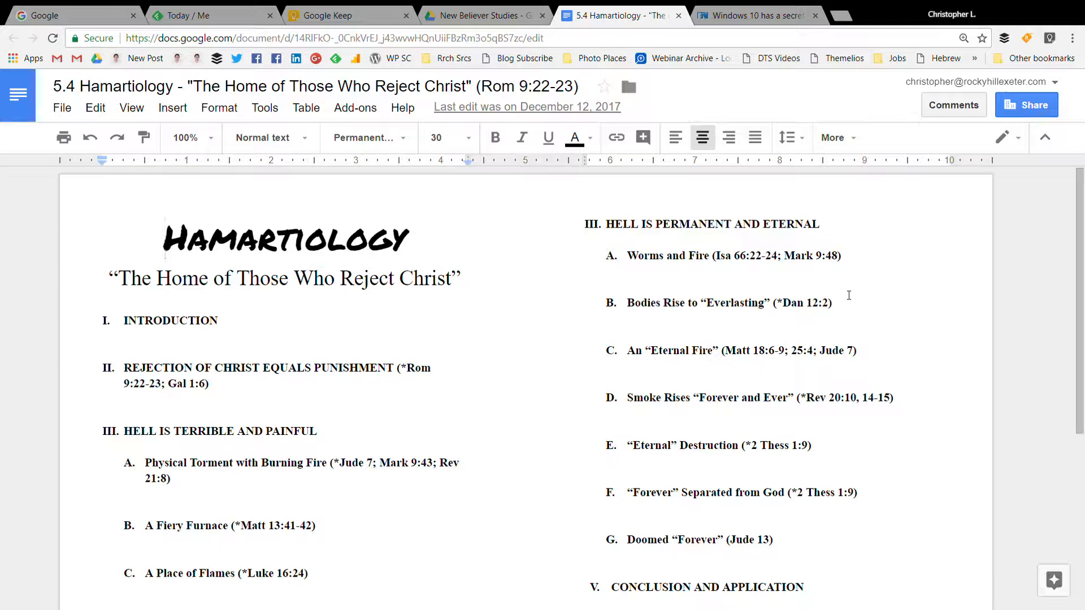
pyautogui.moveTo(679, 261)
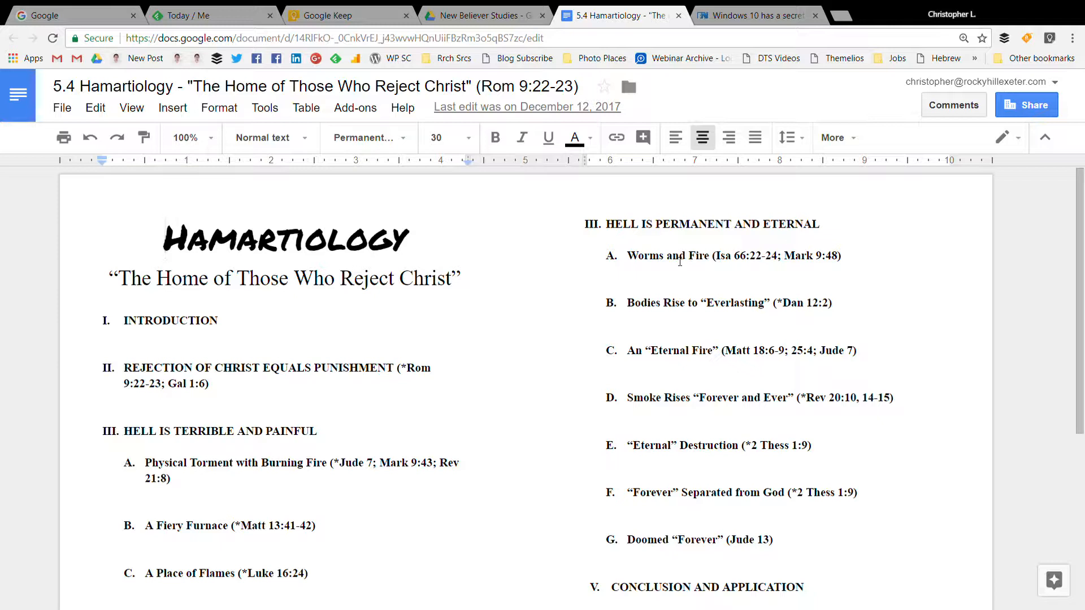
pyautogui.moveTo(683, 238)
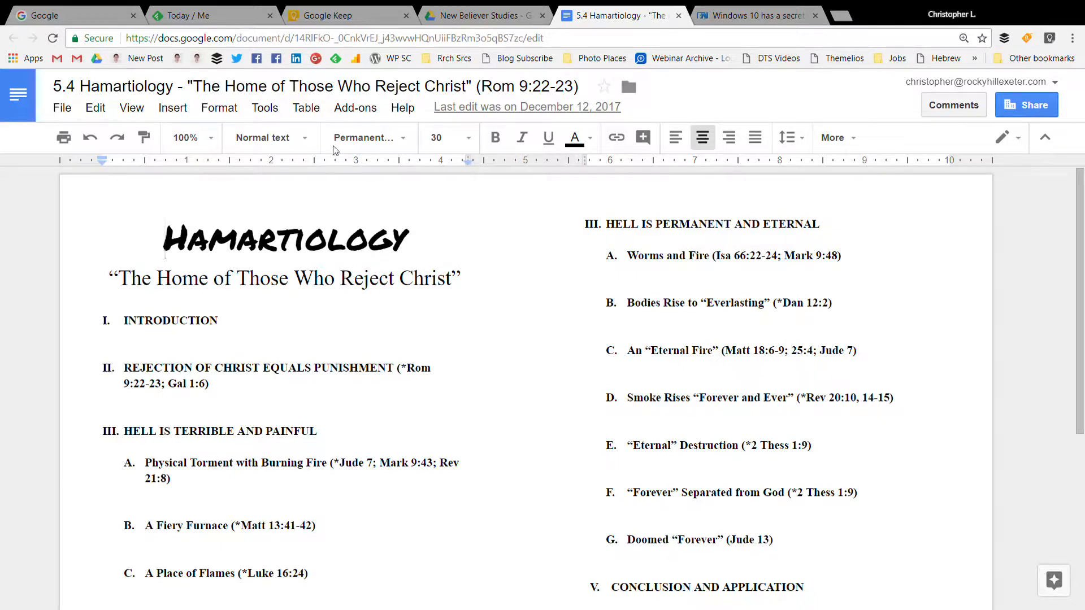
# Return to the New Believer Studies folder and start copying the handout.
pyautogui.click(712, 16)
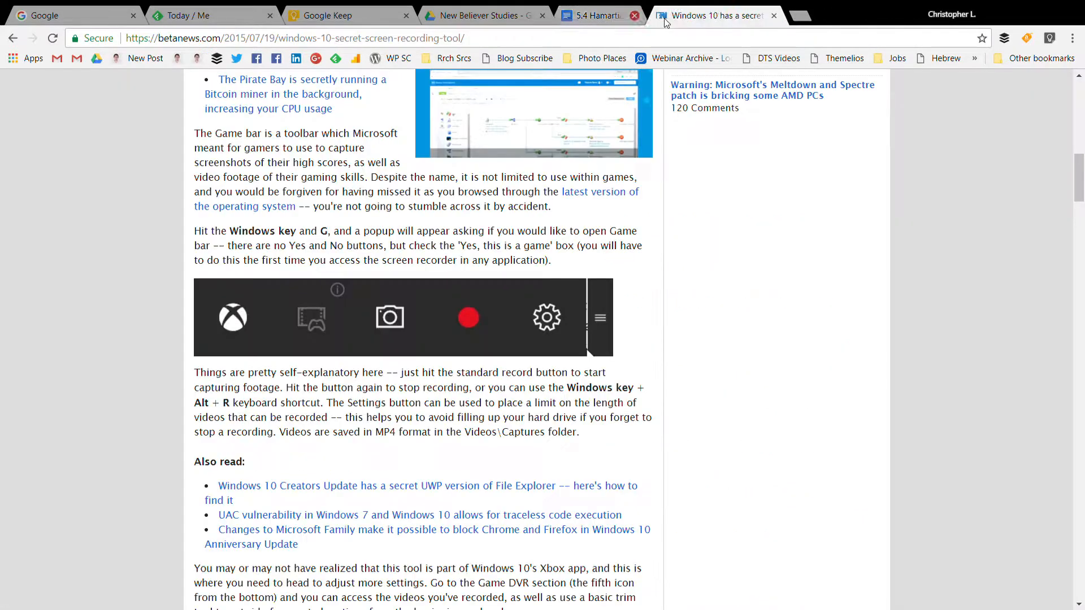
pyautogui.click(484, 15)
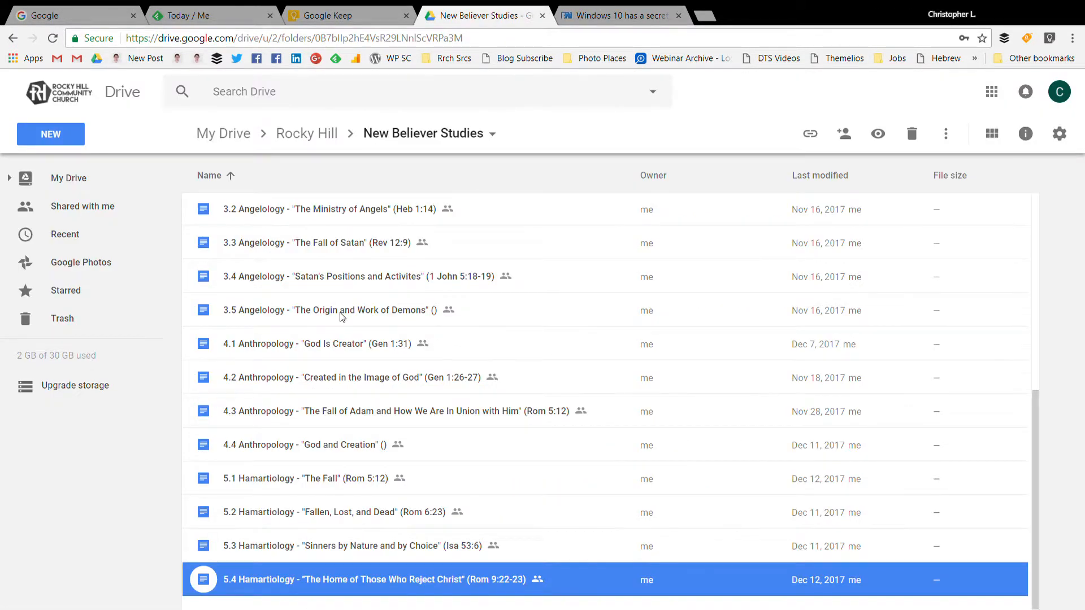
pyautogui.scroll(3)
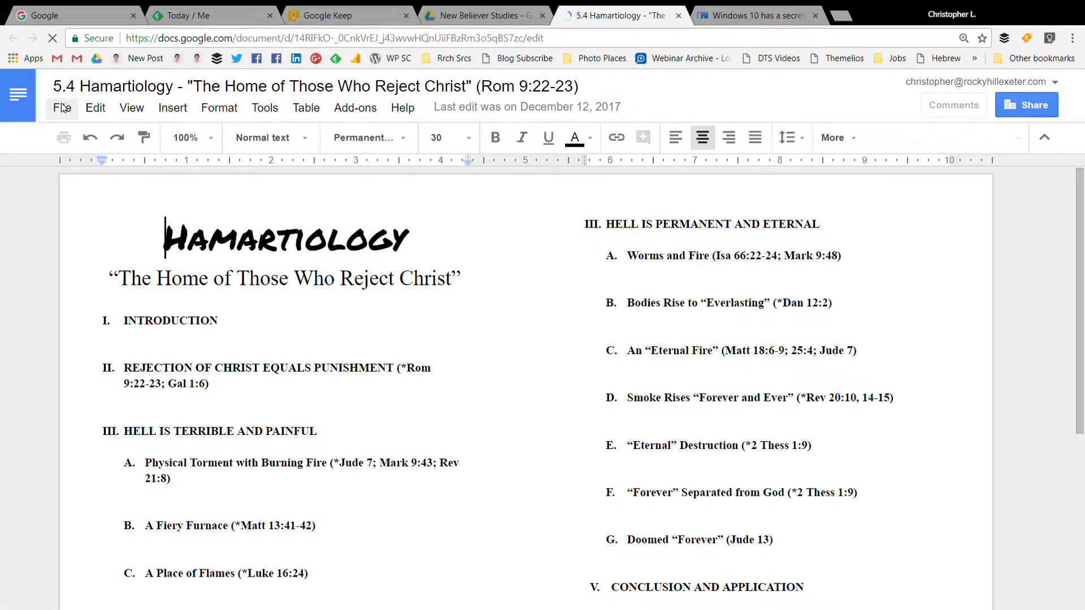
pyautogui.click(62, 107)
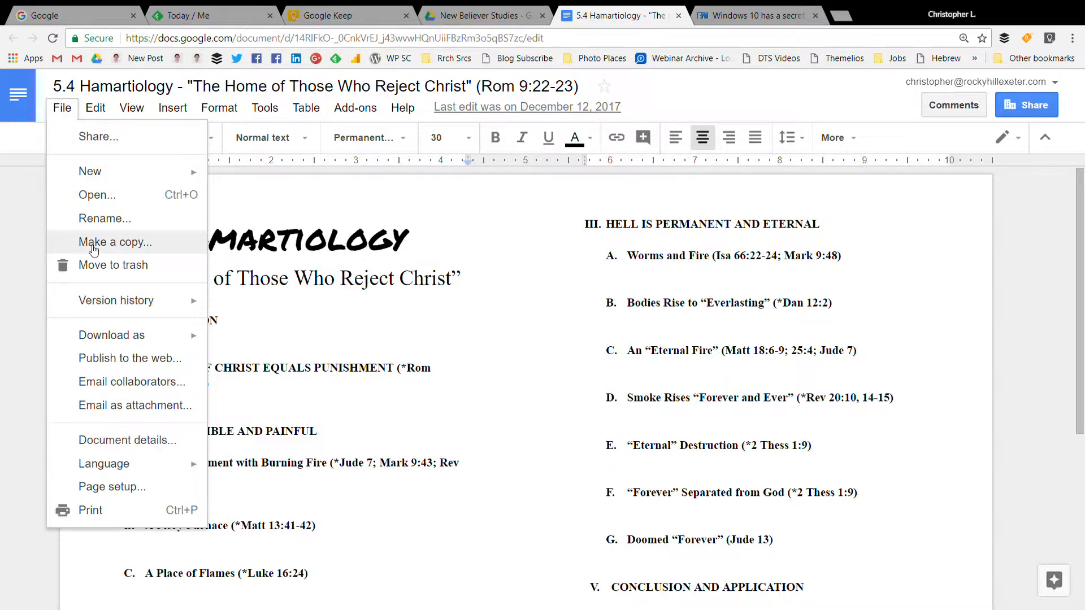
pyautogui.click(115, 242)
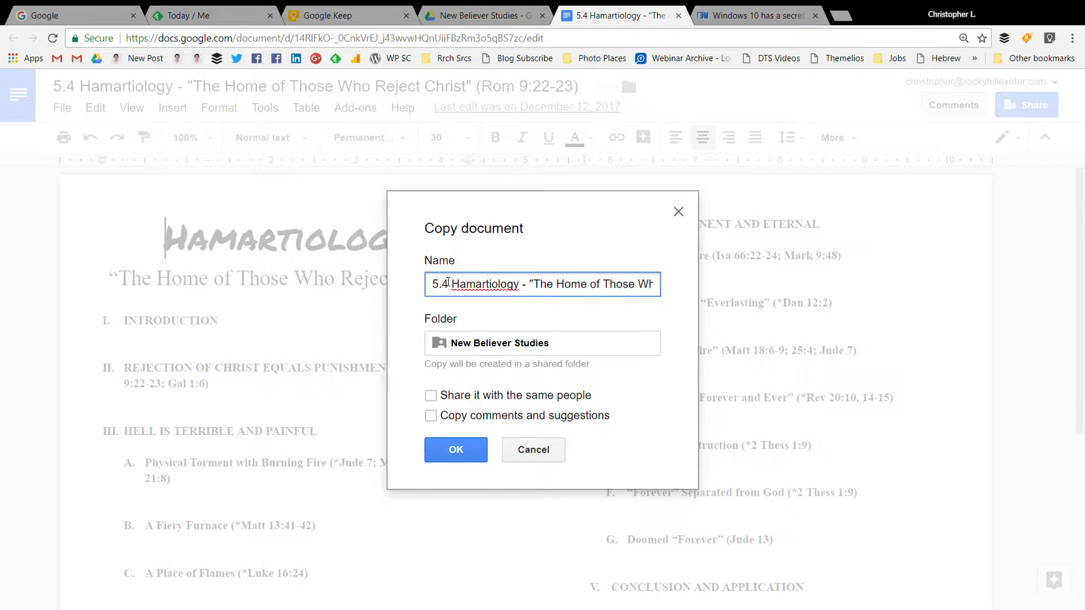
# Name the copy 6.2 Soteriology - "The Bodily Resurrection of Christ" (Acts 1:3) and create it.
pyautogui.write('6')
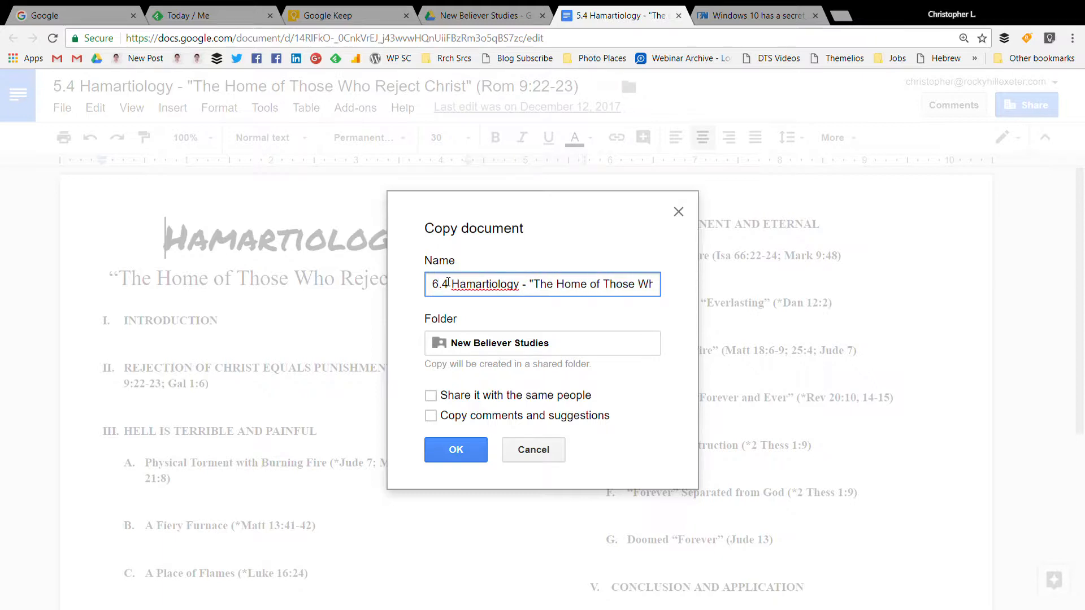
pyautogui.write('2')
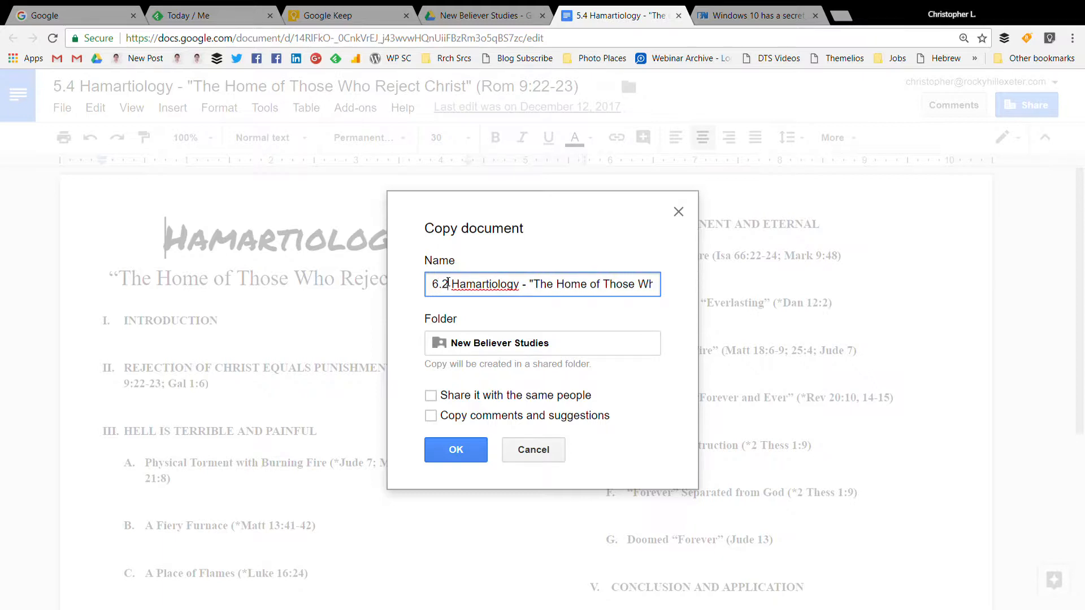
pyautogui.write('Sot')
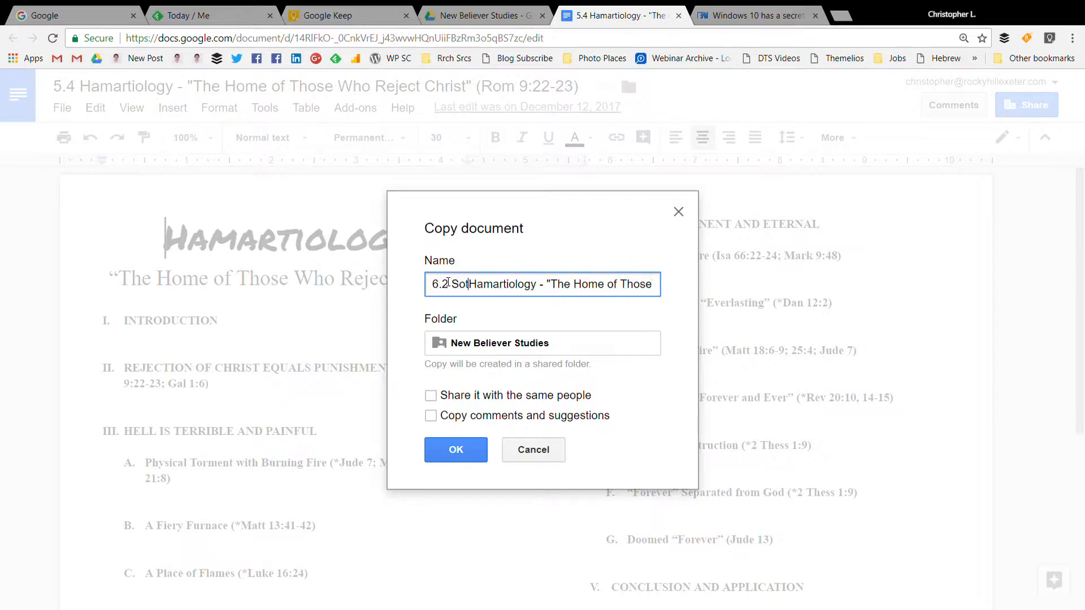
pyautogui.write('eriology')
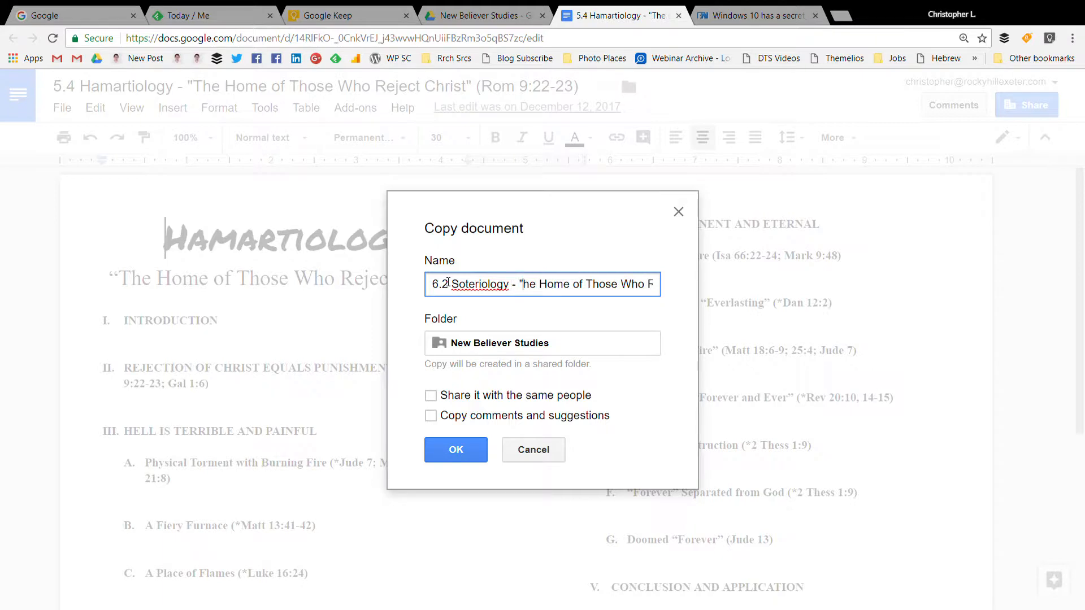
pyautogui.write('hrist" (Rom 9:22-23)')
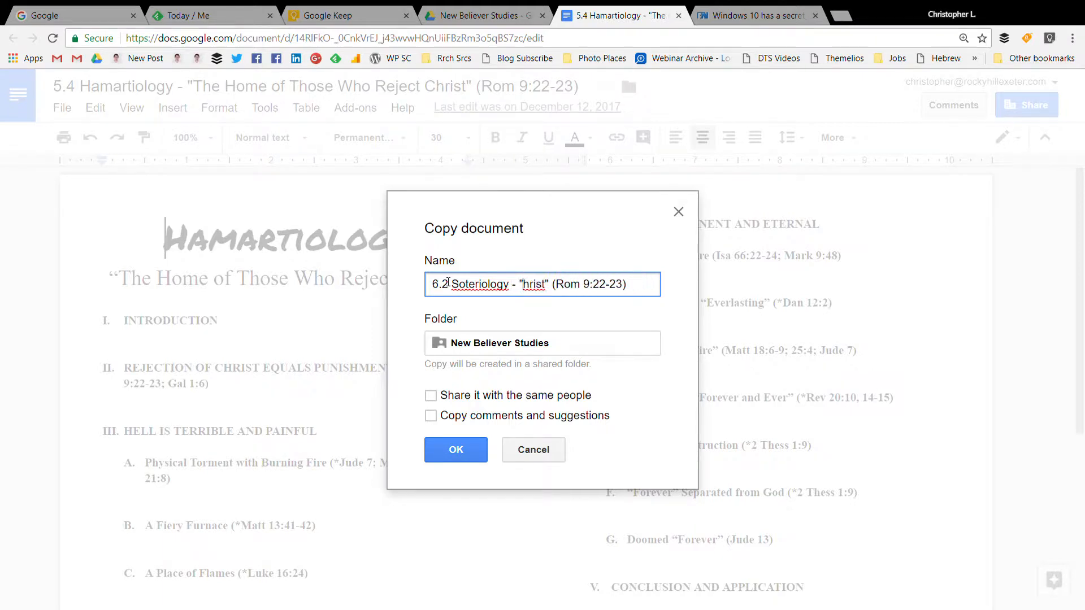
pyautogui.press('Backspace')
pyautogui.write('The Bodily')
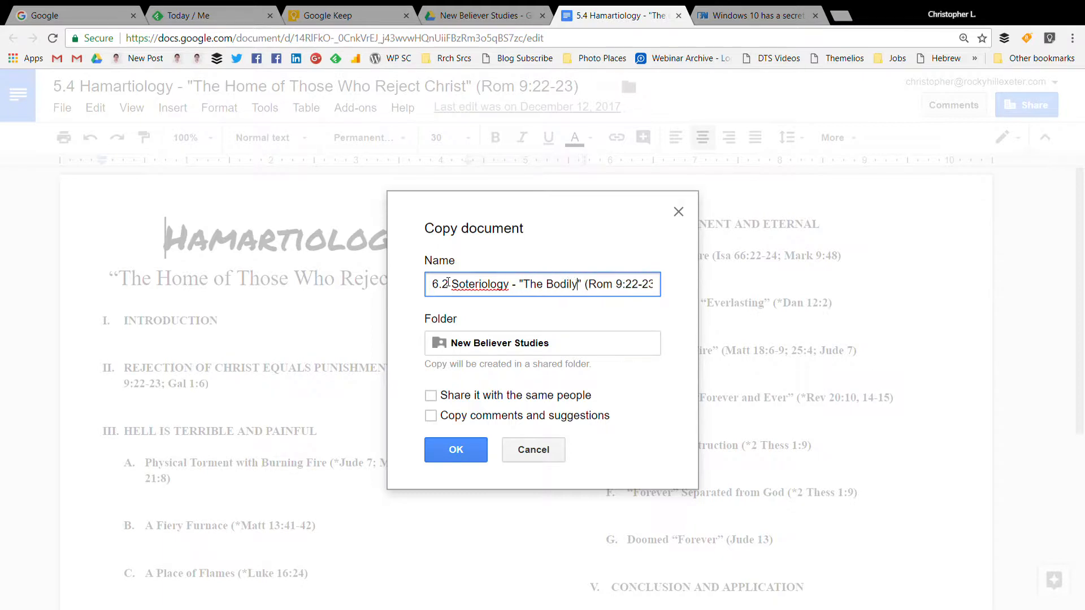
pyautogui.write('Resurrection of Christ" (Acts')
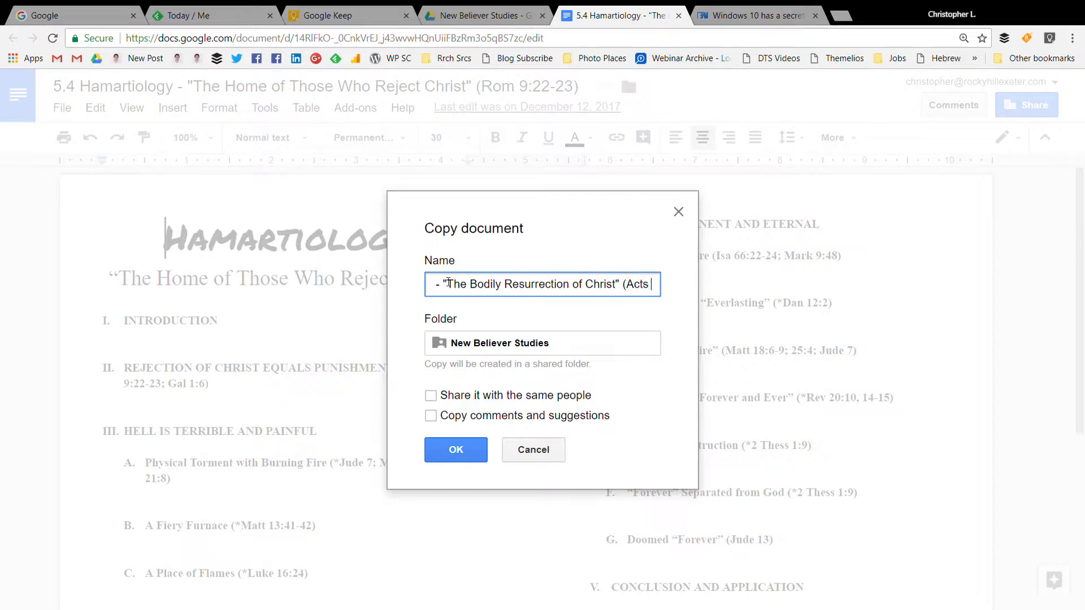
pyautogui.write('1:3)')
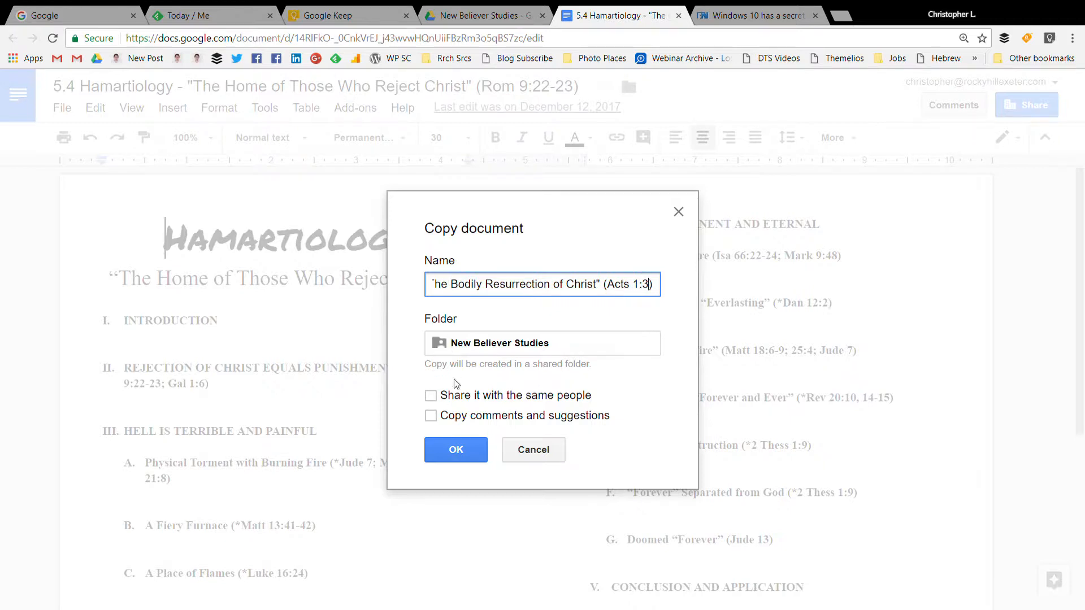
pyautogui.click(456, 450)
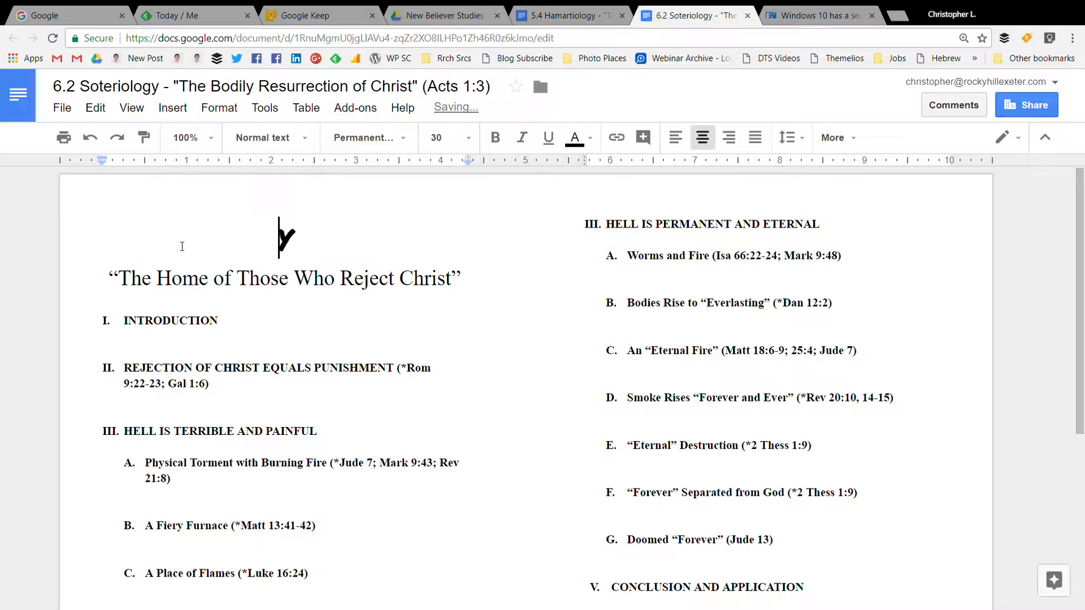
# Retype the handout heading as SOTERIOLOGY, fixing a typo.
pyautogui.write('OT')
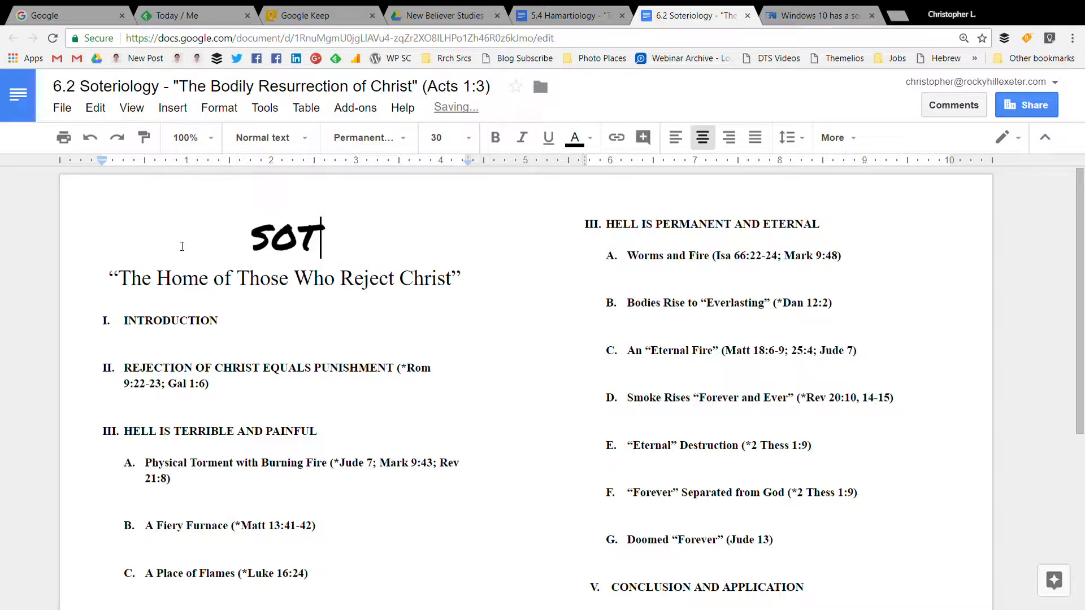
pyautogui.write('eter')
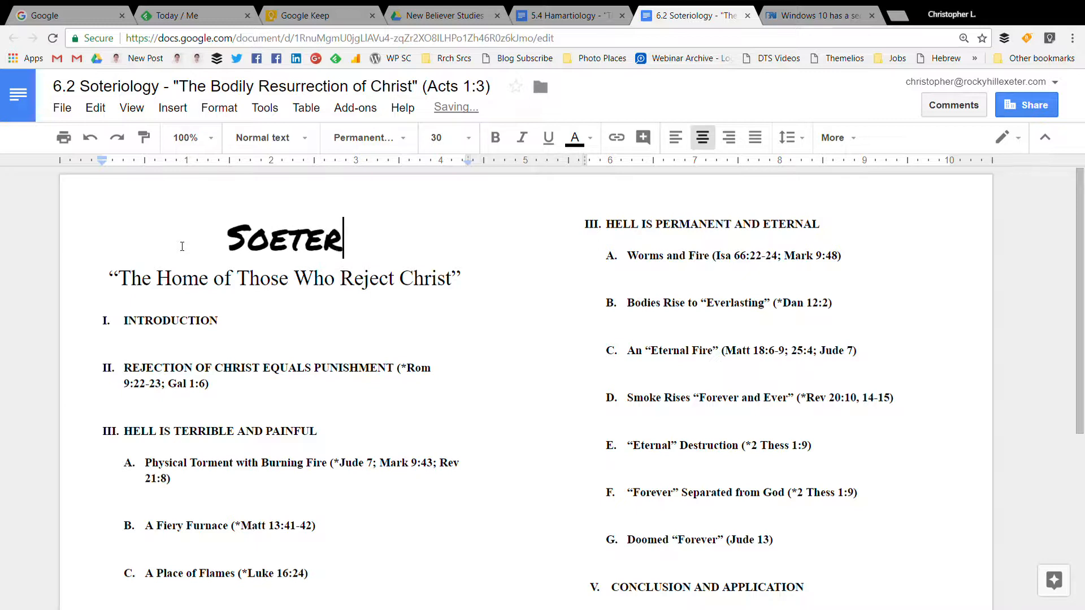
pyautogui.press('Backspace')
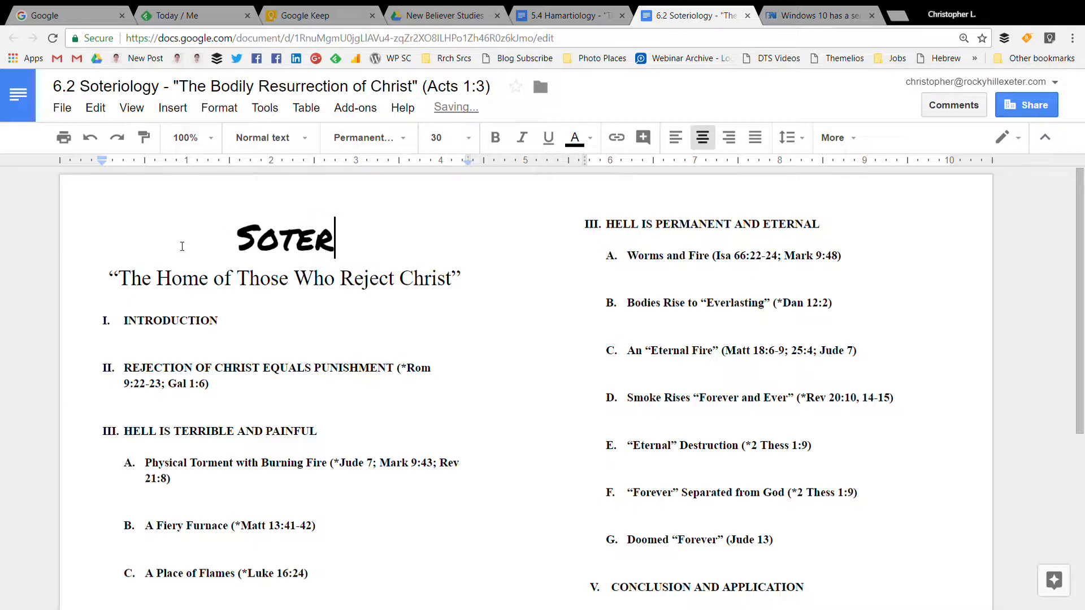
pyautogui.write('IOLOGY')
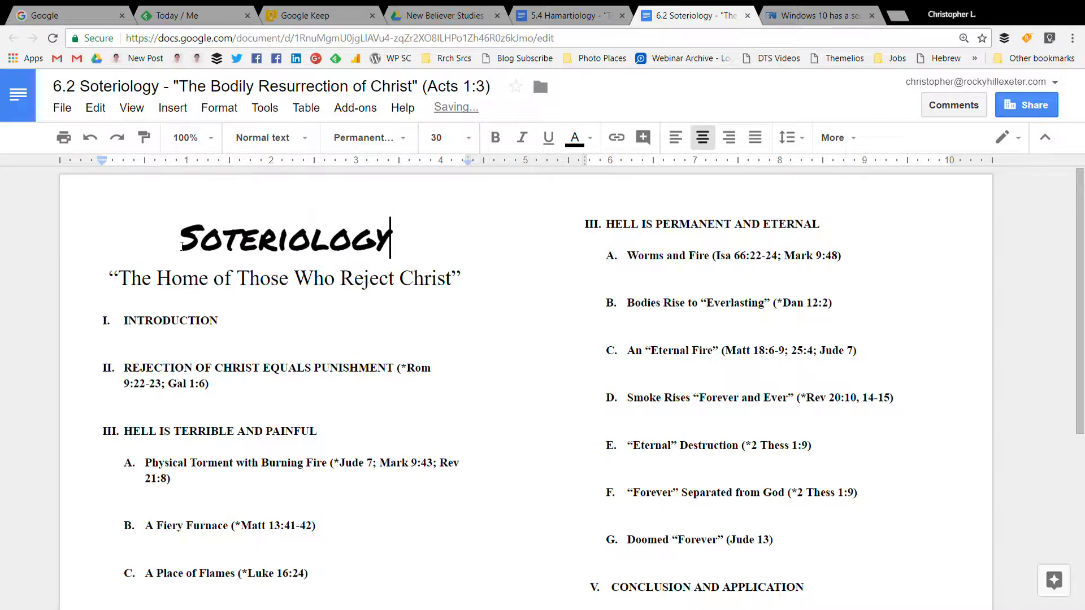
# Replace the subtitle with 'The Bodily Resurrection of Christ'.
pyautogui.click(455, 278)
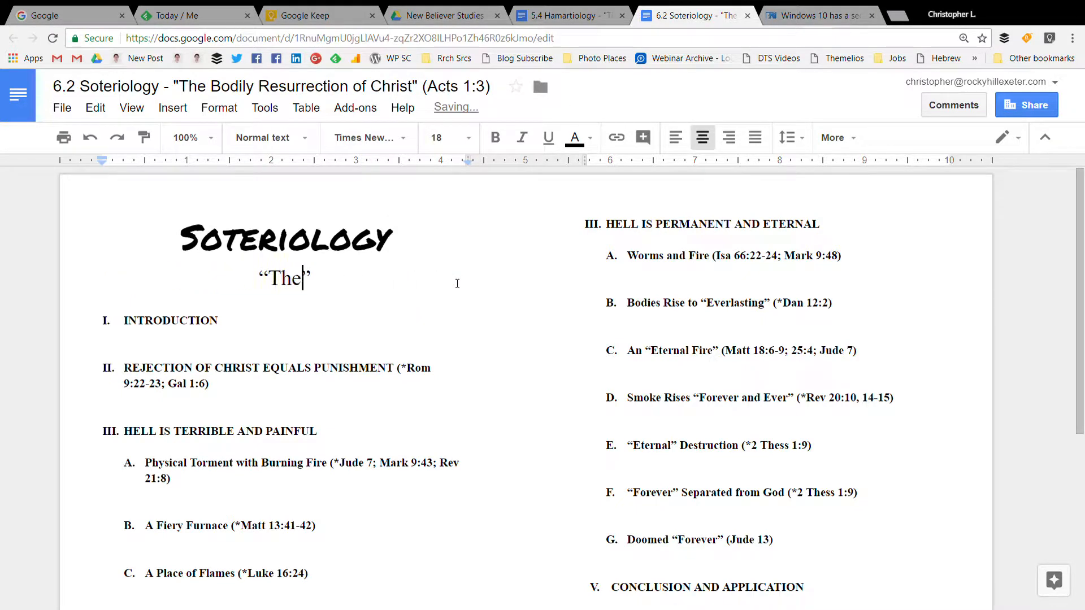
pyautogui.press('Backspace')
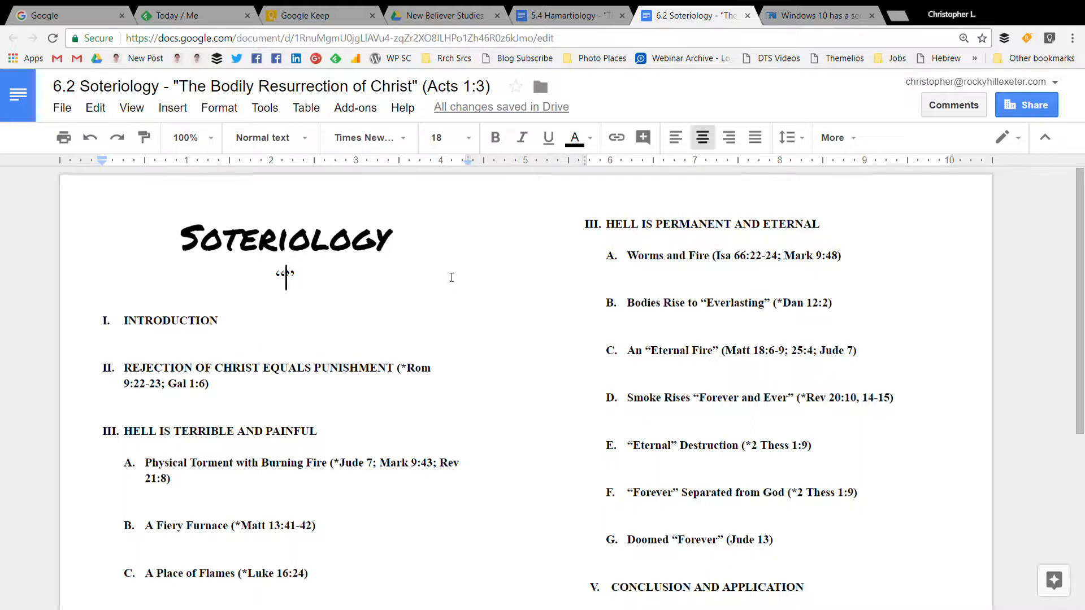
pyautogui.moveTo(321, 254)
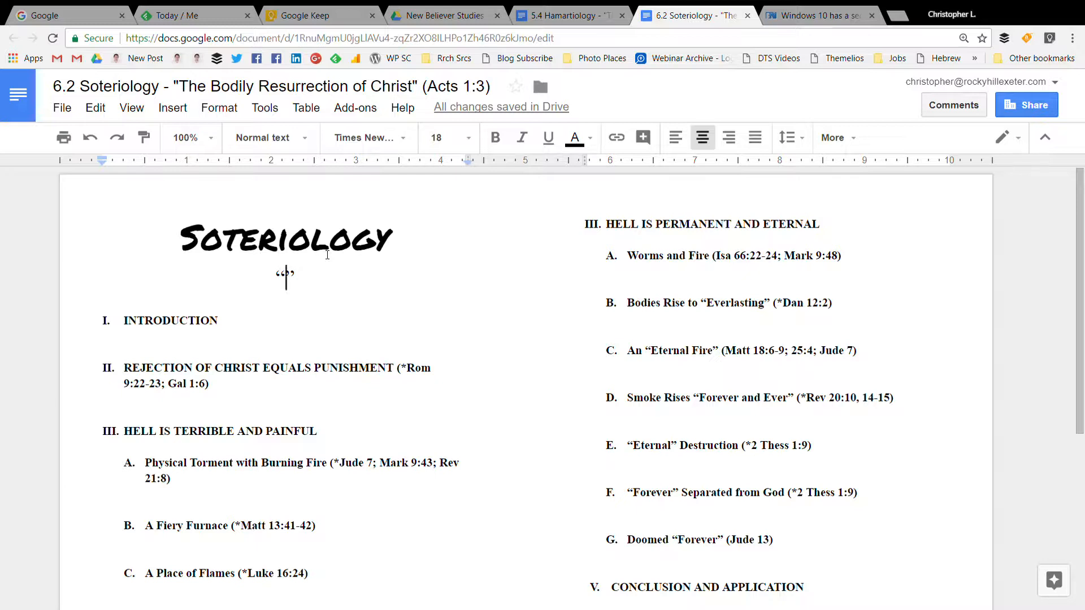
pyautogui.moveTo(49, 262)
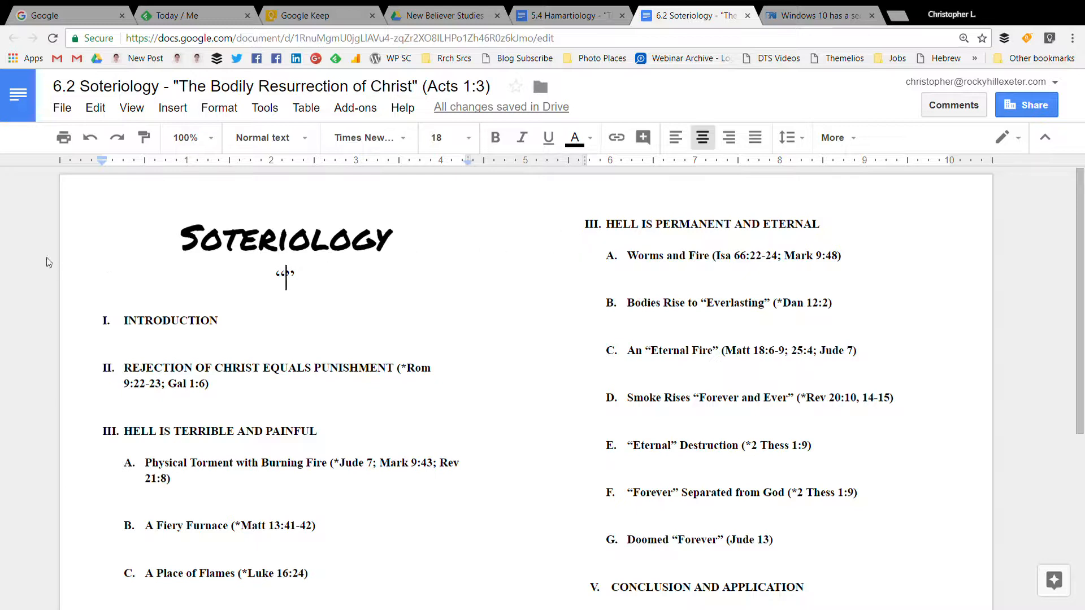
pyautogui.moveTo(304, 286)
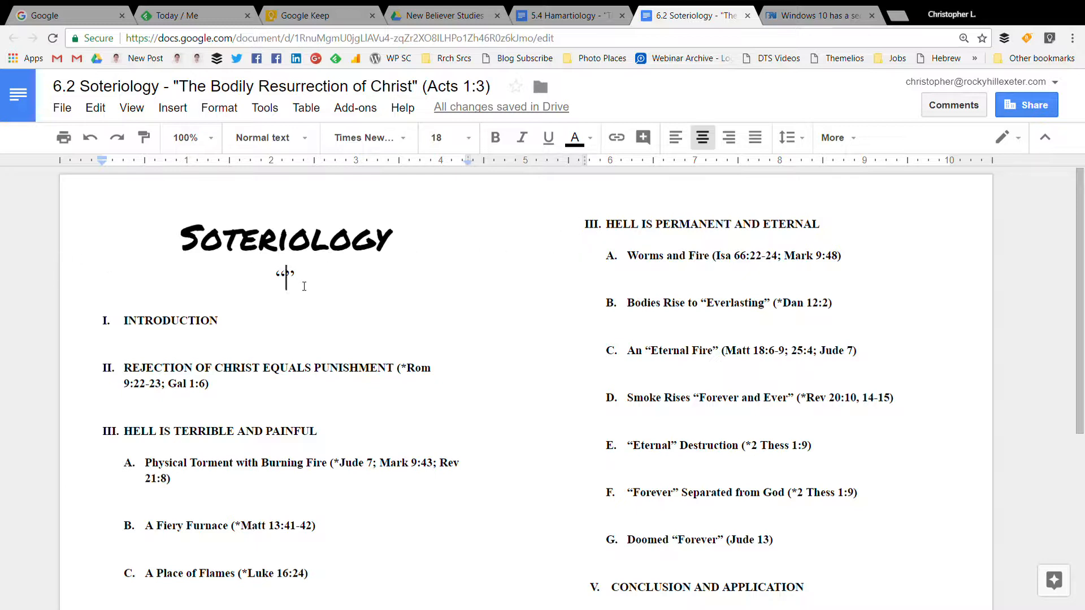
pyautogui.write('The Bodily')
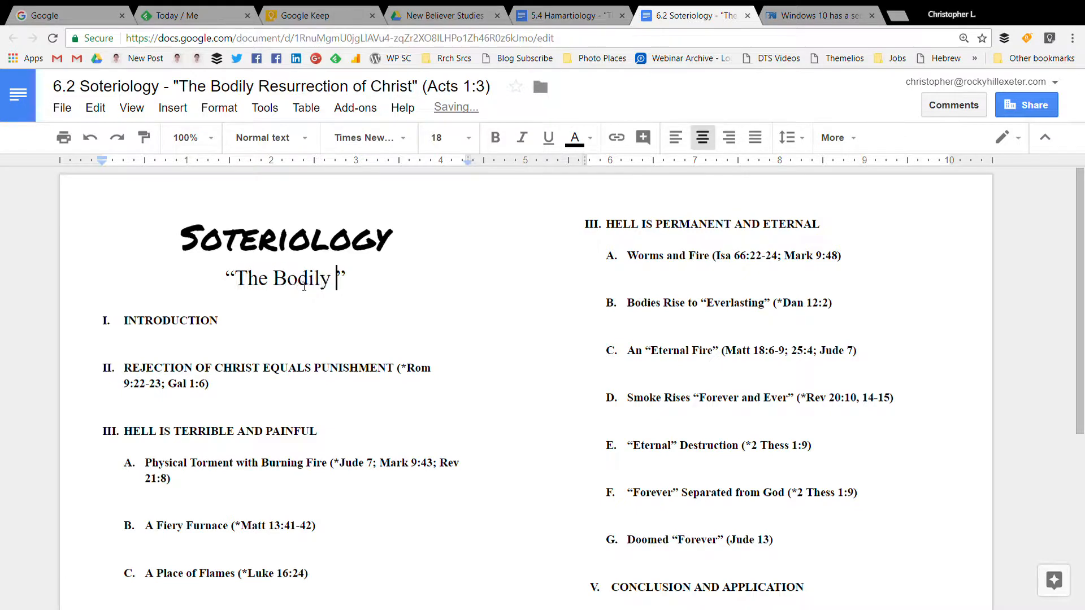
pyautogui.write('Res')
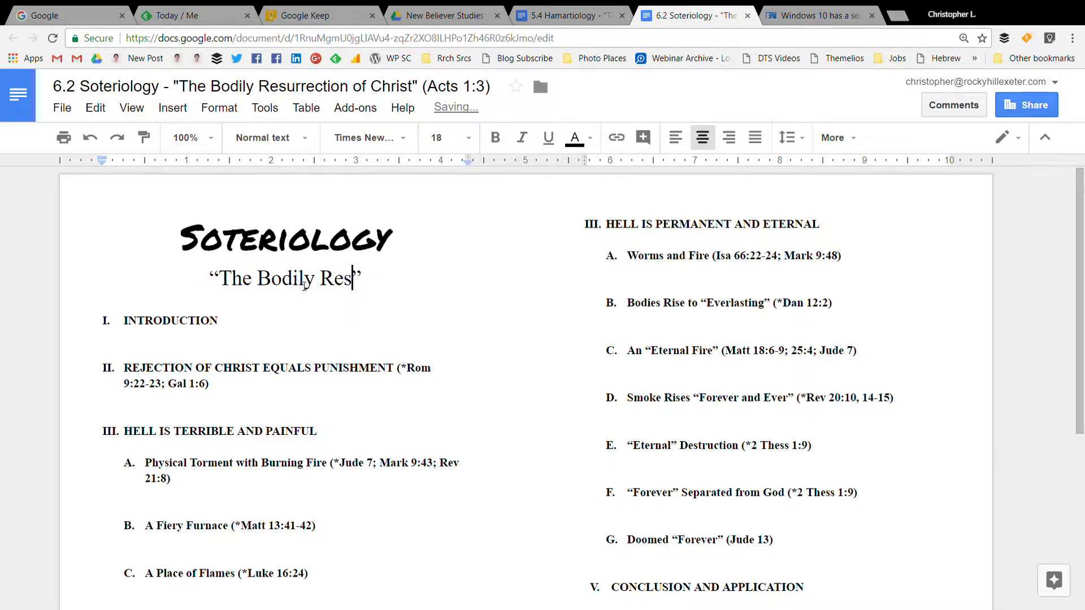
pyautogui.write('ur')
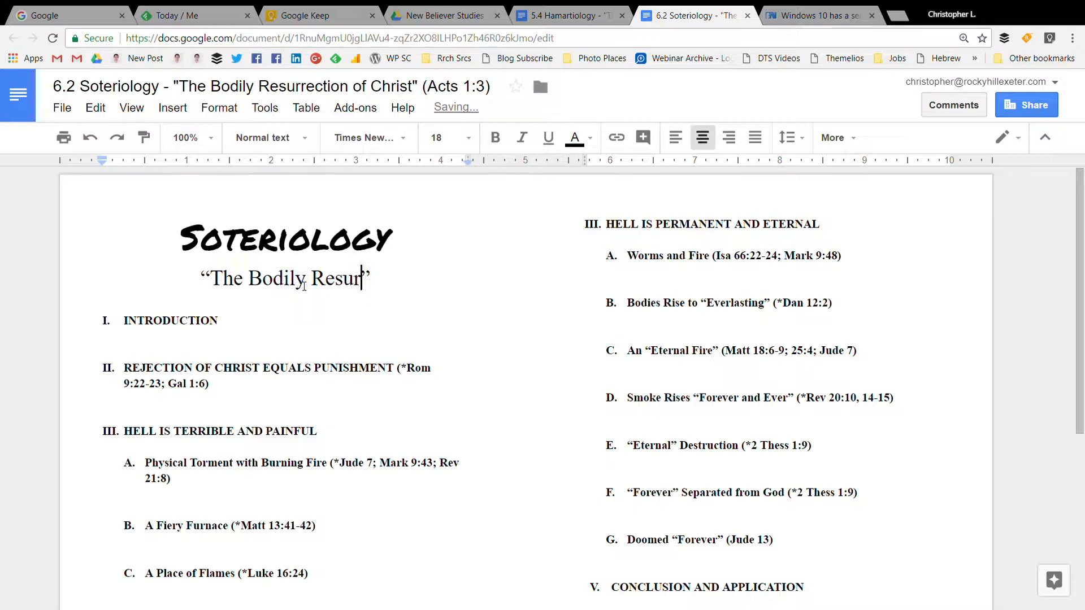
pyautogui.write('rection of Christ')
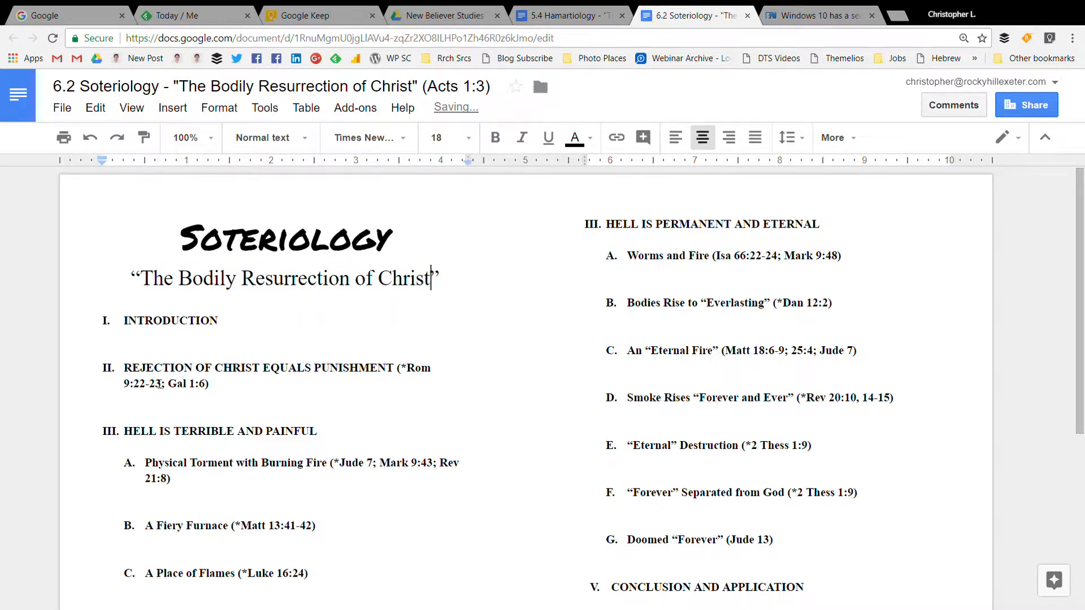
# Retitle section II 'BODY, NOT GHOST (*Luke 24:28-31, 32-37, 38-43)', removing old references.
pyautogui.click(124, 367)
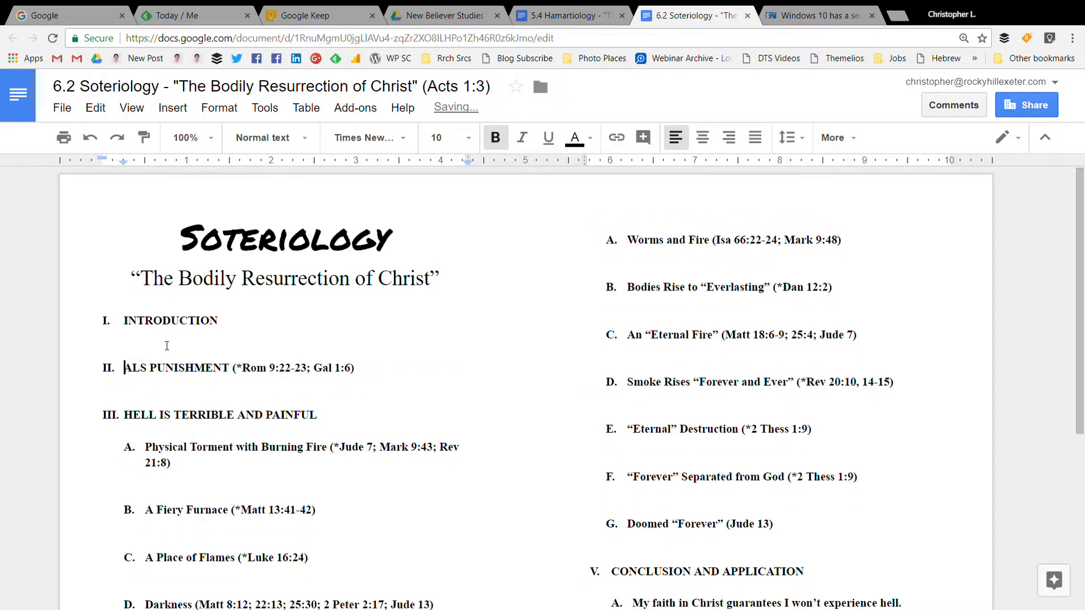
pyautogui.press('Backspace')
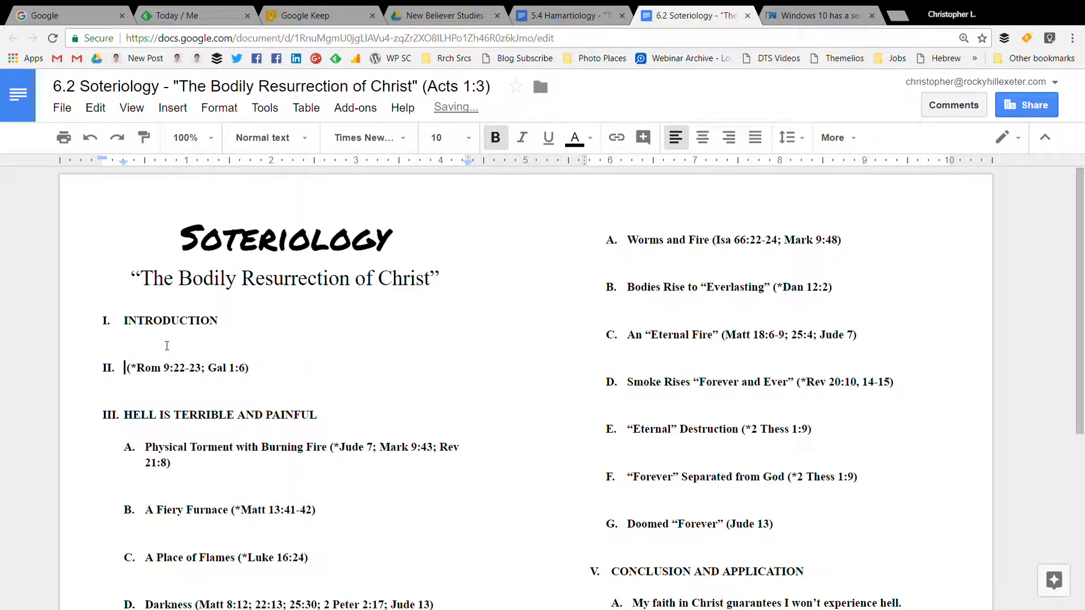
pyautogui.write('BODY, NOT')
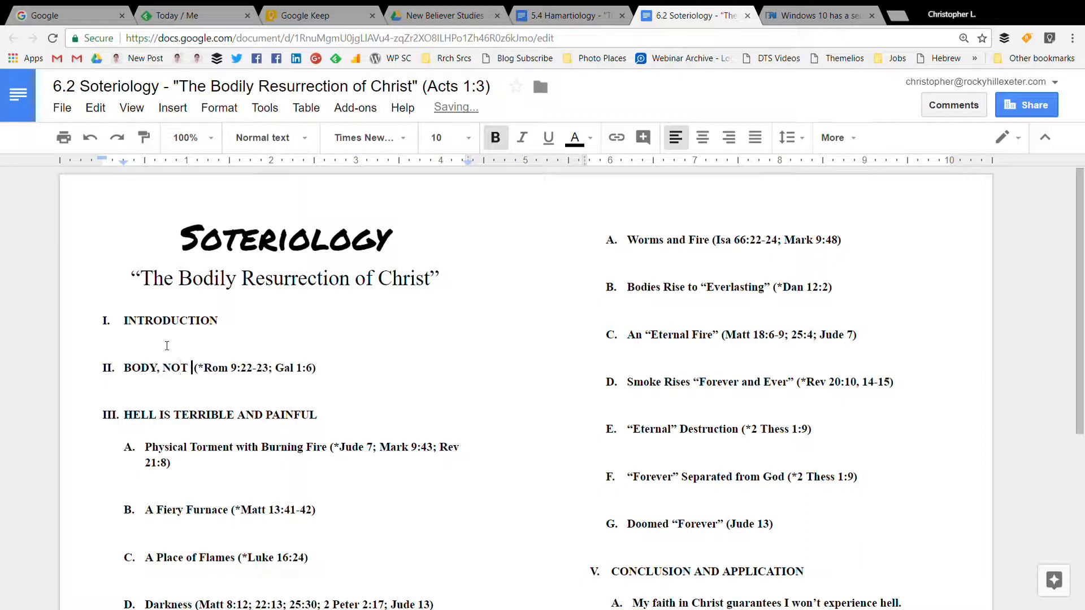
pyautogui.write('GHOST')
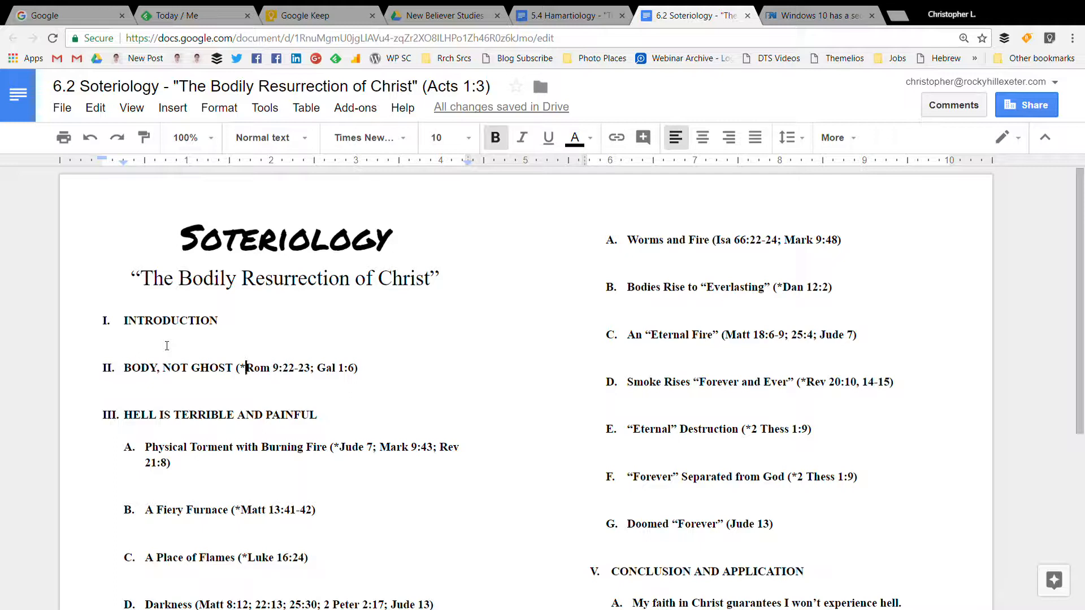
pyautogui.write('Luke 24:28-31, 32')
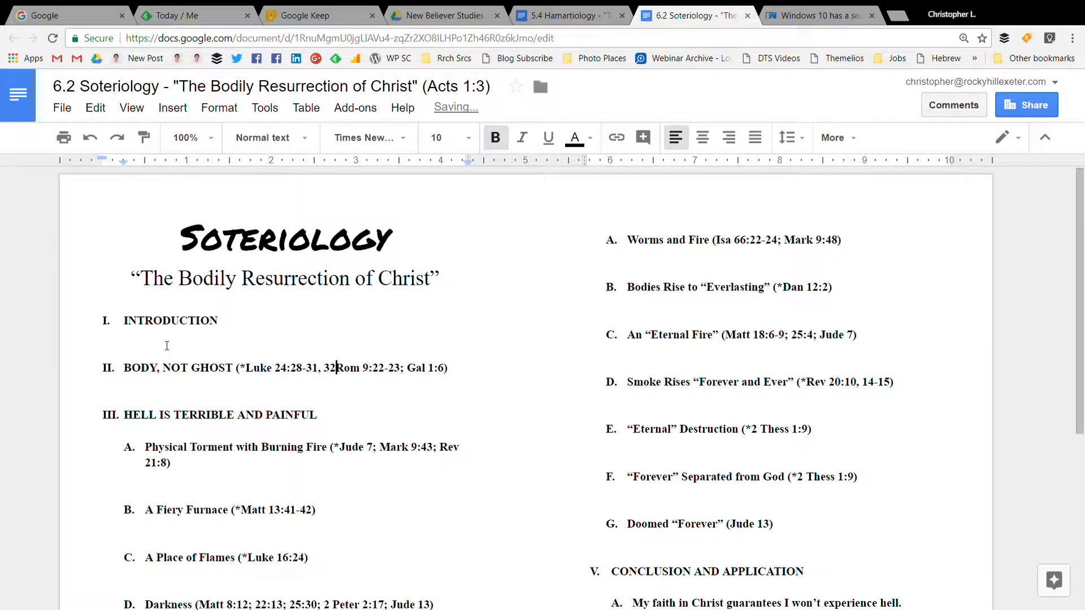
pyautogui.write('-37,')
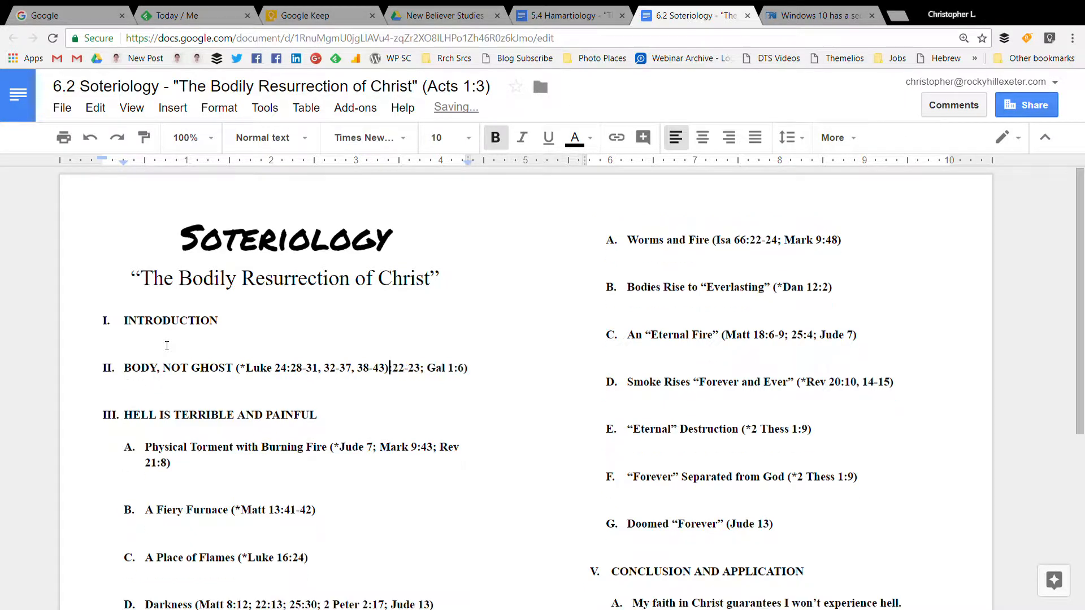
pyautogui.press('Backspace')
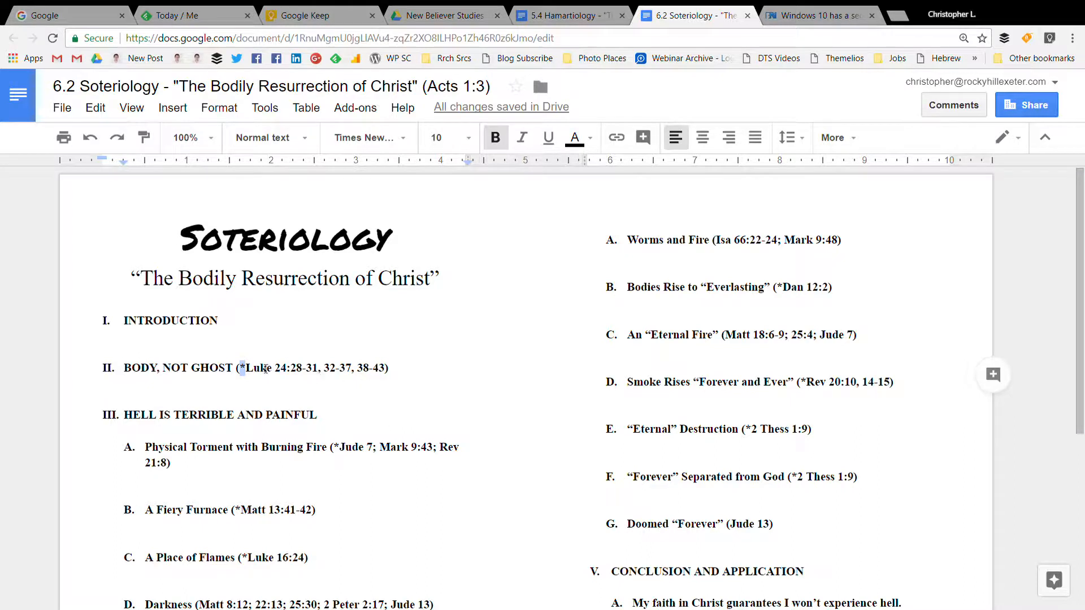
# Retitle section III 'PROOF OF THE RESURRECTION'.
pyautogui.click(320, 414)
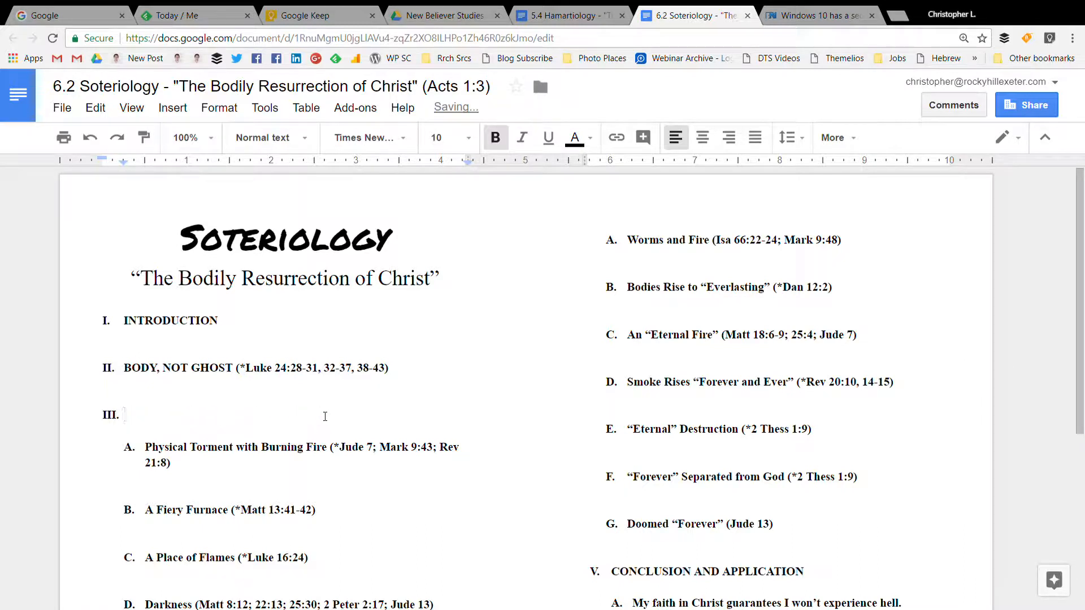
pyautogui.write('PROOF OF THE')
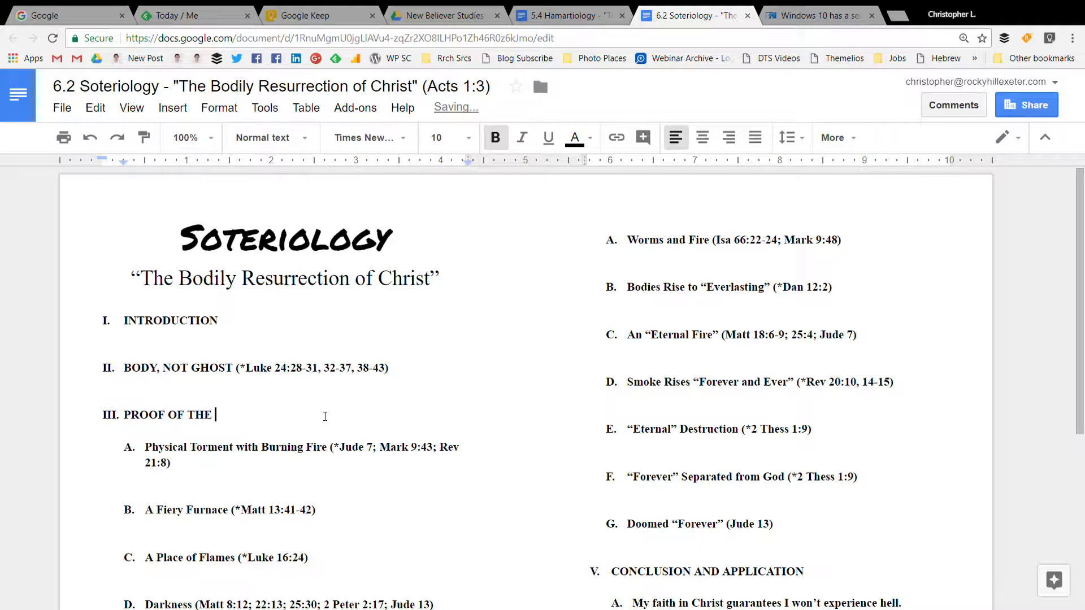
pyautogui.write('RESURRECTION')
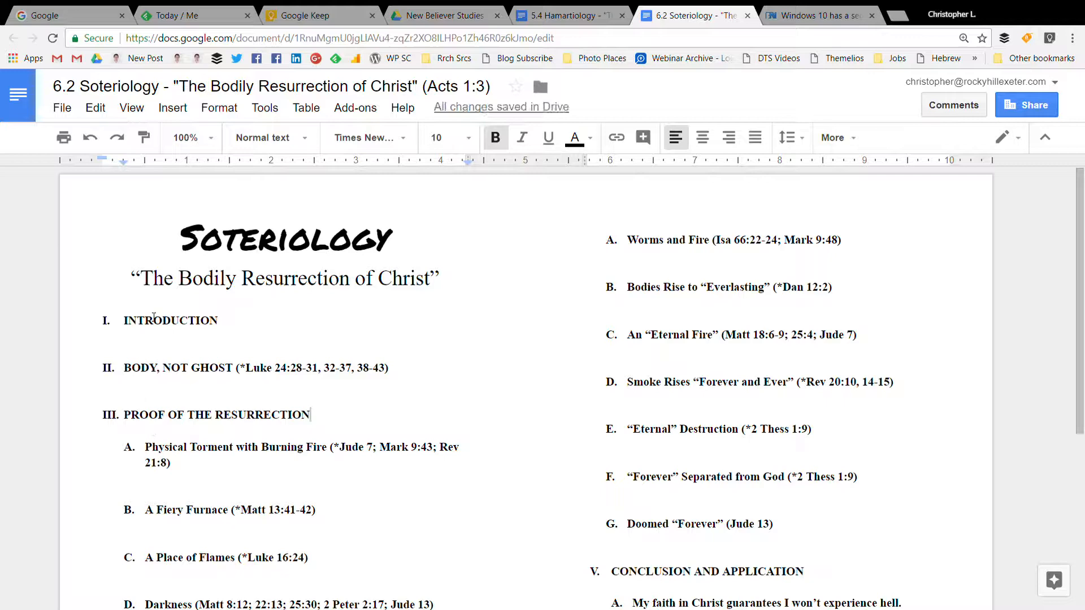
pyautogui.scroll(-3)
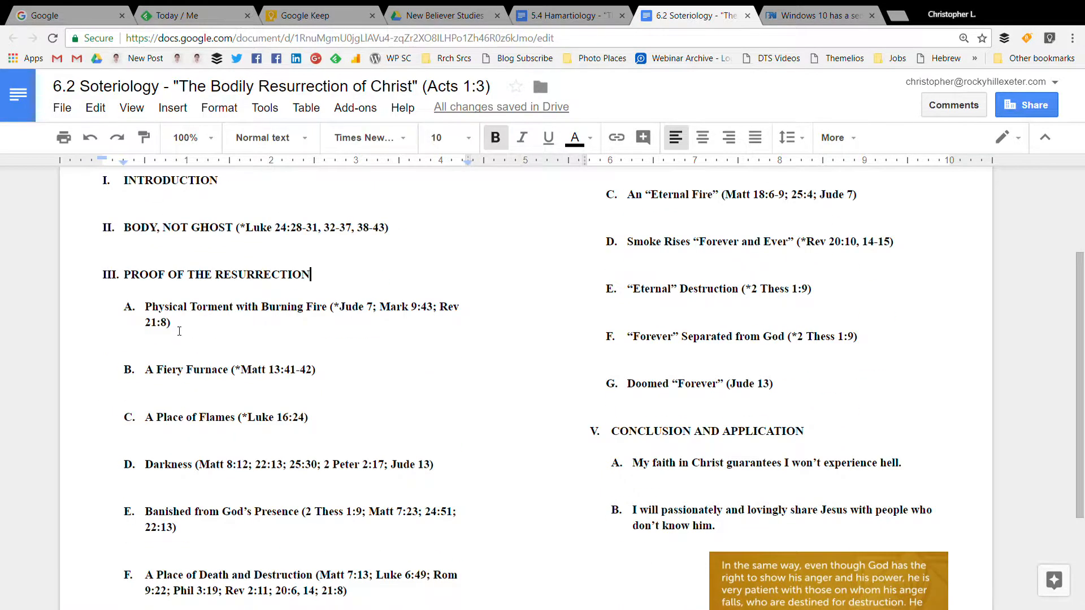
pyautogui.scroll(3)
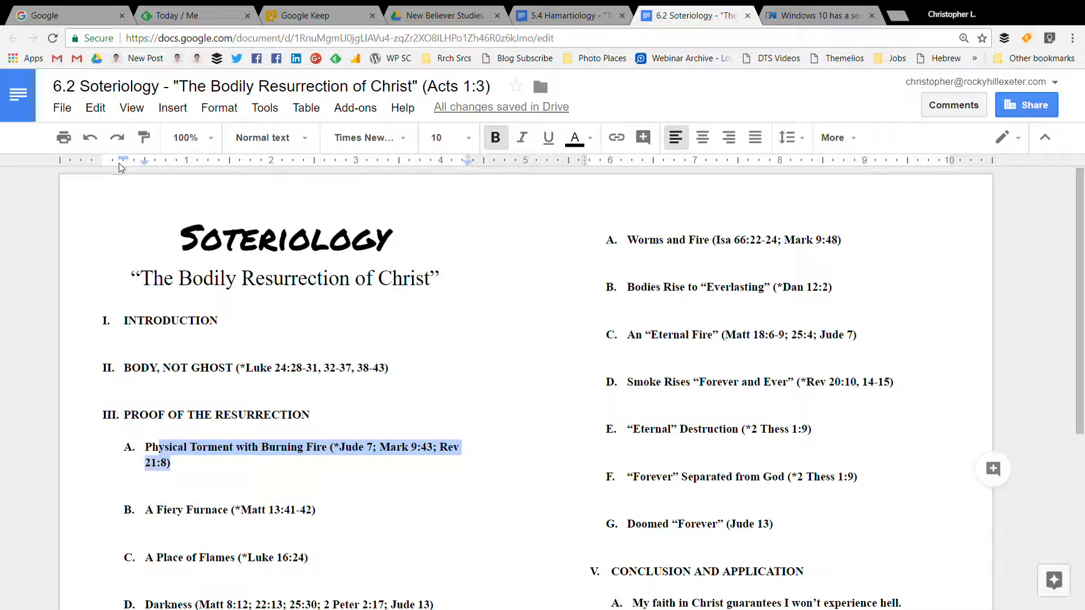
pyautogui.moveTo(163, 307)
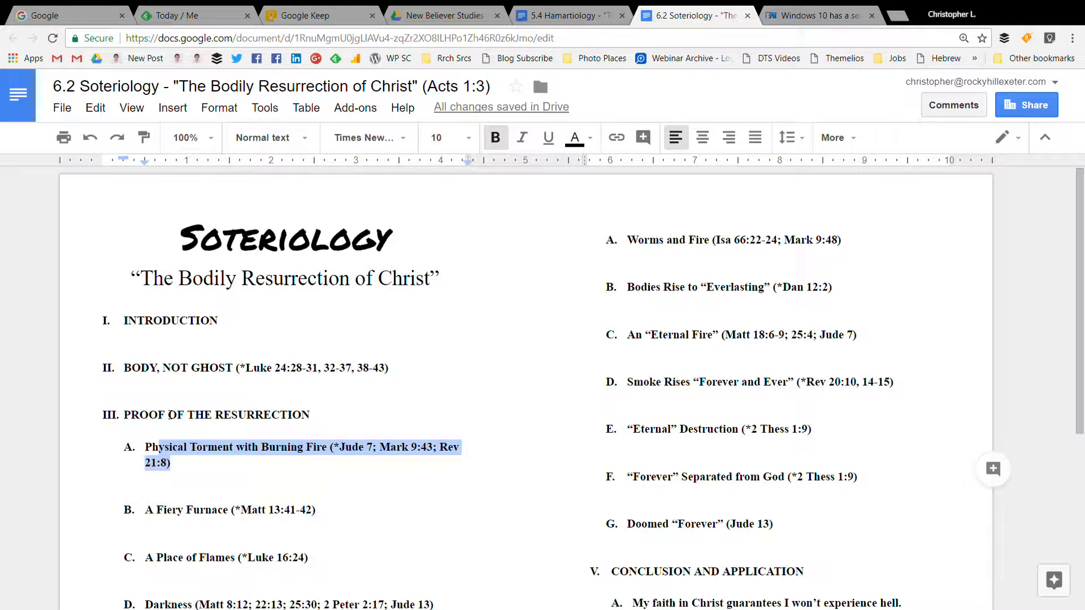
# Change subpoint A to 'Appeared to' and start an indented bulleted list beneath it.
pyautogui.press('Delete')
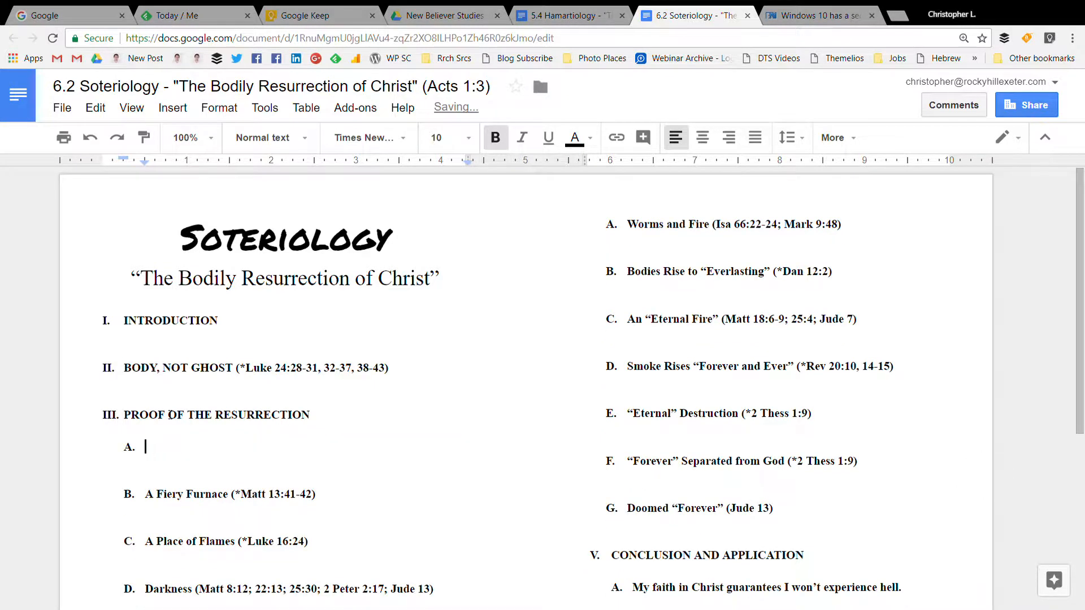
pyautogui.write('a')
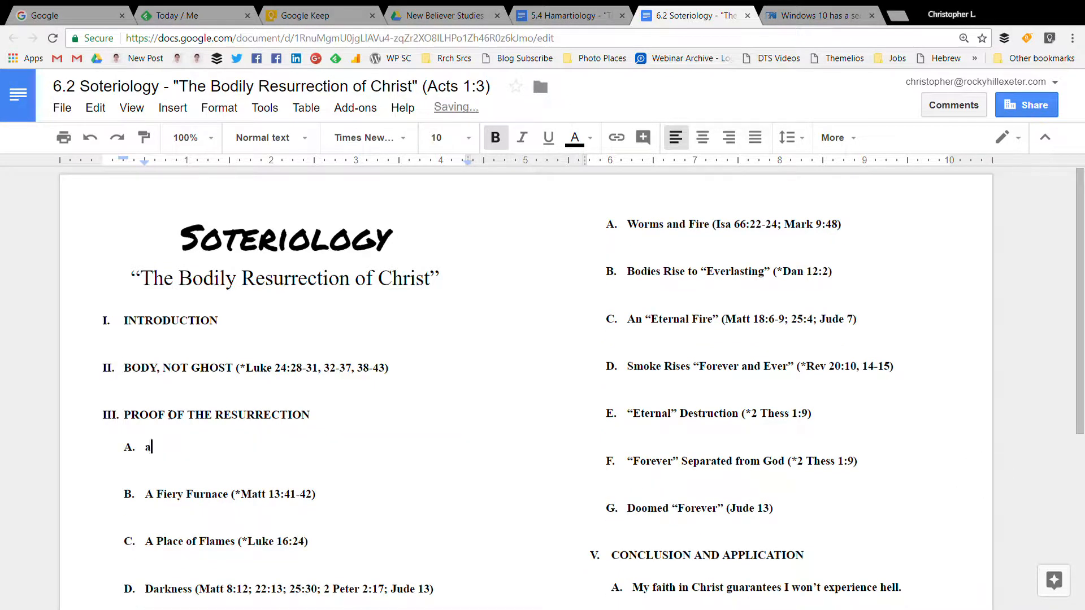
pyautogui.write('ppea')
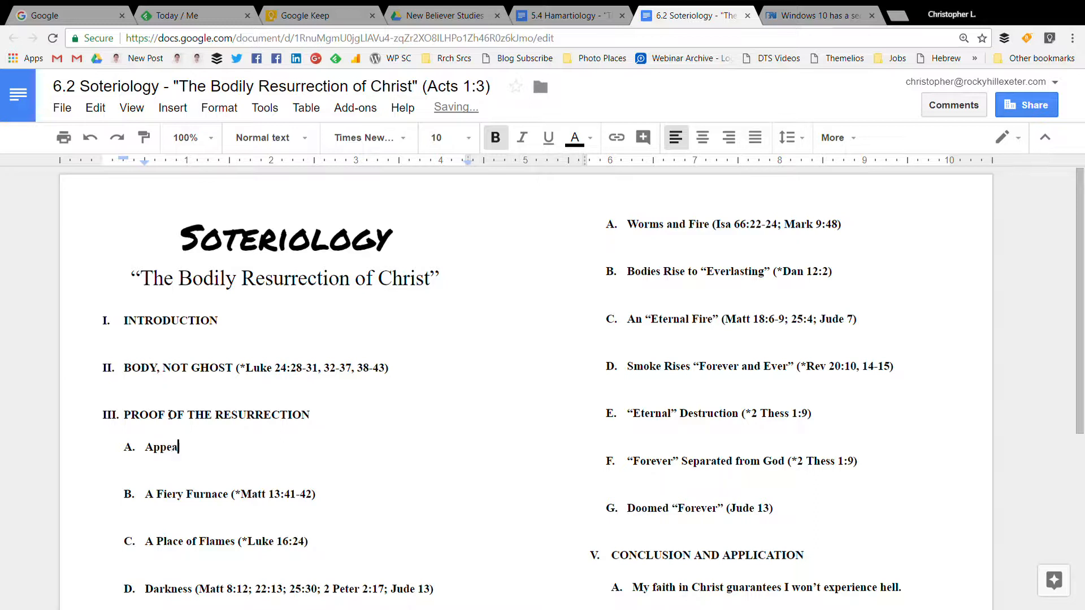
pyautogui.write('red to')
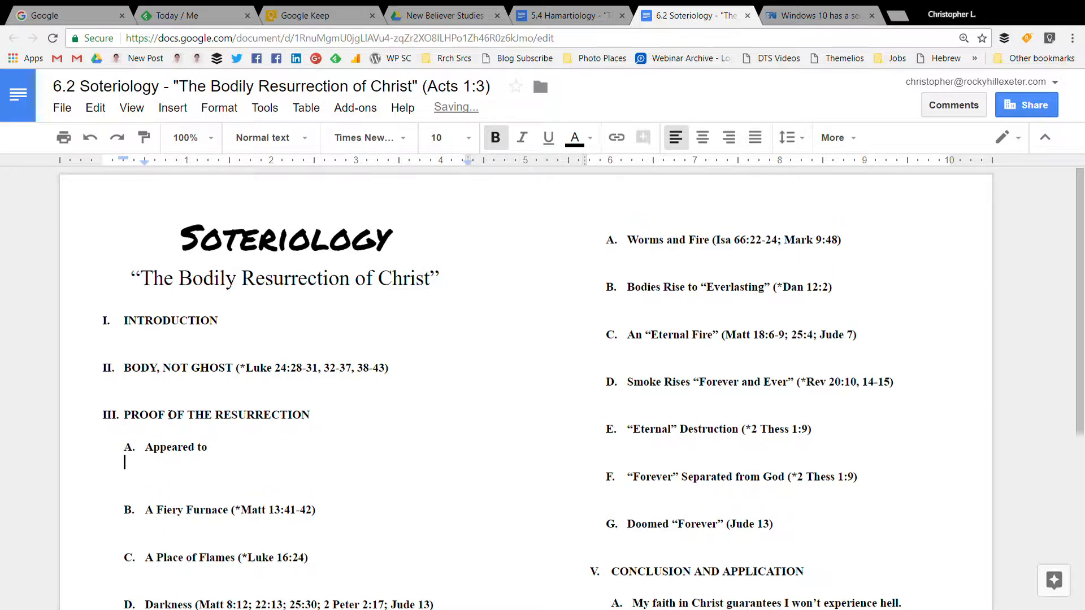
pyautogui.scroll(-3)
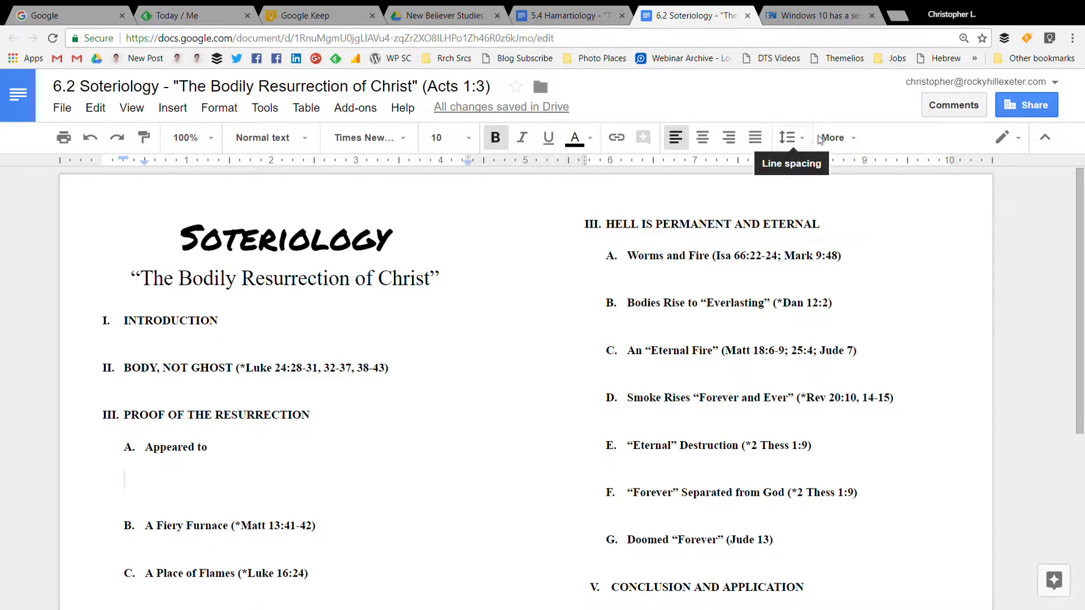
pyautogui.click(739, 169)
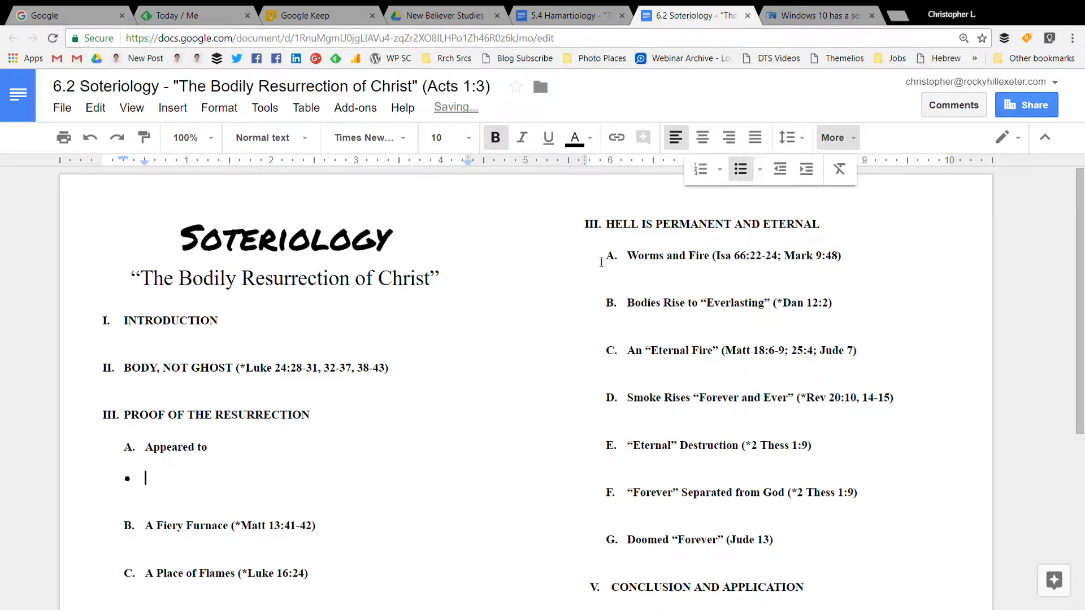
pyautogui.moveTo(123, 164); pyautogui.dragTo(164, 164)
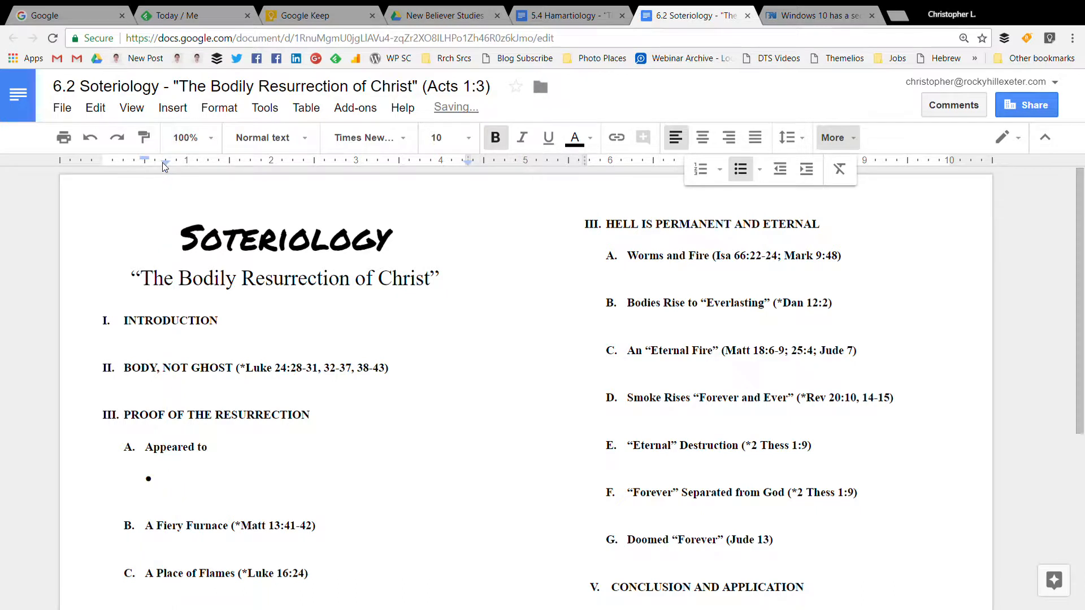
# Add bullets for 500 people at one time and James and all the apostles, with 1 Cor references.
pyautogui.write('500 people')
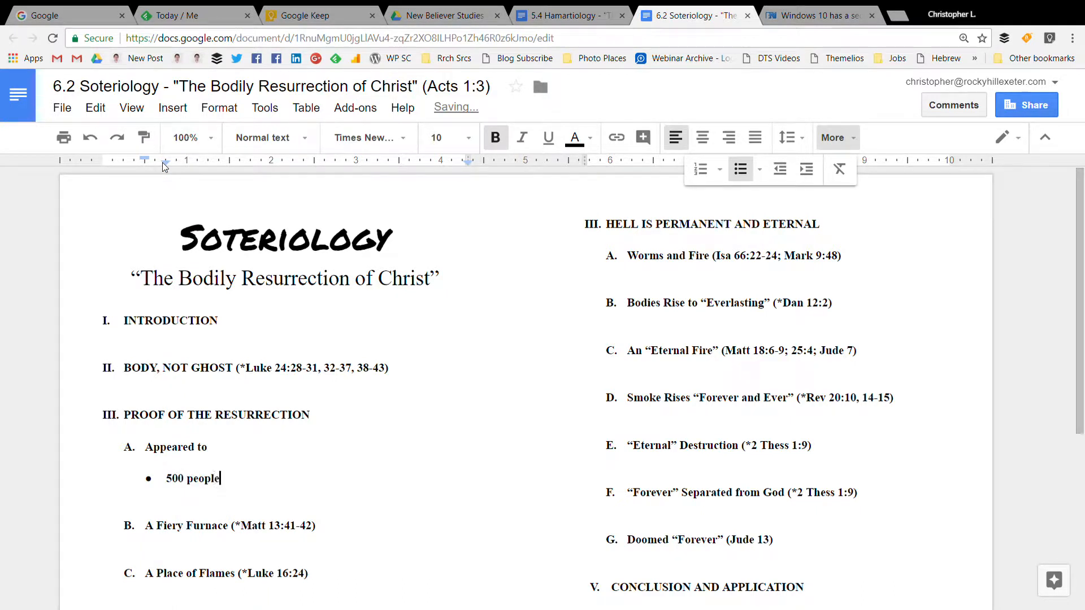
pyautogui.write('at one time (')
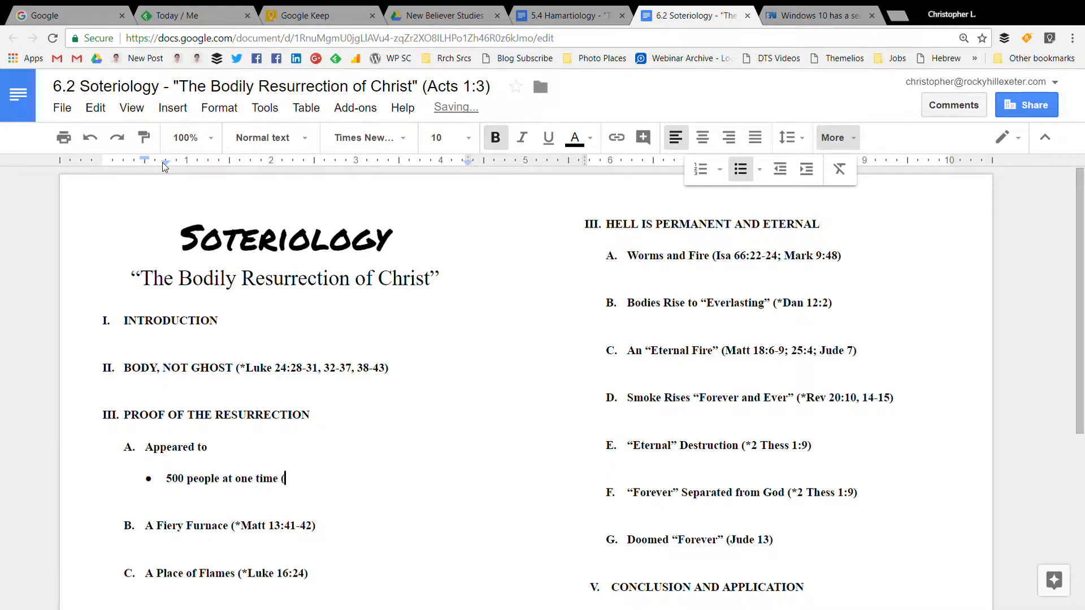
pyautogui.write('*1 Co')
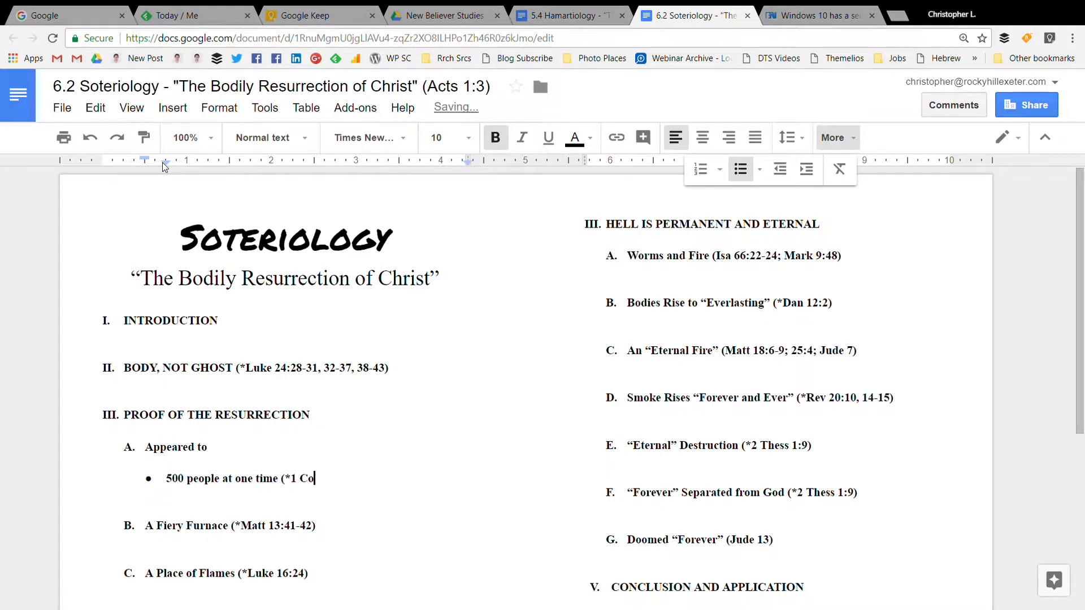
pyautogui.write('r 15:5-6')
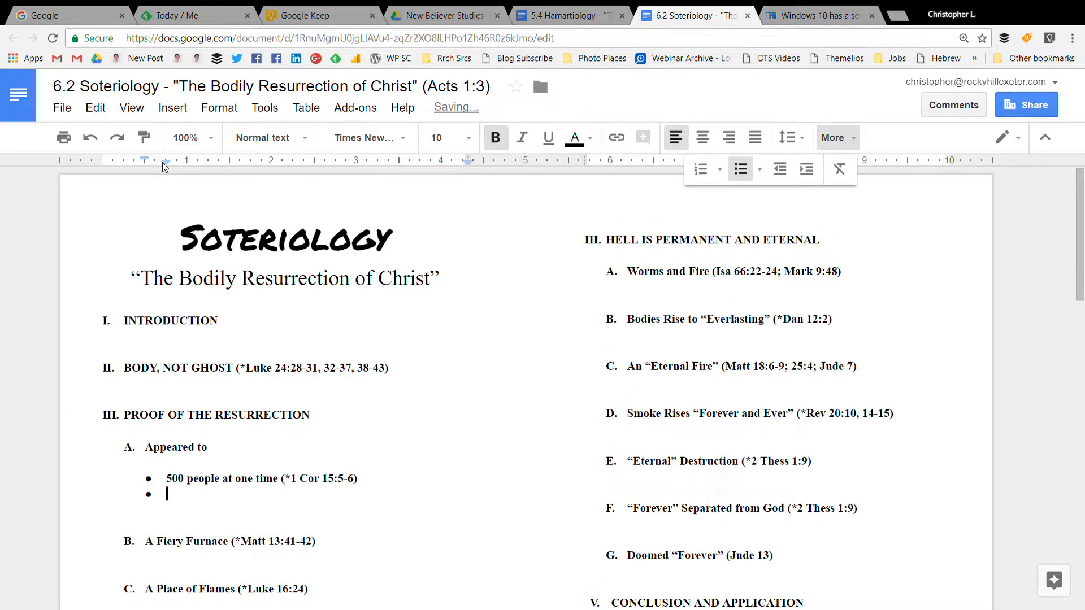
pyautogui.write('James and all the a')
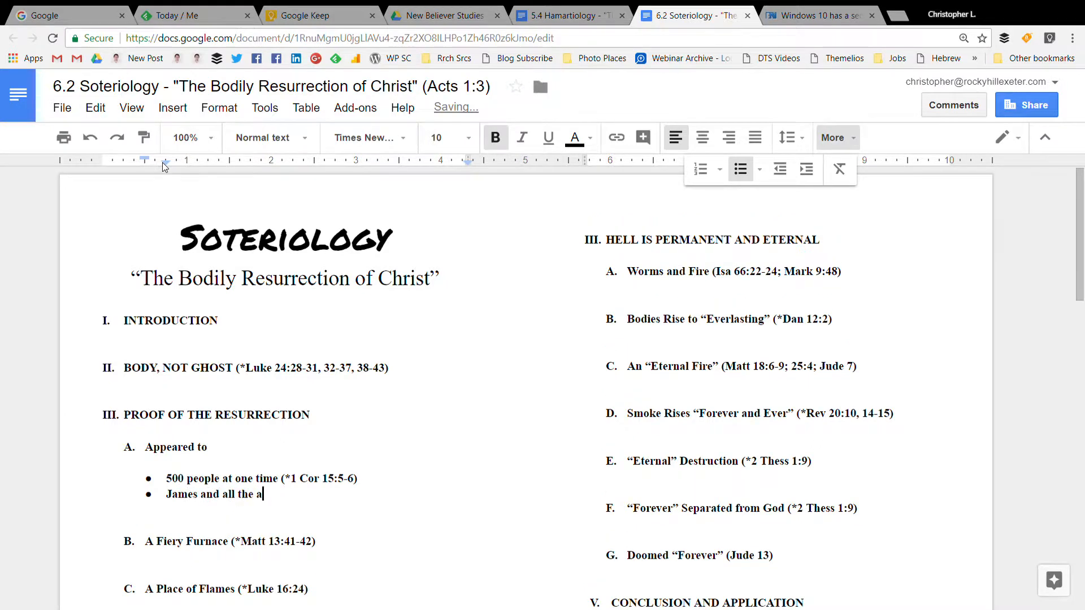
pyautogui.write('postles (')
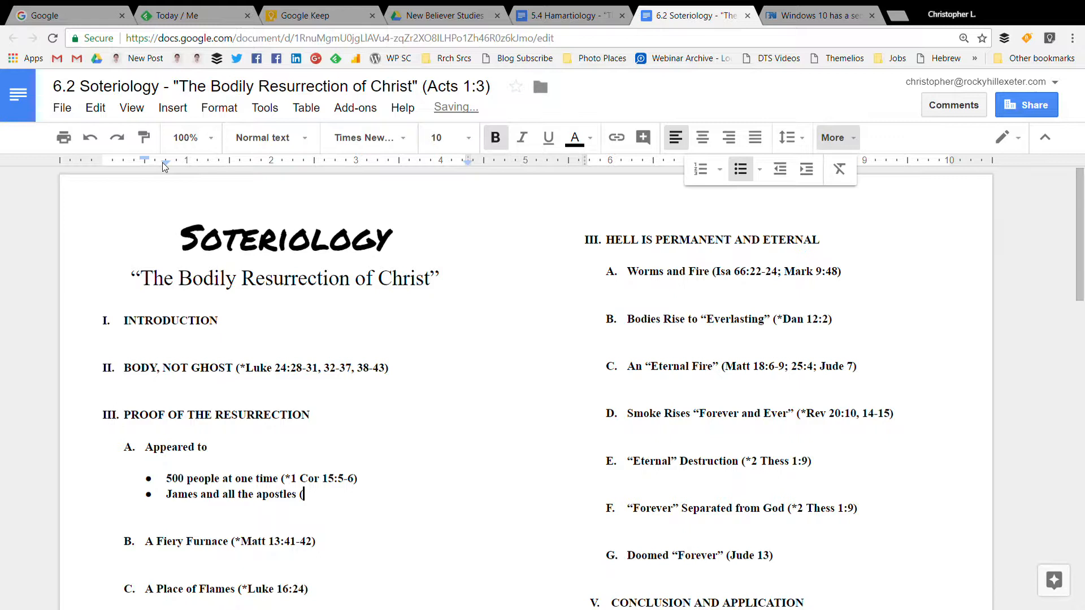
pyautogui.write('(*1 Cor')
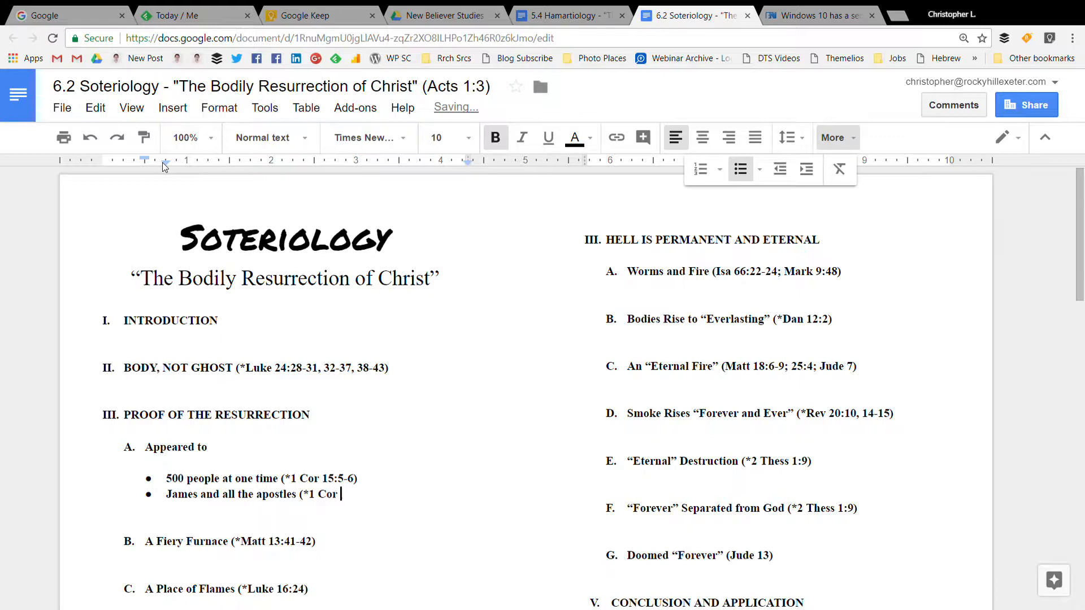
pyautogui.write('5:7)')
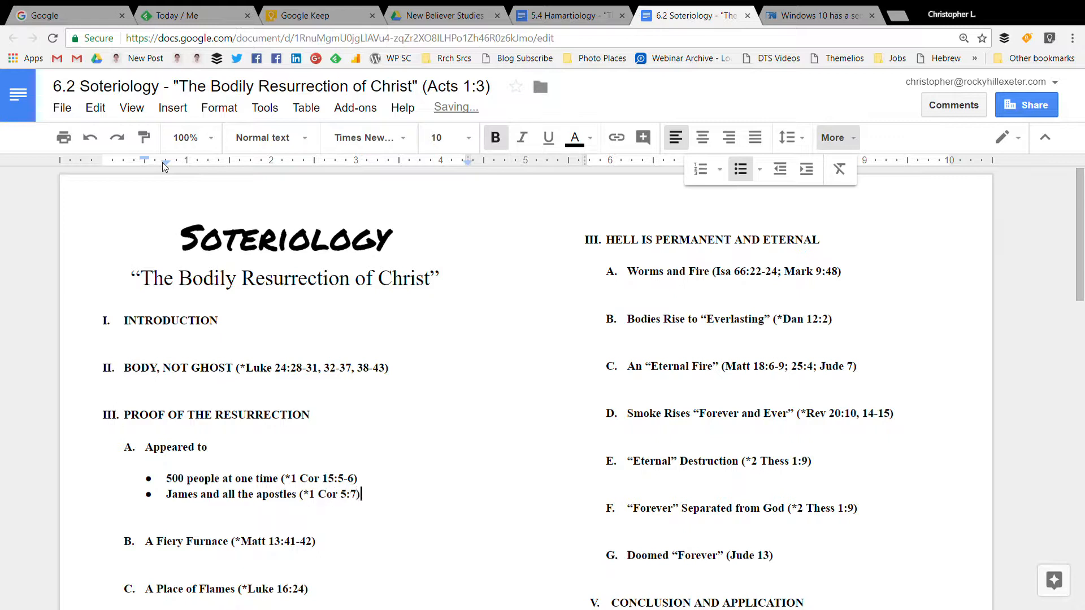
# Add a third bullet 'Paul (*1 Cor 15:8-9)'.
pyautogui.press('enter')
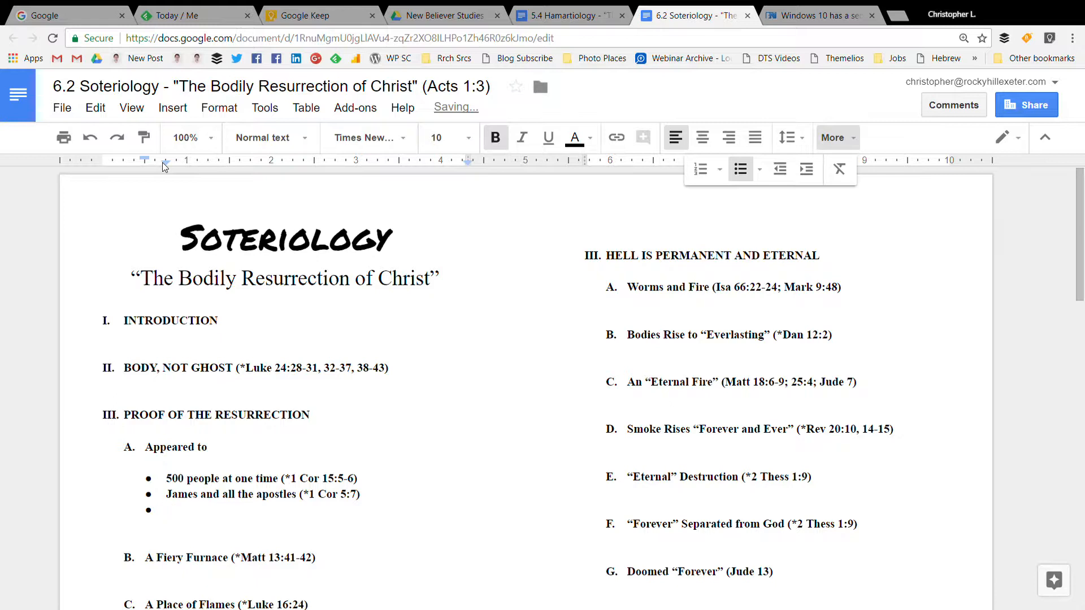
pyautogui.click(168, 509)
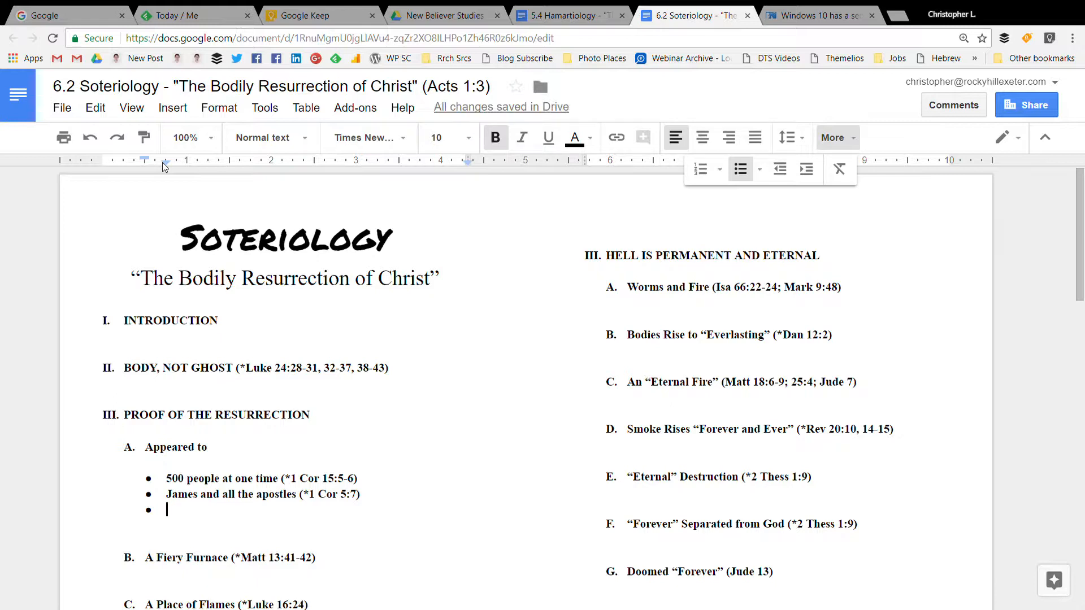
pyautogui.write('Paul (')
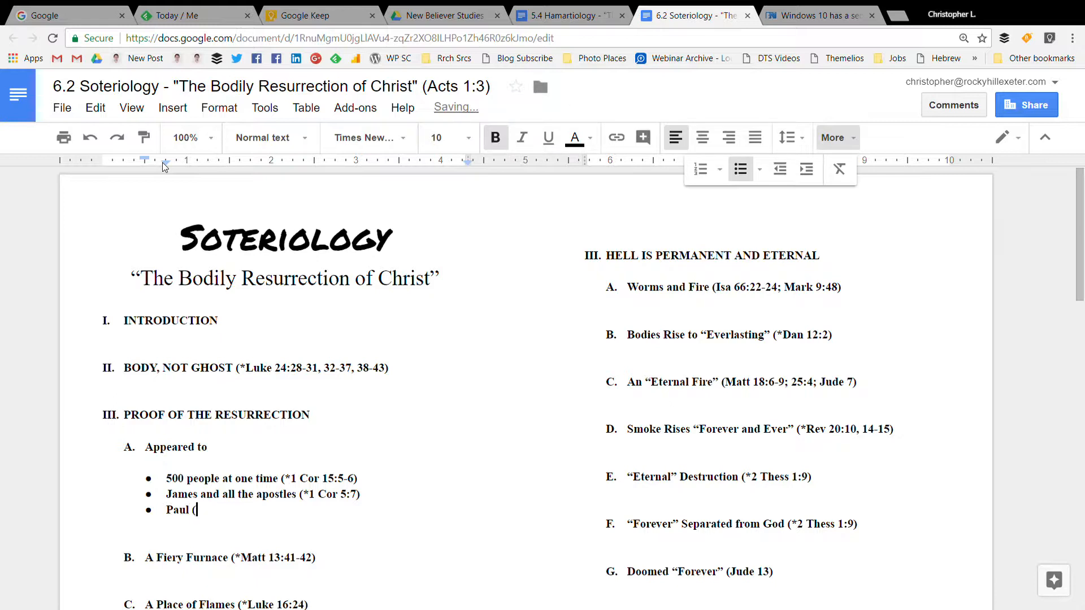
pyautogui.write('*1 Cor')
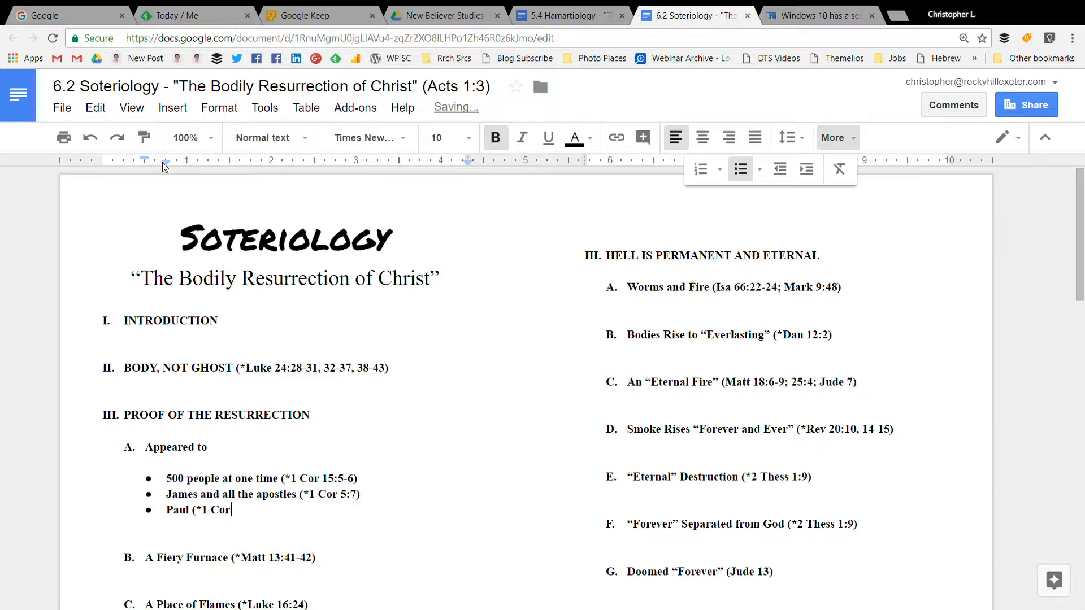
pyautogui.write('15:8-9)')
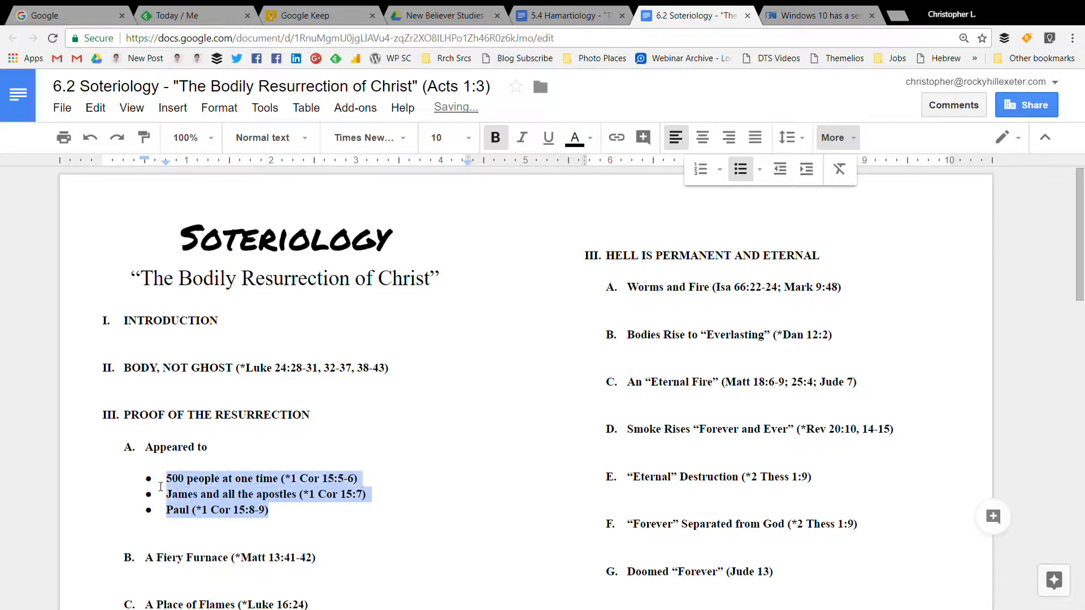
# Select and clear the old 'A Fiery Furnace' text, leaving item B empty.
pyautogui.click(496, 137)
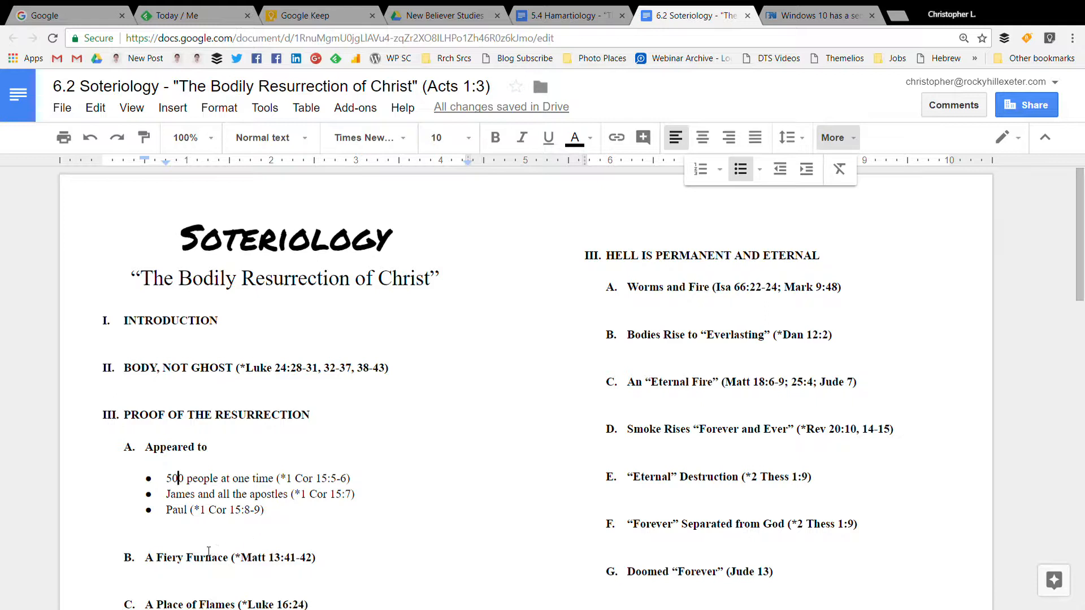
pyautogui.click(495, 137)
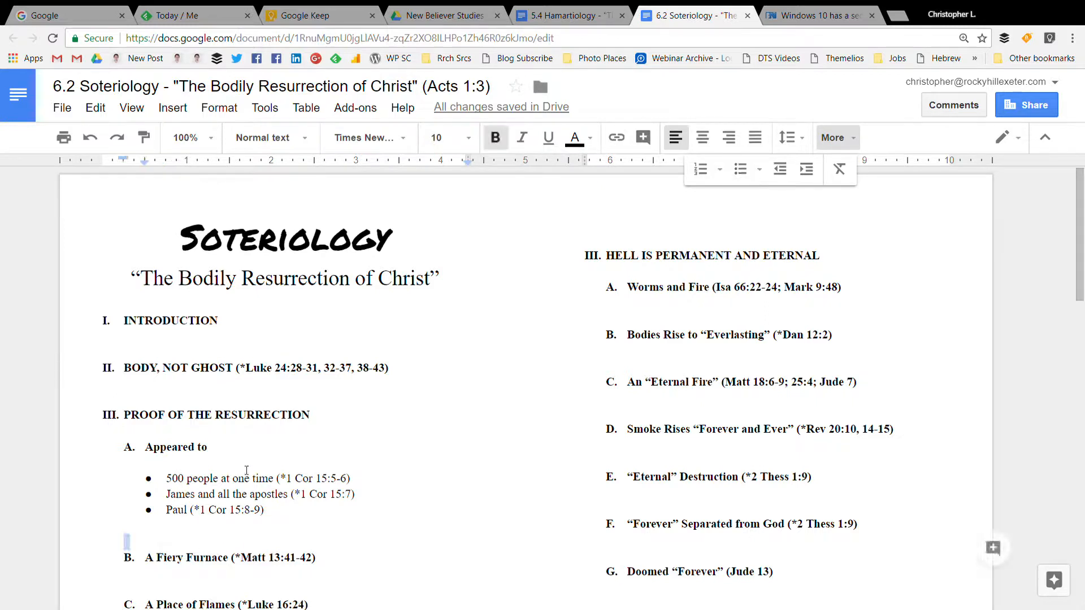
pyautogui.scroll(-3)
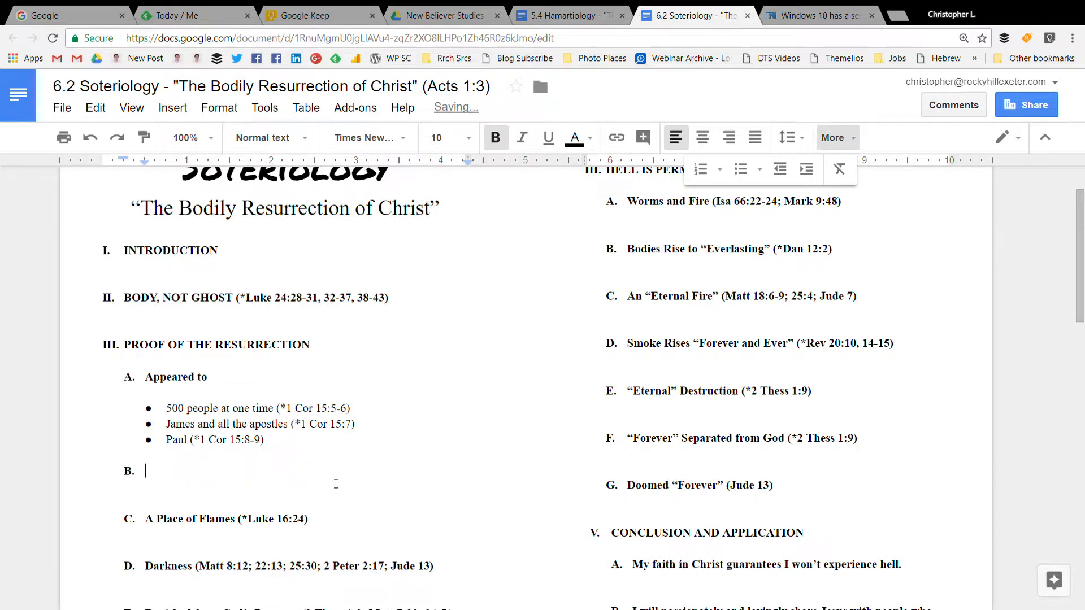
# Make item B 'Convincing Beliefs (*Acts 1:3)' and clear the old C–E points below.
pyautogui.write('Convincing Belie')
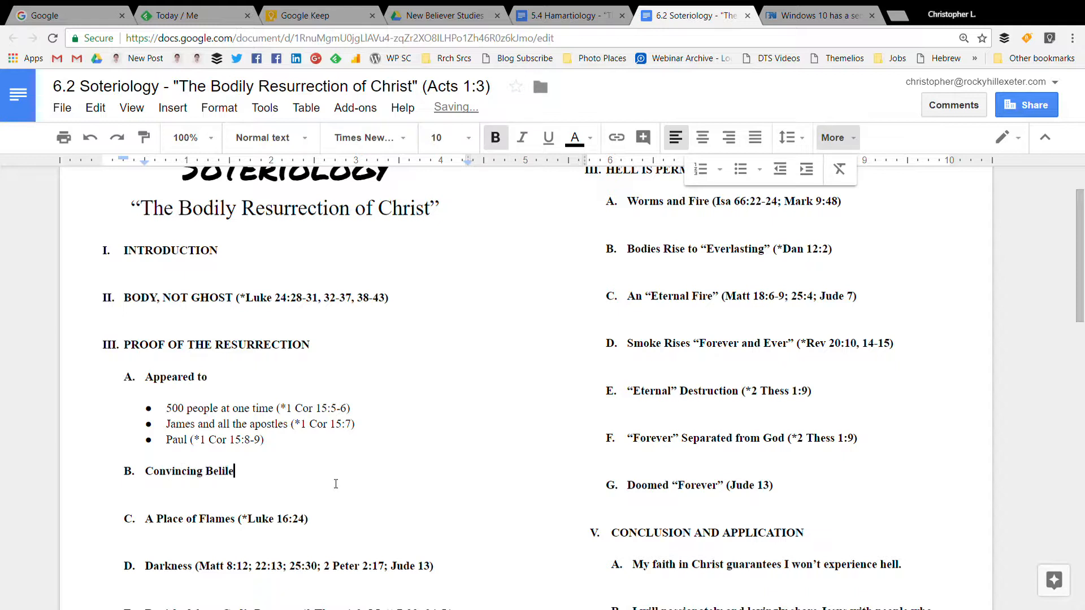
pyautogui.write('fs')
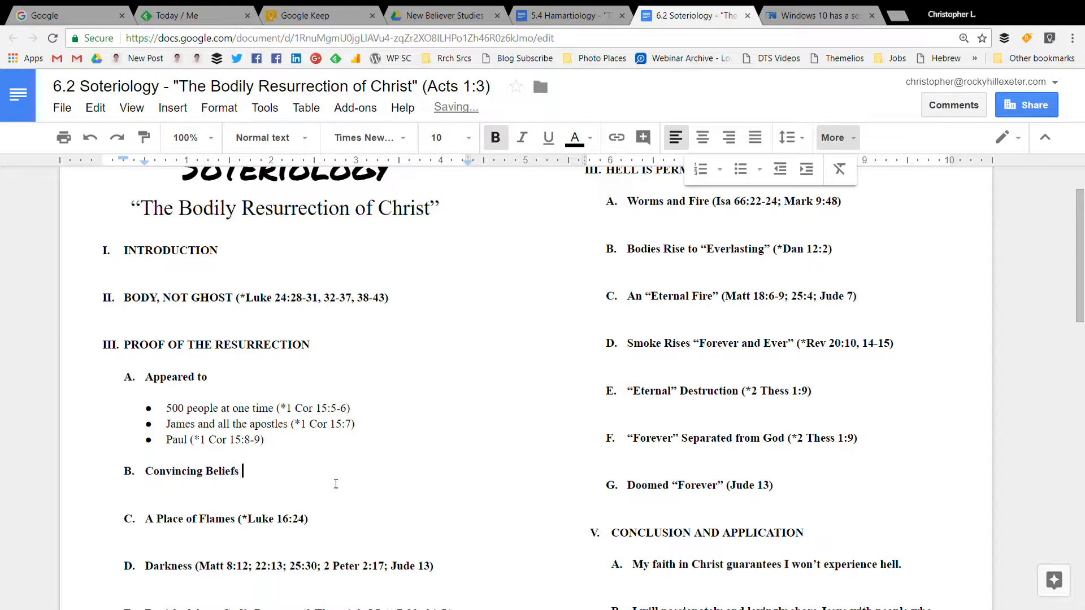
pyautogui.write('(*A')
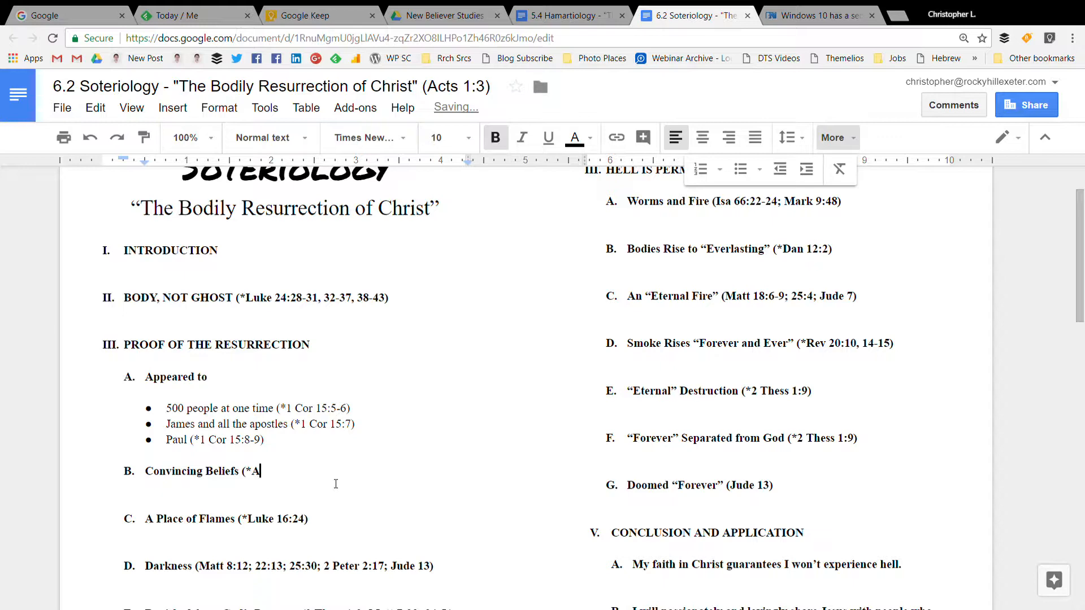
pyautogui.write('cts 1:3)')
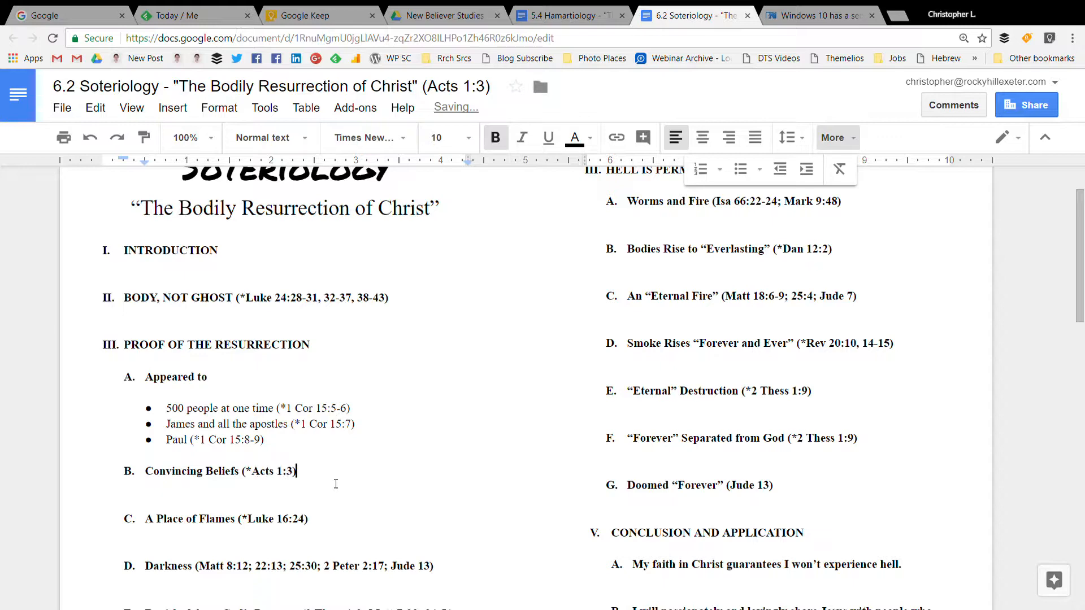
pyautogui.scroll(-3)
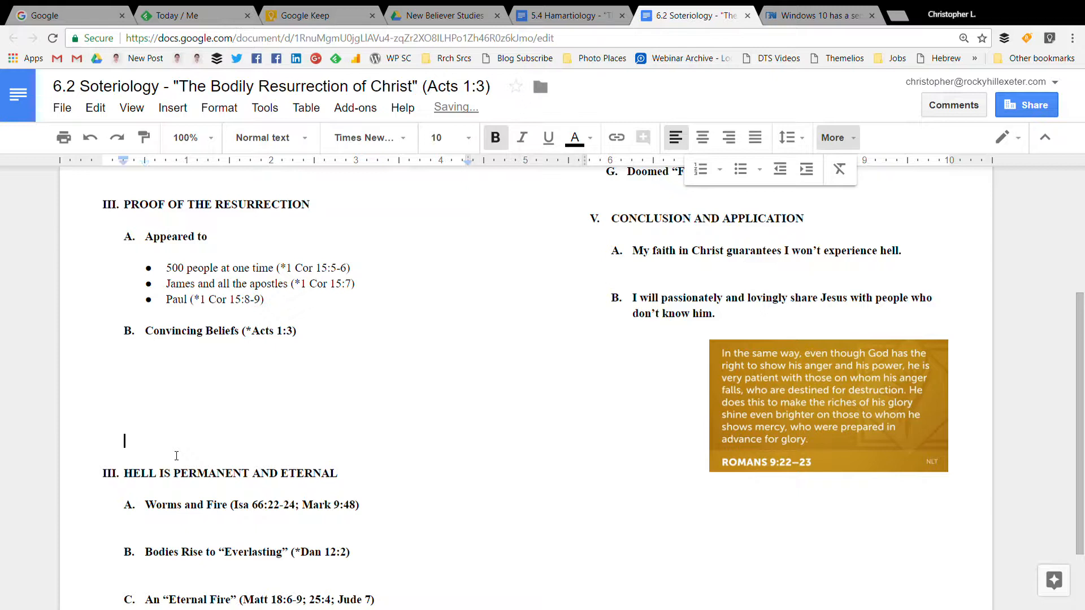
pyautogui.scroll(-3)
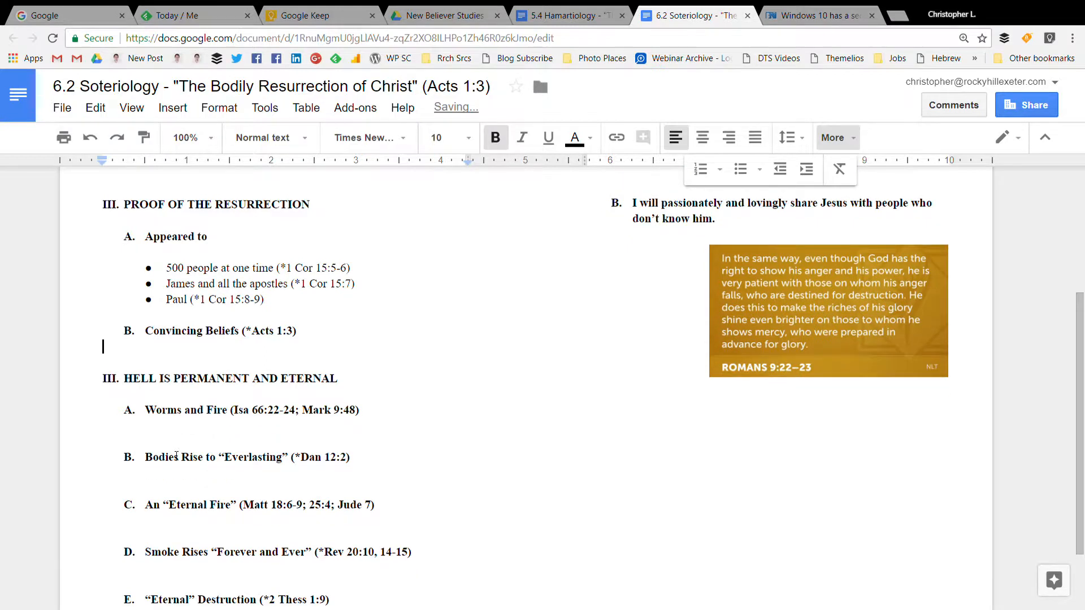
# Replace the Hell heading with 'RESURRECTION FOR CHRISTIANS'.
pyautogui.click(351, 382)
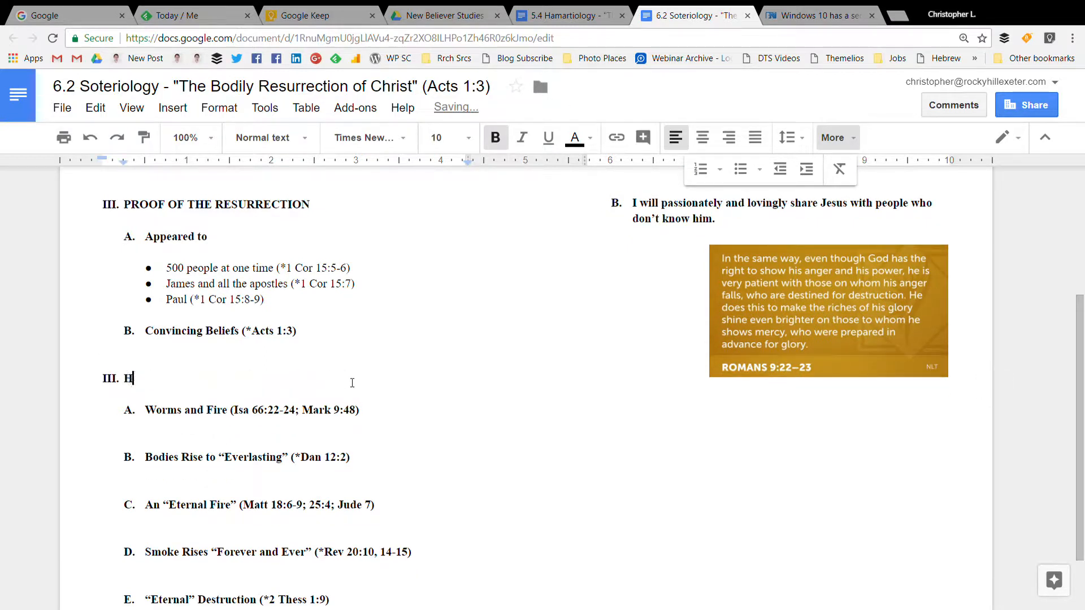
pyautogui.press('backspace')
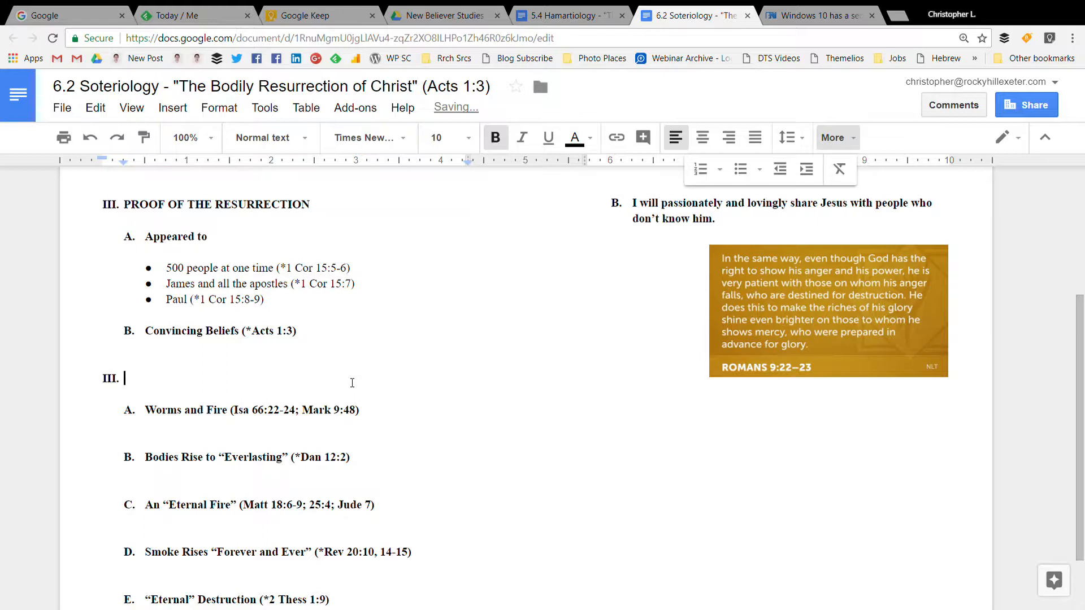
pyautogui.write('RESURRECTI')
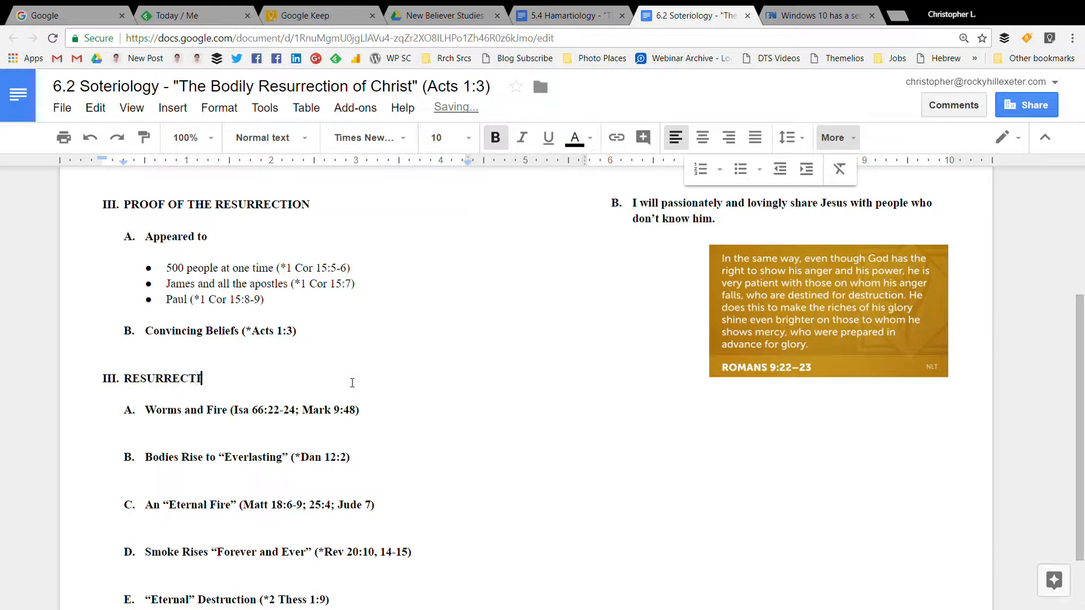
pyautogui.write('ON FOR CHRISTIANS')
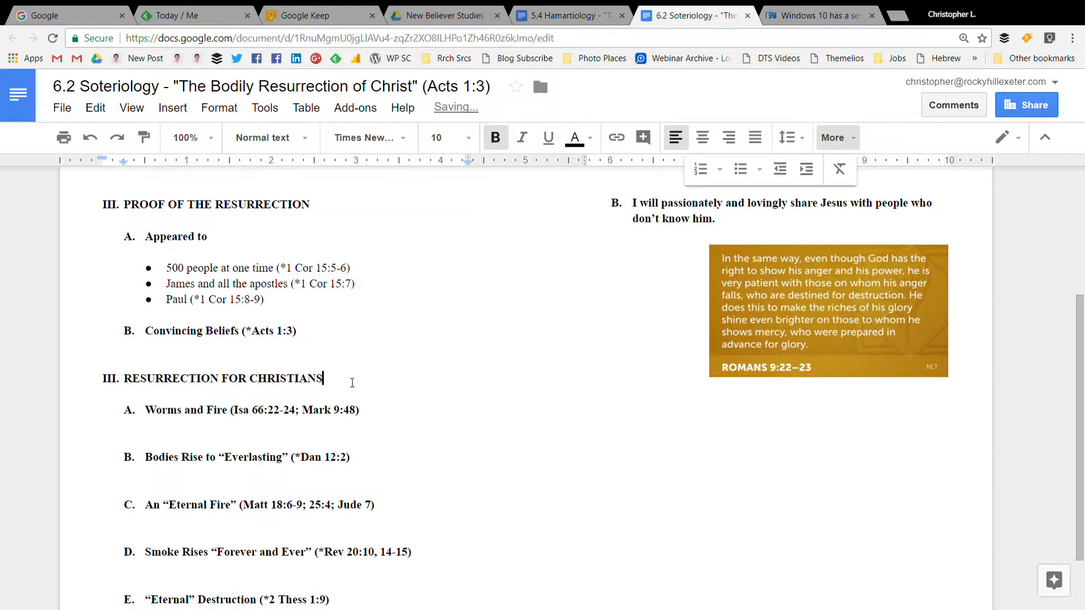
# Replace the Worms and Fire point with 'Spiritually (*Rom 6:1-14)'.
pyautogui.click(361, 410)
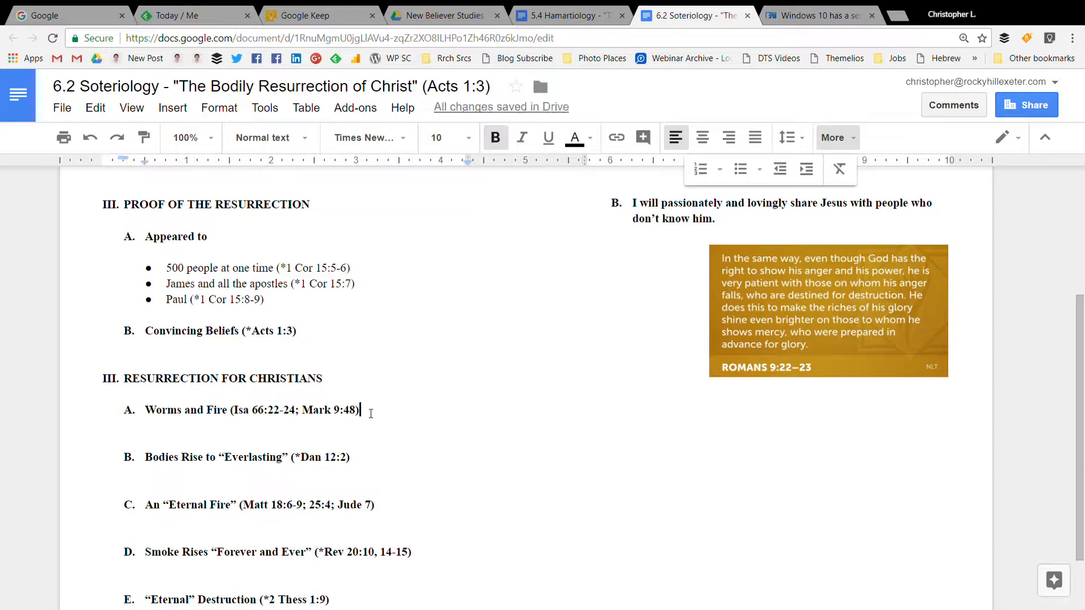
pyautogui.press('Backspace')
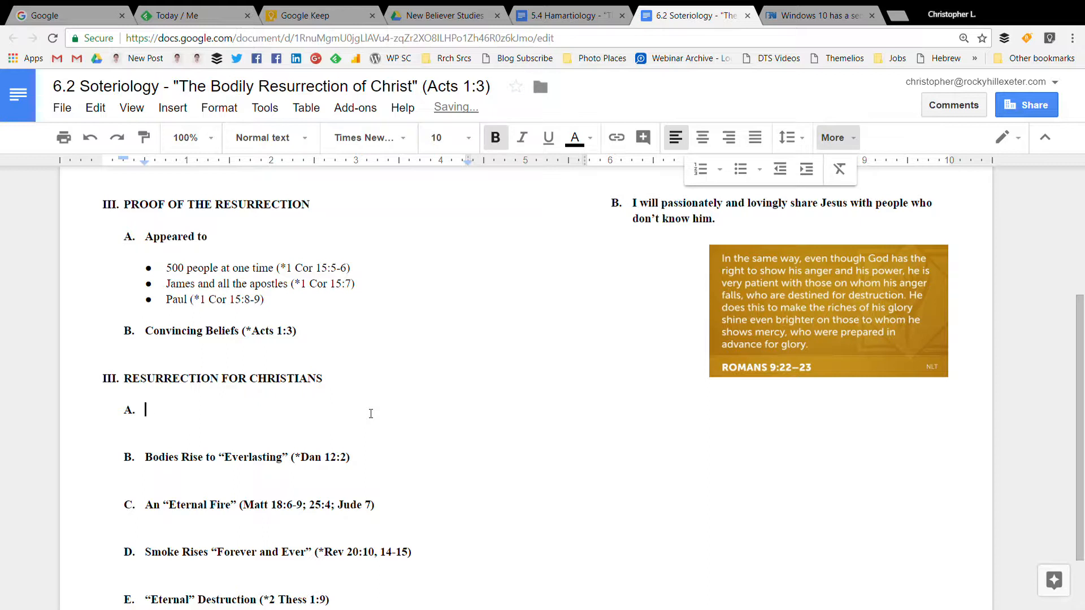
pyautogui.write('Sp')
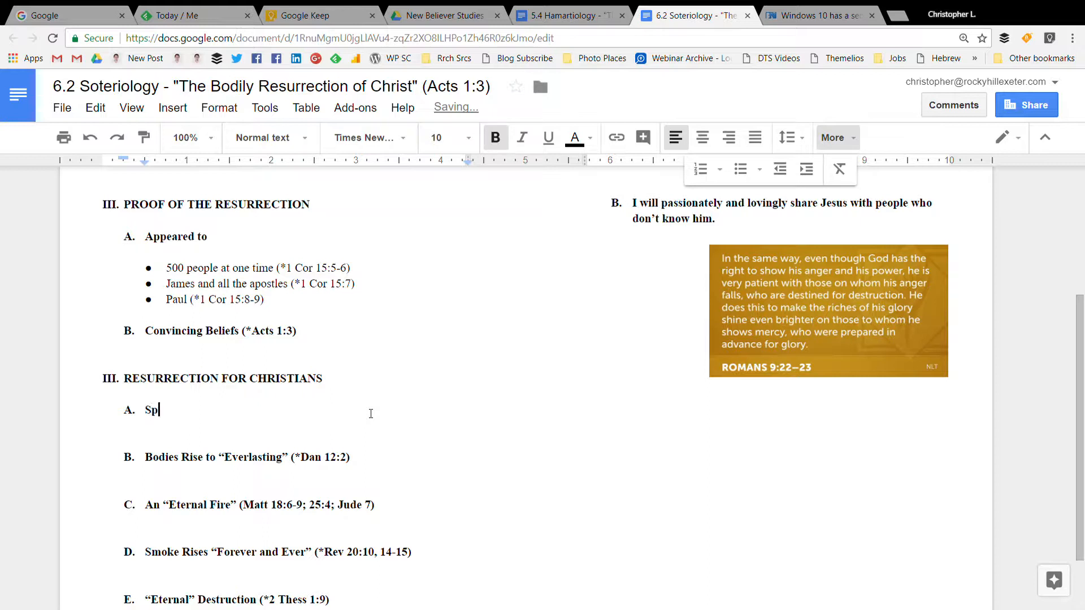
pyautogui.write('iritually (')
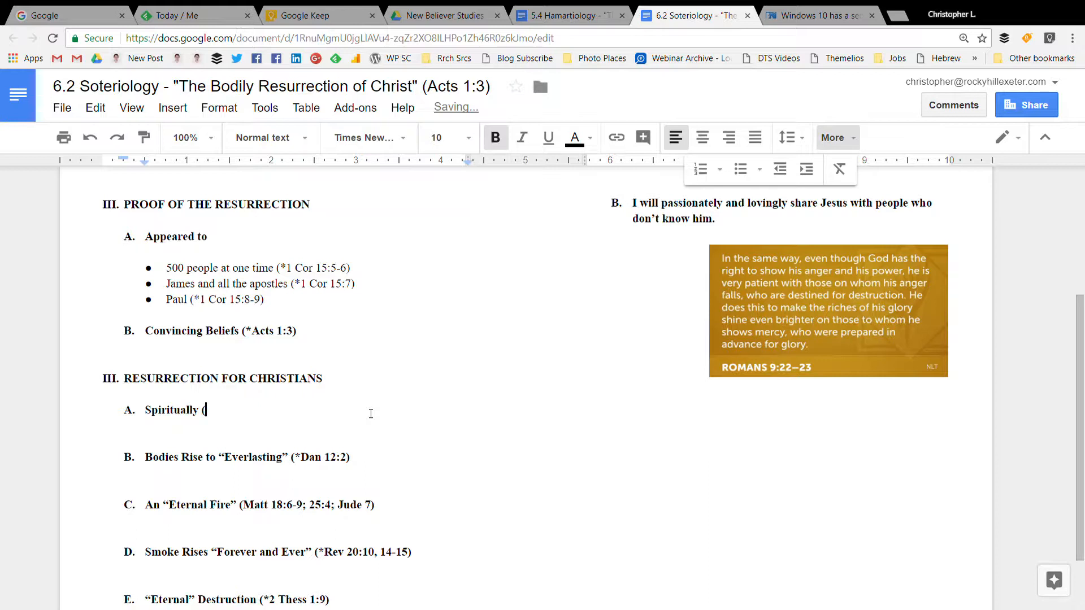
pyautogui.write('*Rom')
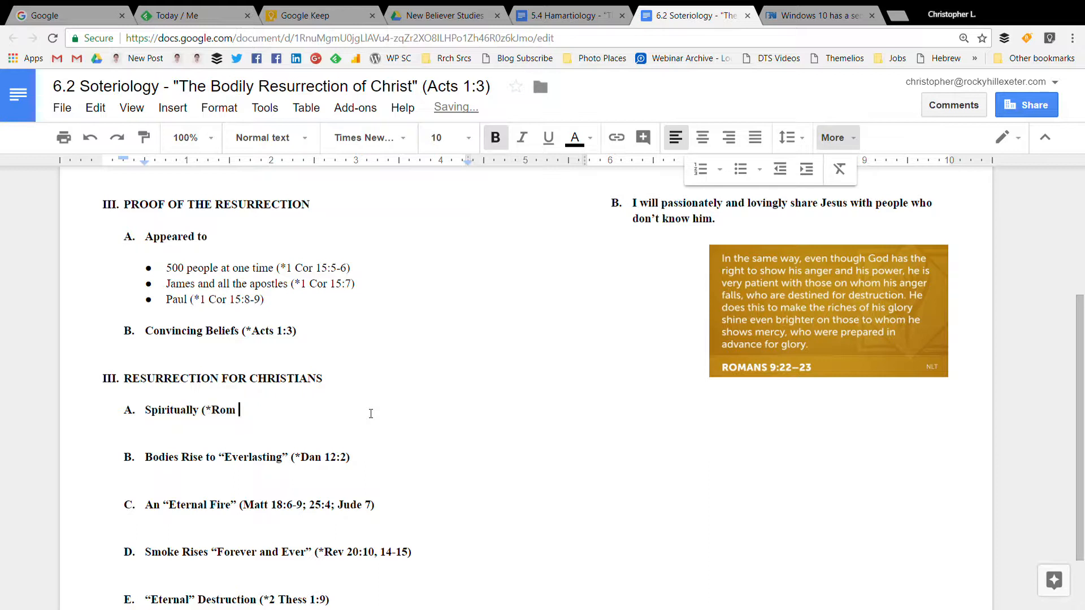
pyautogui.write('6:1-14)')
pyautogui.click(239, 457)
pyautogui.write('P')
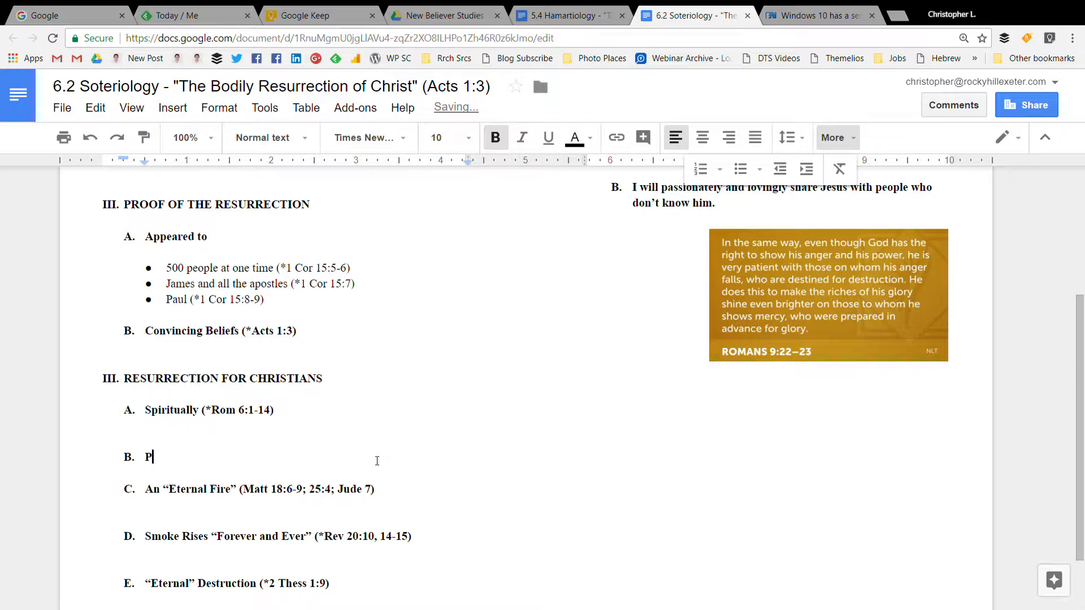
# Write point B as 'Physically (1 Thess 4:13-5:1; 1 Cor 1; Rev 20)'.
pyautogui.write('h')
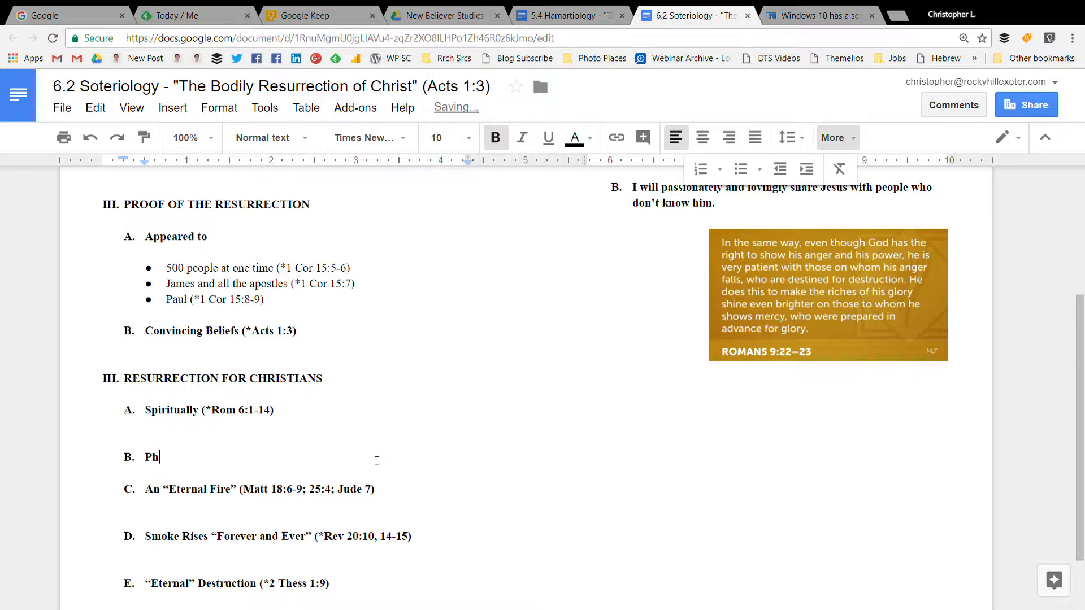
pyautogui.write('ysically (')
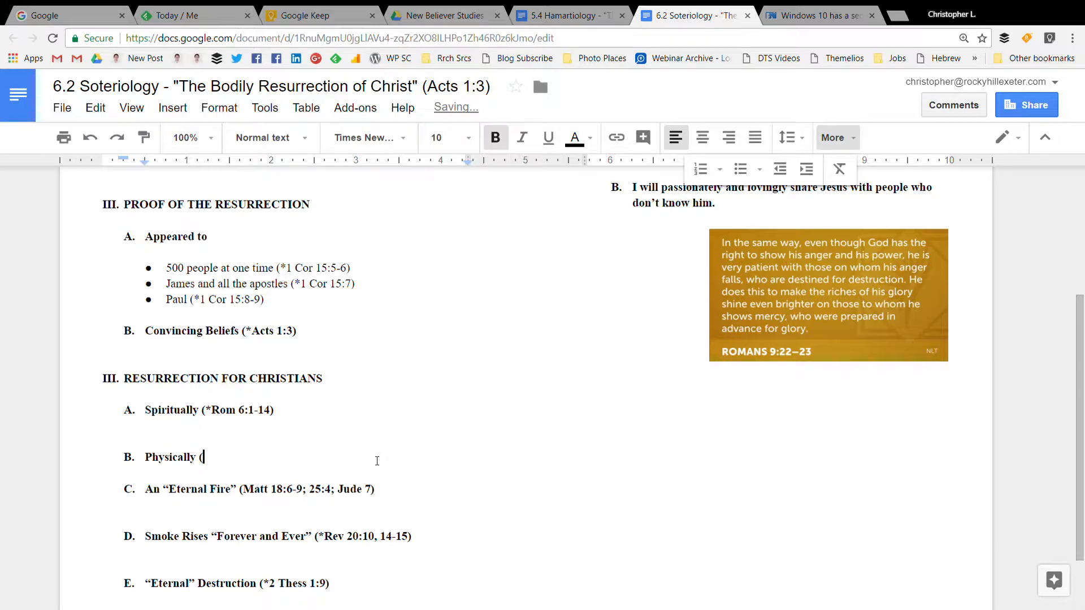
pyautogui.write('1 Thess')
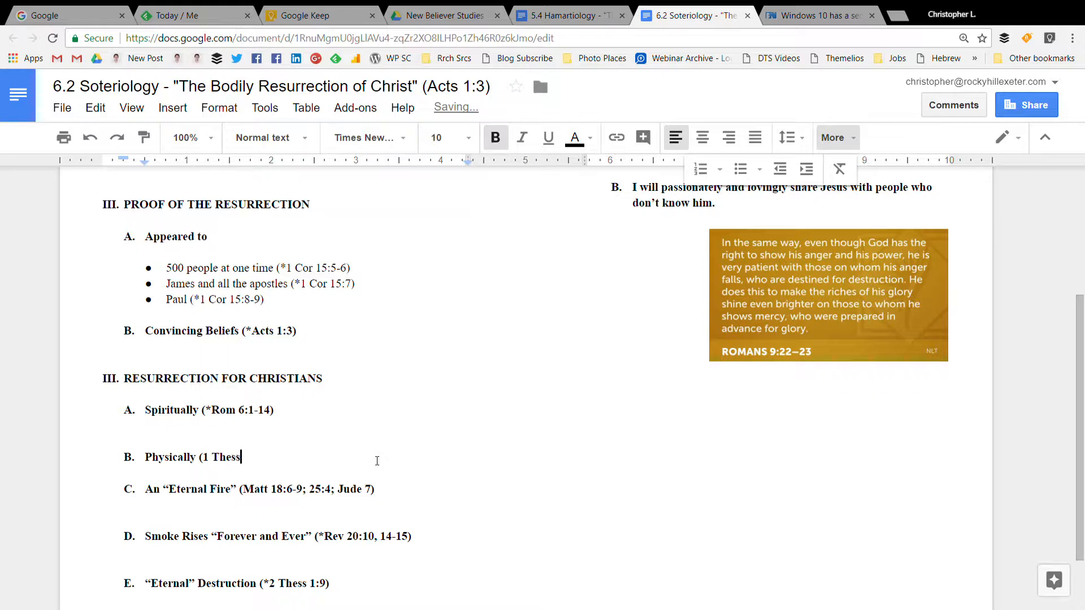
pyautogui.write('4:13-')
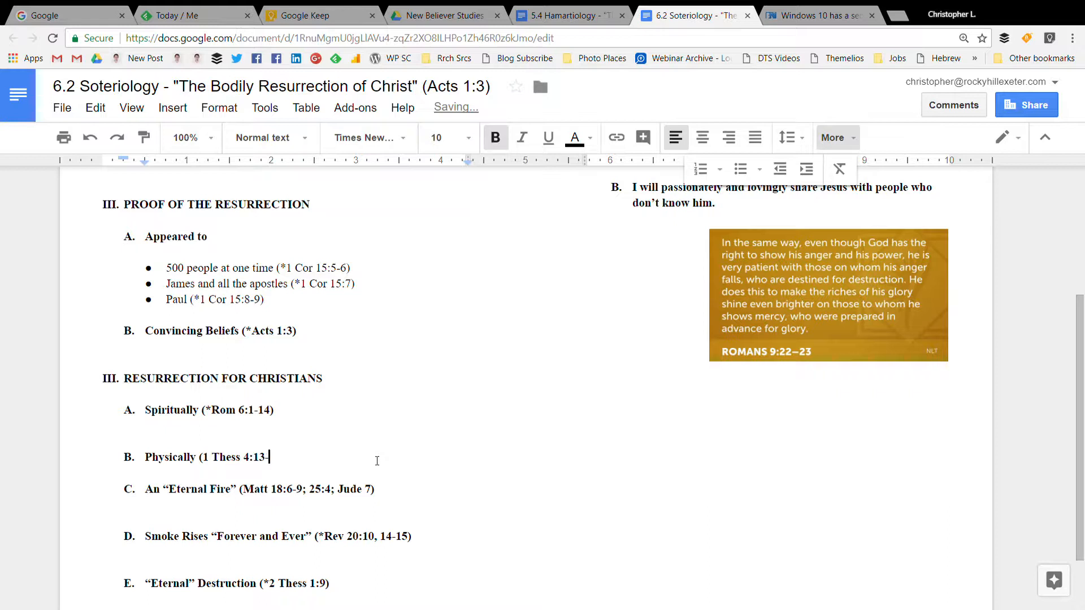
pyautogui.write('-5:1;')
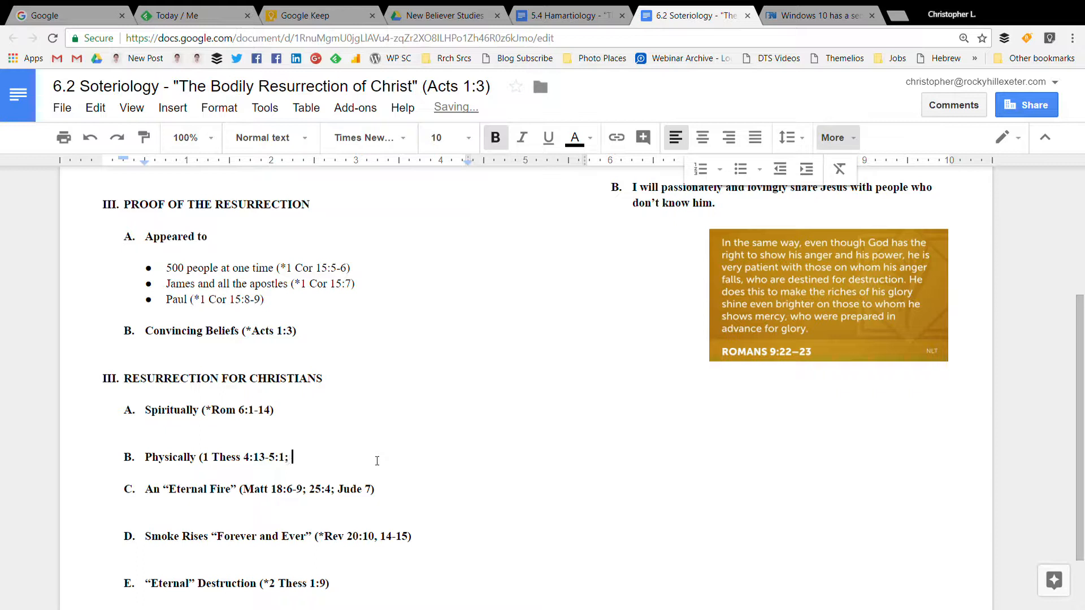
pyautogui.write('1 Cor 1')
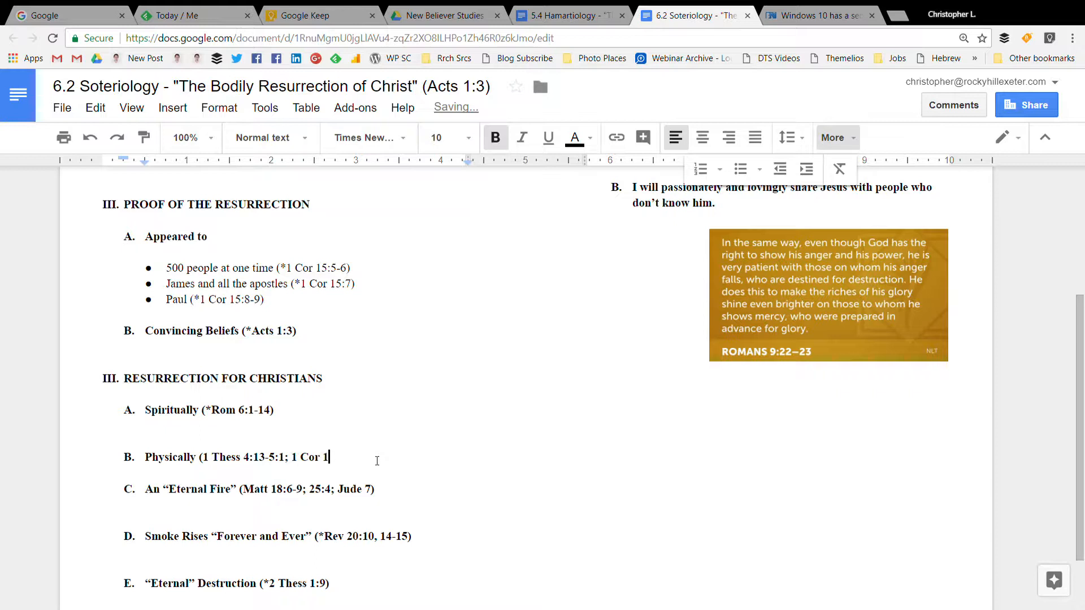
pyautogui.write('; Rev')
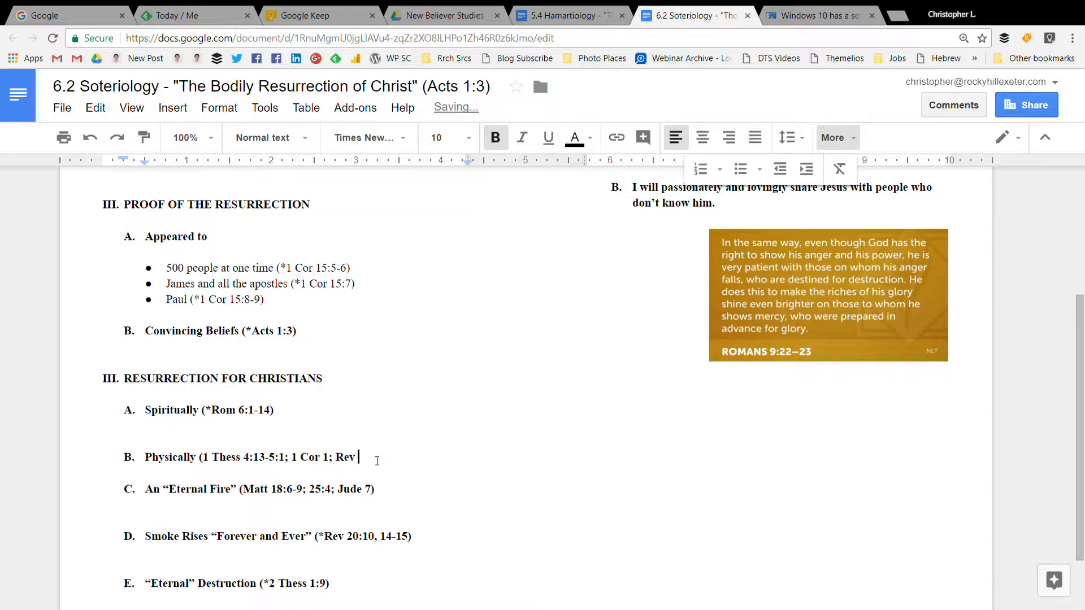
pyautogui.write('20)')
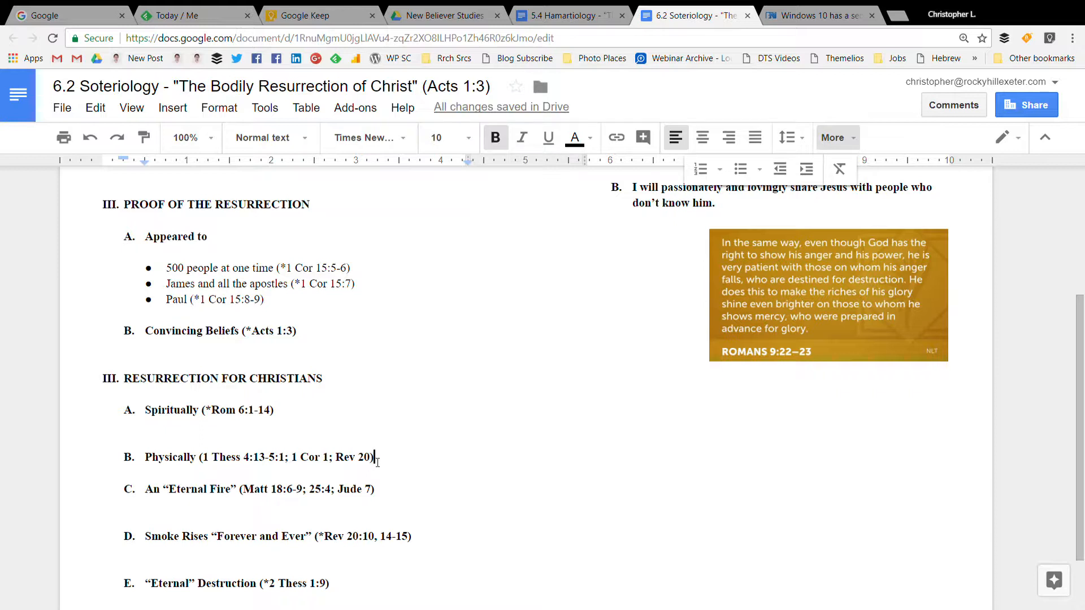
pyautogui.moveTo(388, 489)
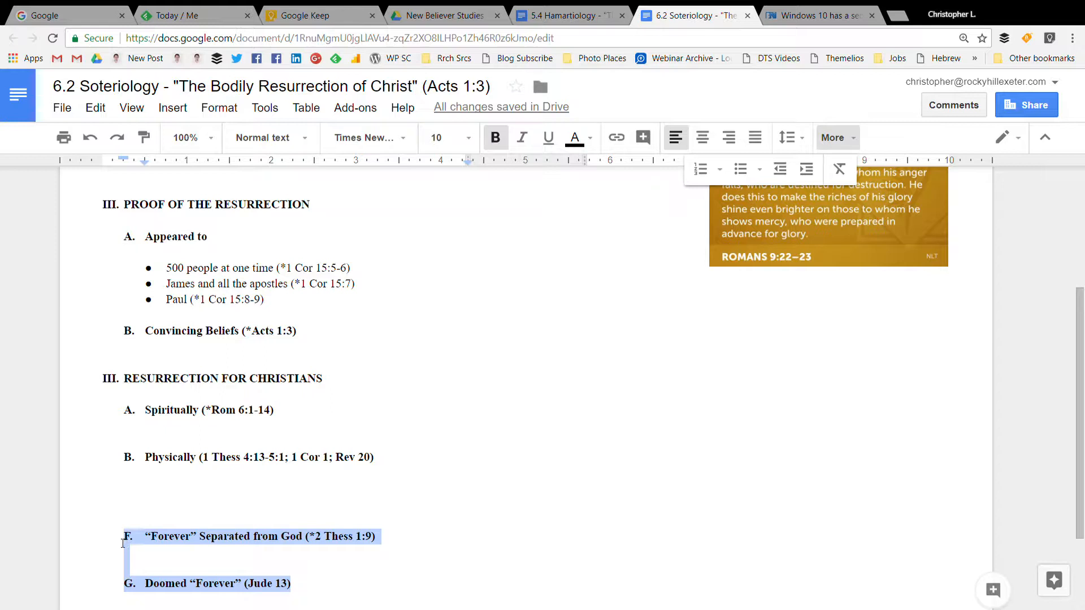
# Delete the leftover Forever points C–G, then scroll through to the footer.
pyautogui.press('Delete')
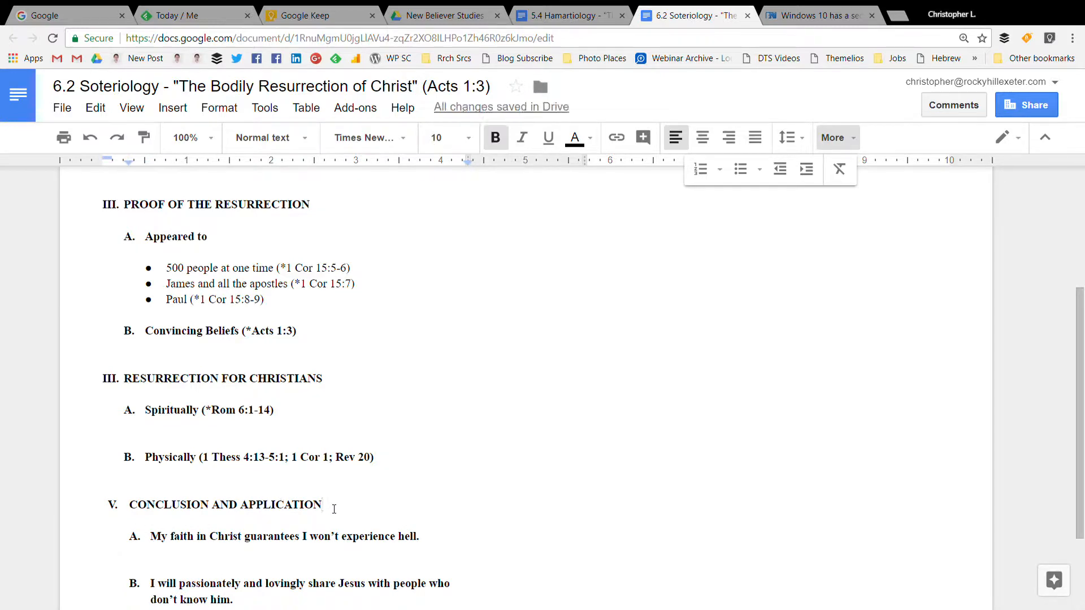
pyautogui.scroll(3)
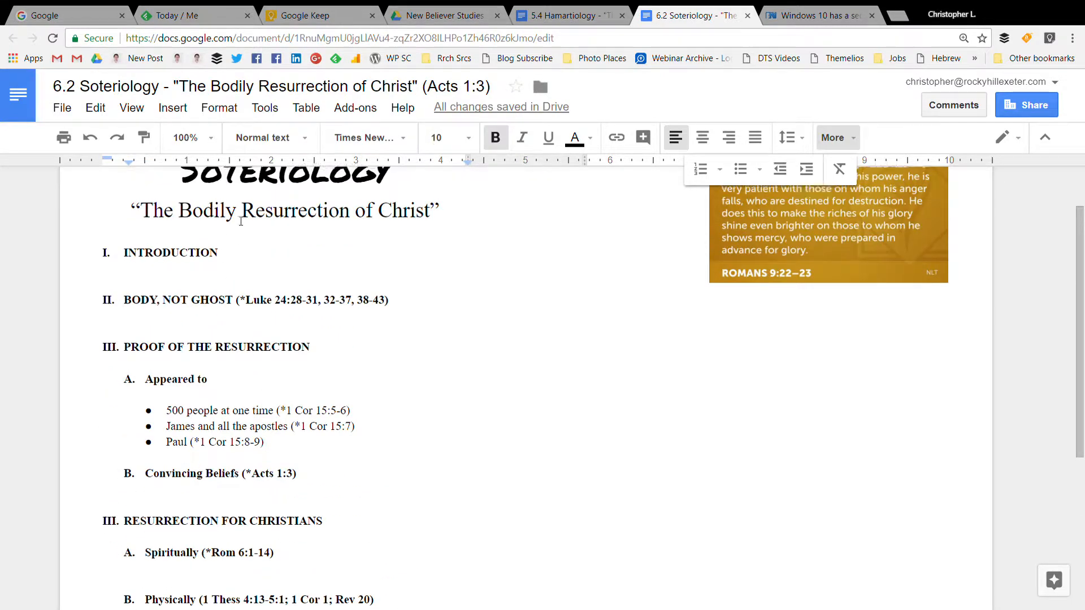
pyautogui.scroll(3)
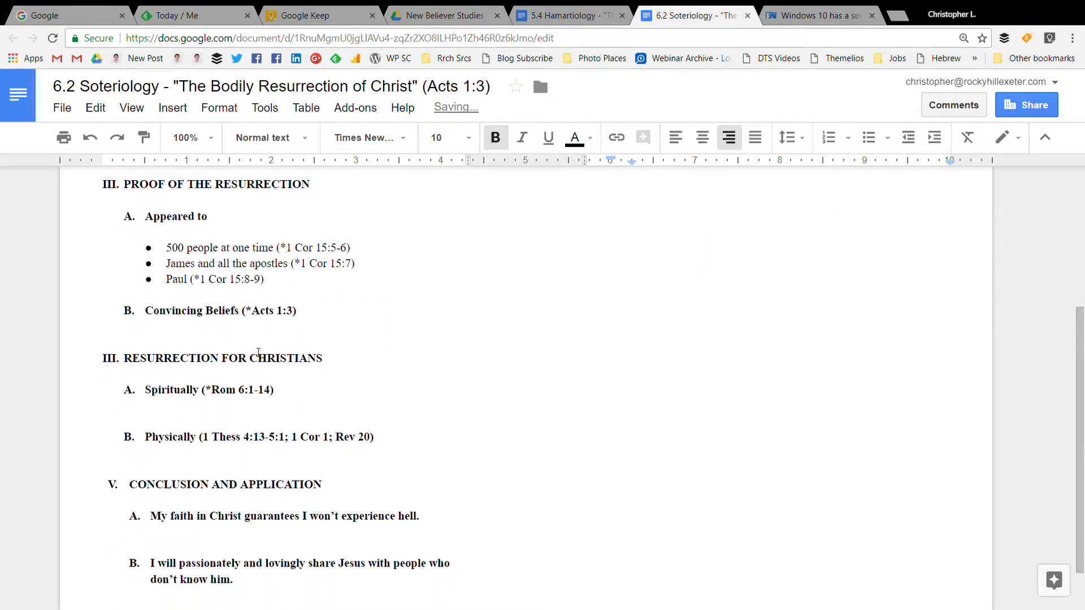
pyautogui.scroll(-3)
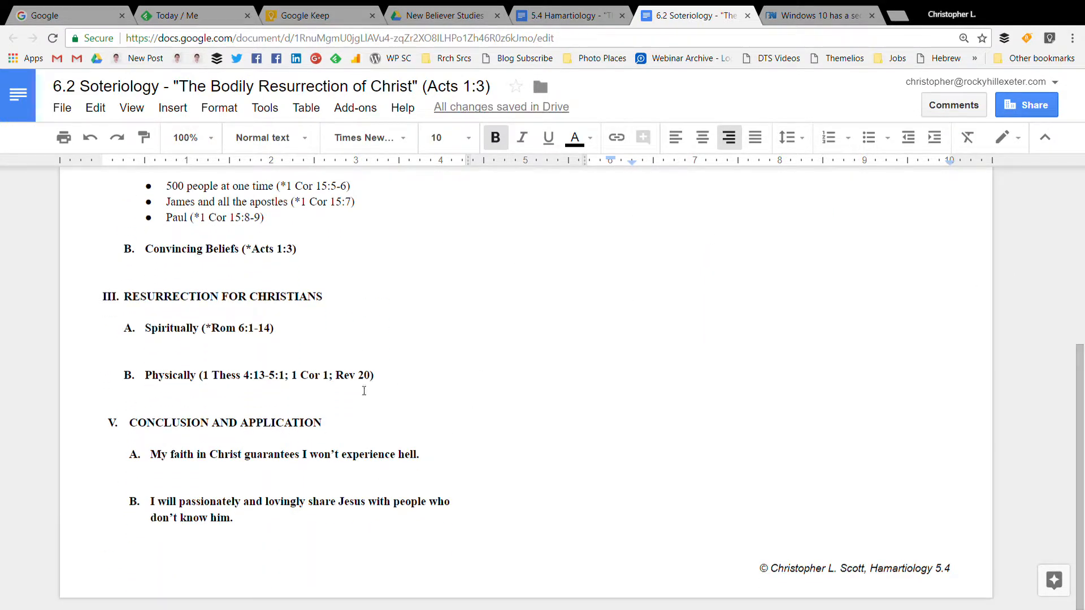
pyautogui.moveTo(239, 520)
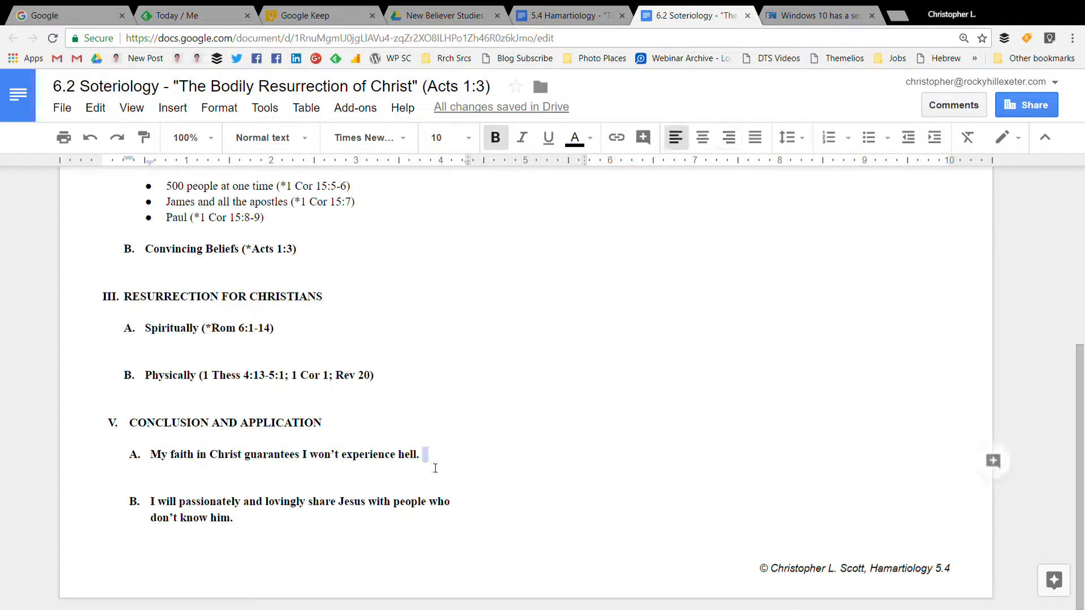
# Rewrite conclusion point A as a sentence on Christ's death and resurrection.
pyautogui.press('Backspace')
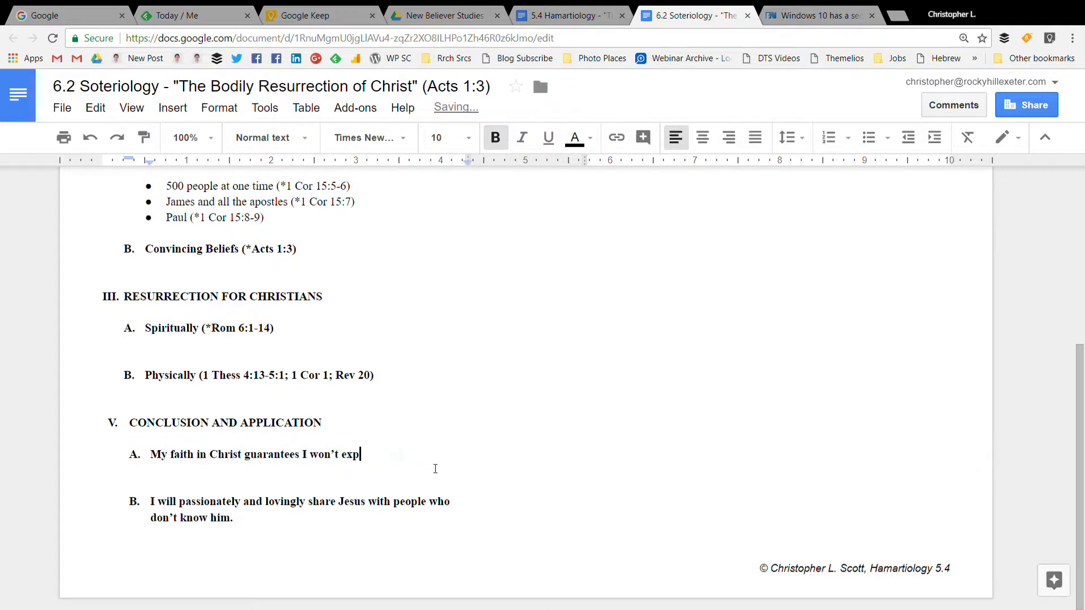
pyautogui.press('Backspace')
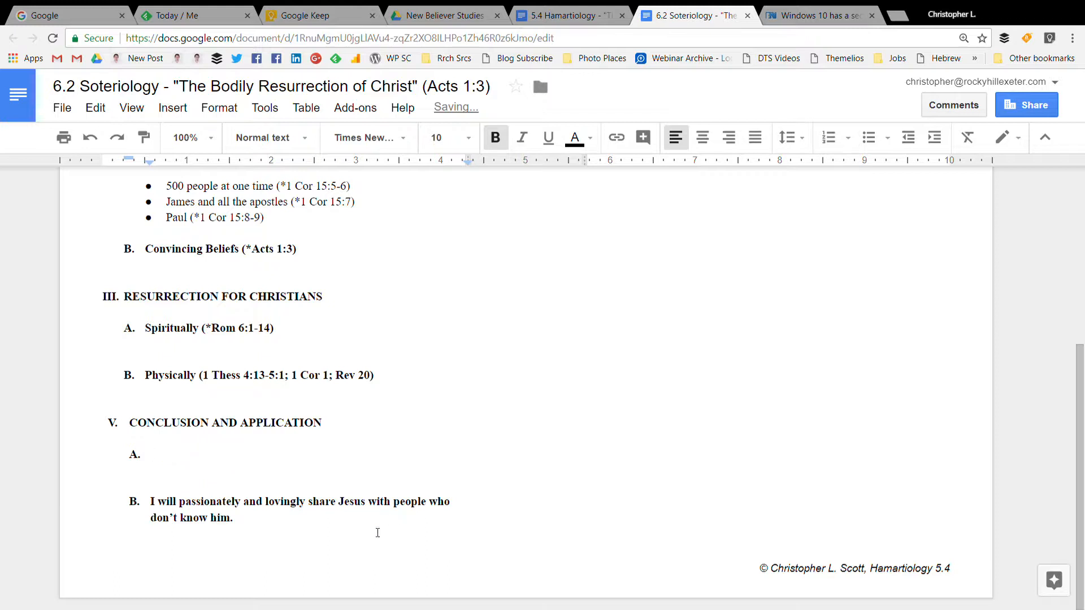
pyautogui.moveTo(221, 474)
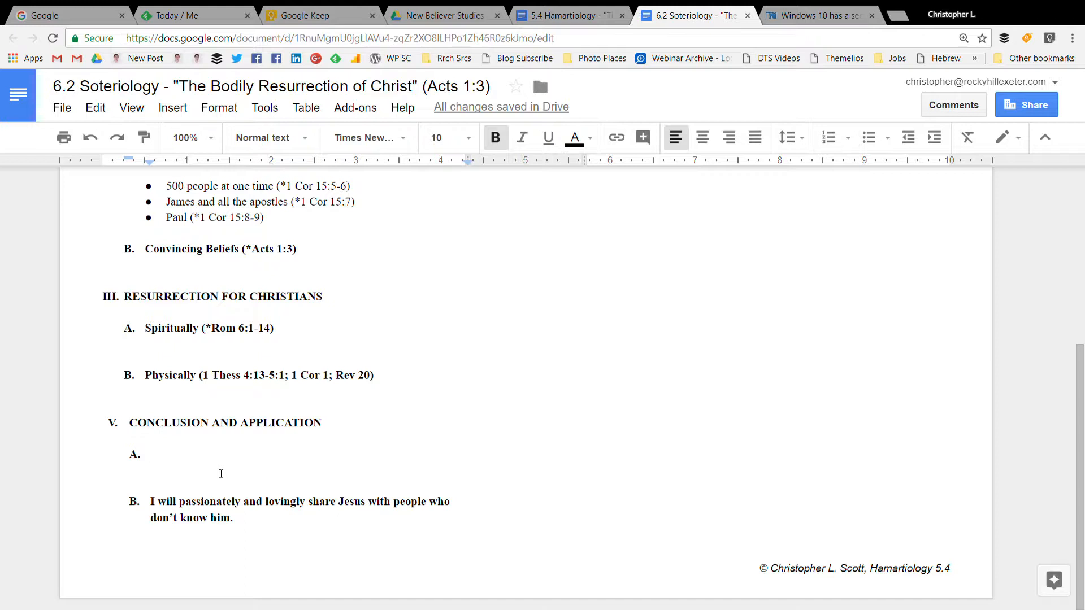
pyautogui.moveTo(184, 440)
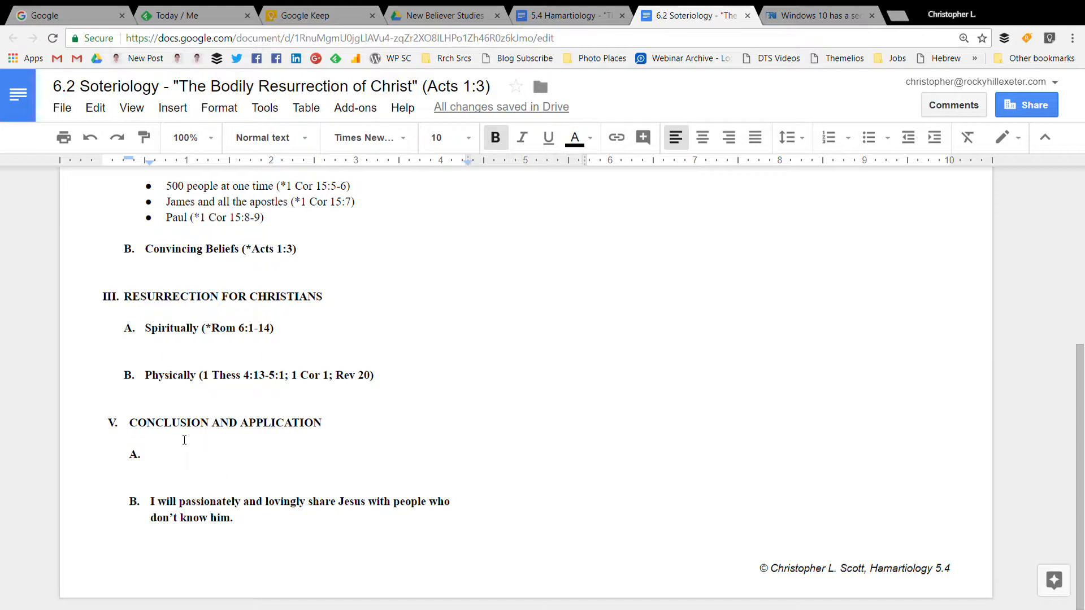
pyautogui.write('The pow')
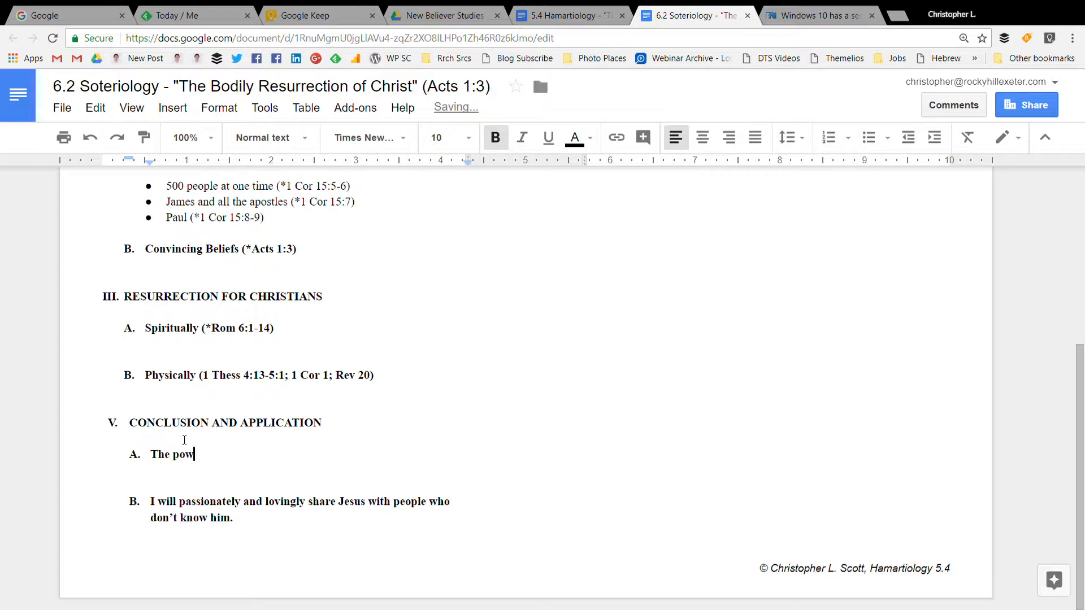
pyautogui.write('er')
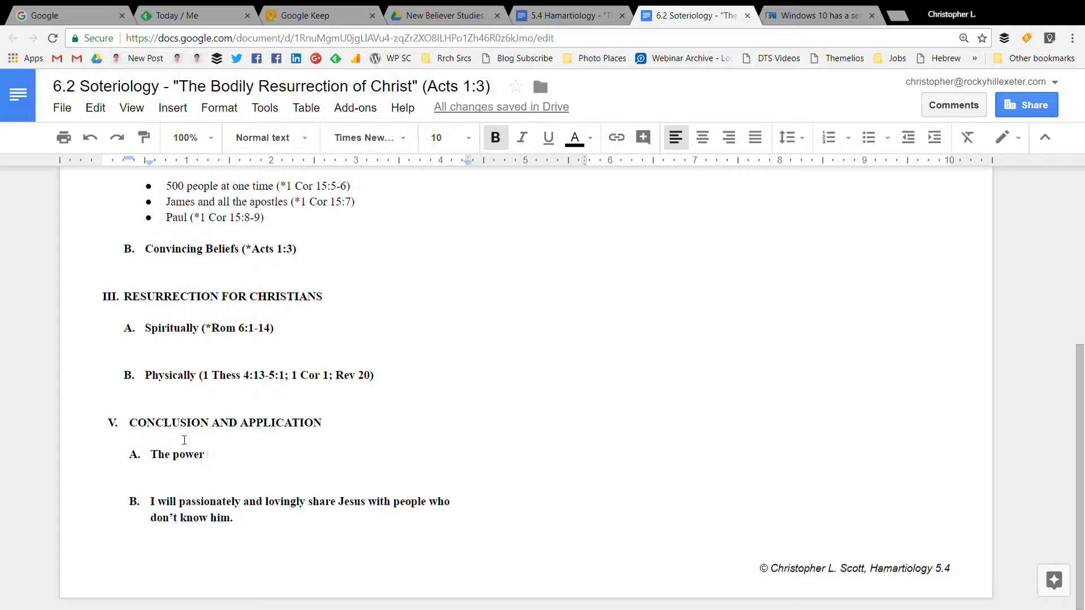
pyautogui.press('Backspace')
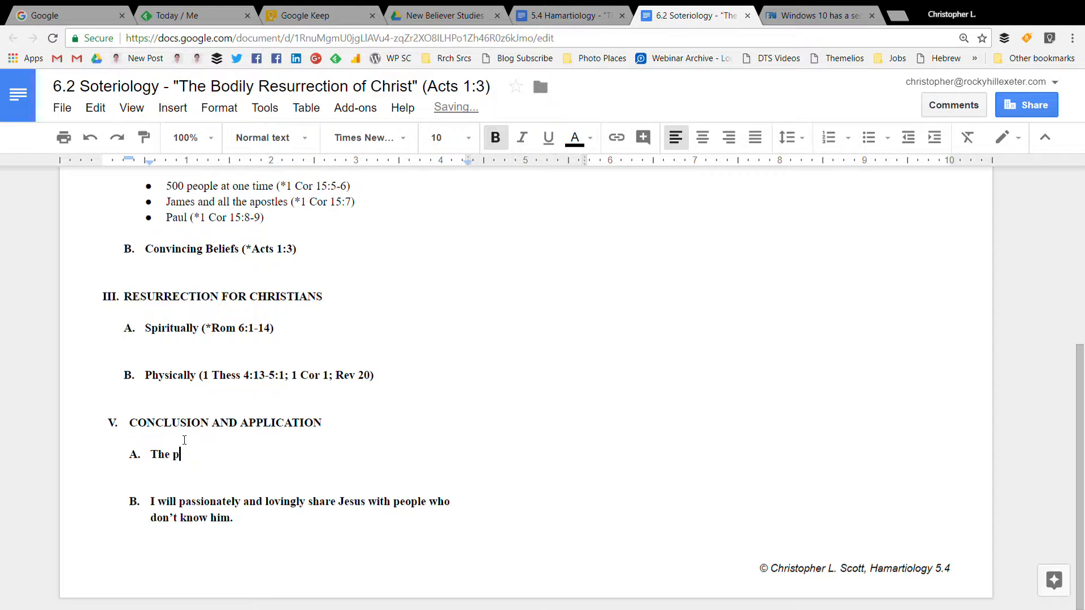
pyautogui.write('Chr')
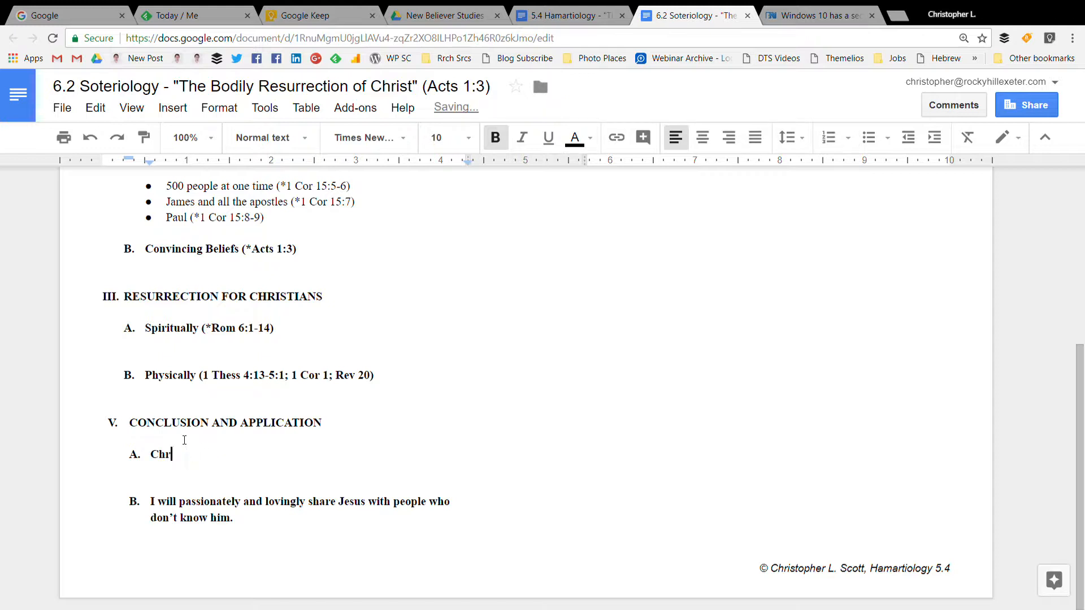
pyautogui.write("ist's death is")
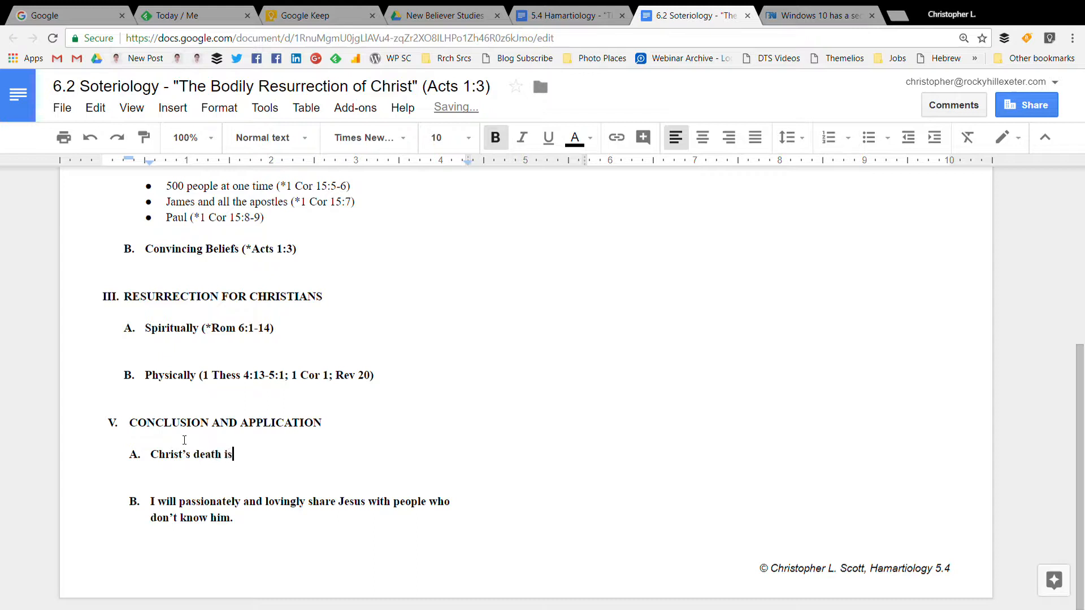
pyautogui.write('important, but so is his resu')
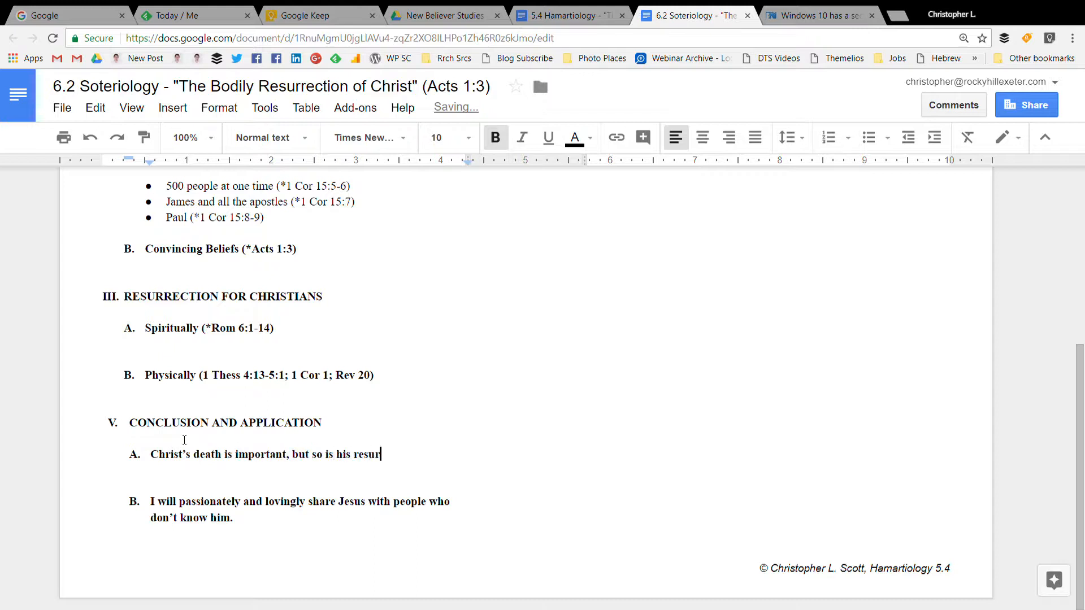
pyautogui.write('rection.')
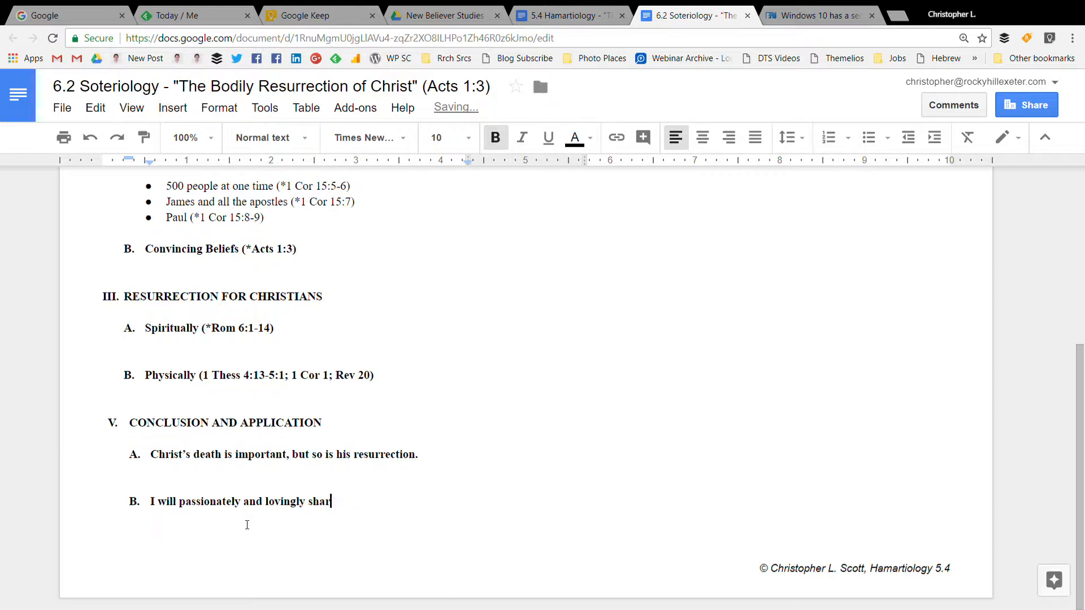
# Change point B to 'I believe in and am comforted by the resurrection of the dead.'.
pyautogui.press('ctrl+z')
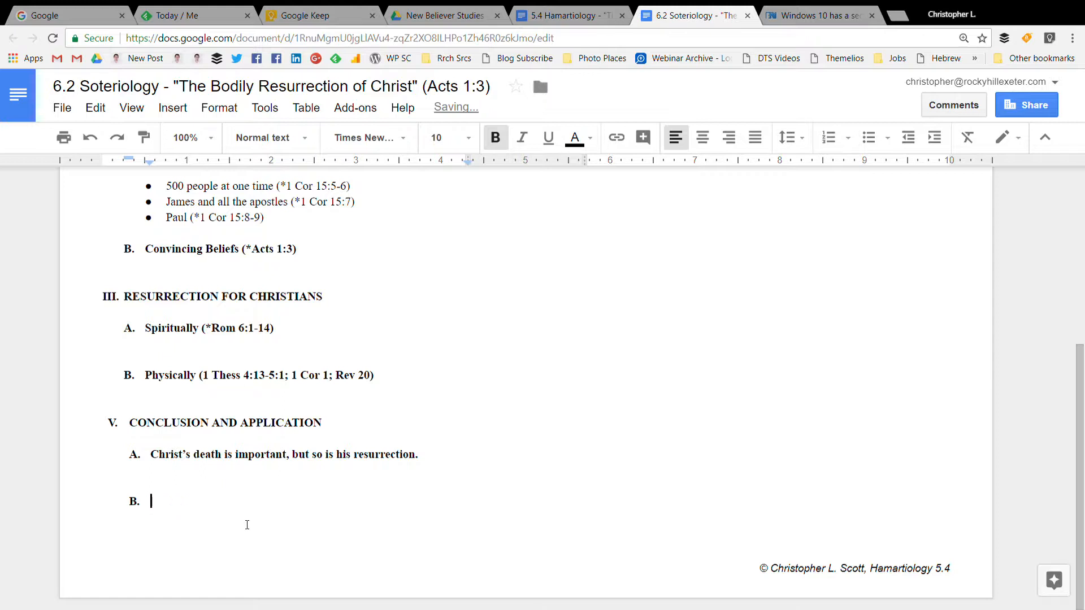
pyautogui.write('I believe')
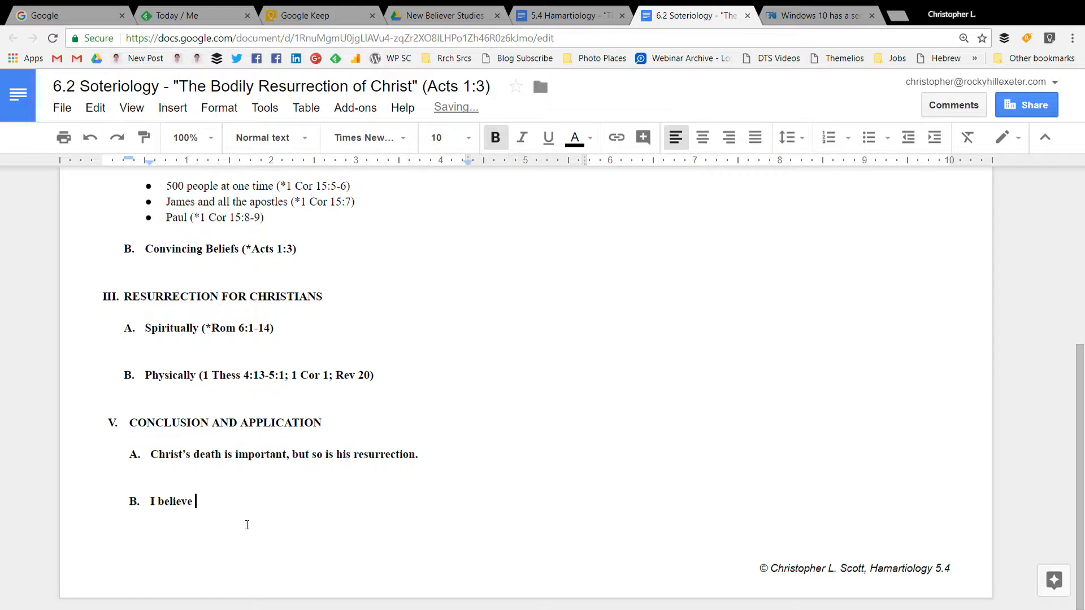
pyautogui.write('in and am co')
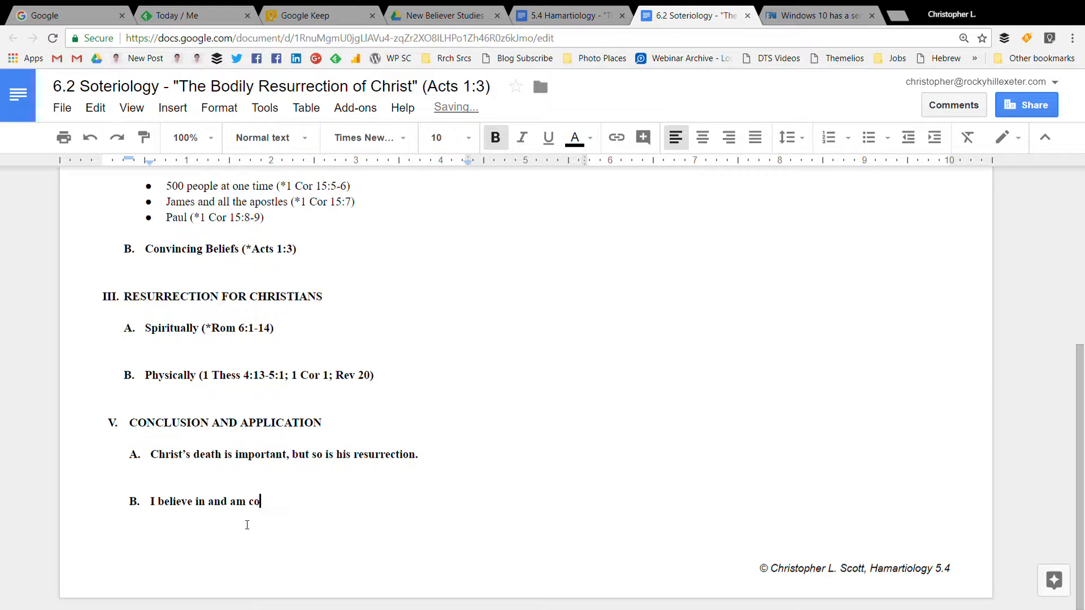
pyautogui.write('mforted by')
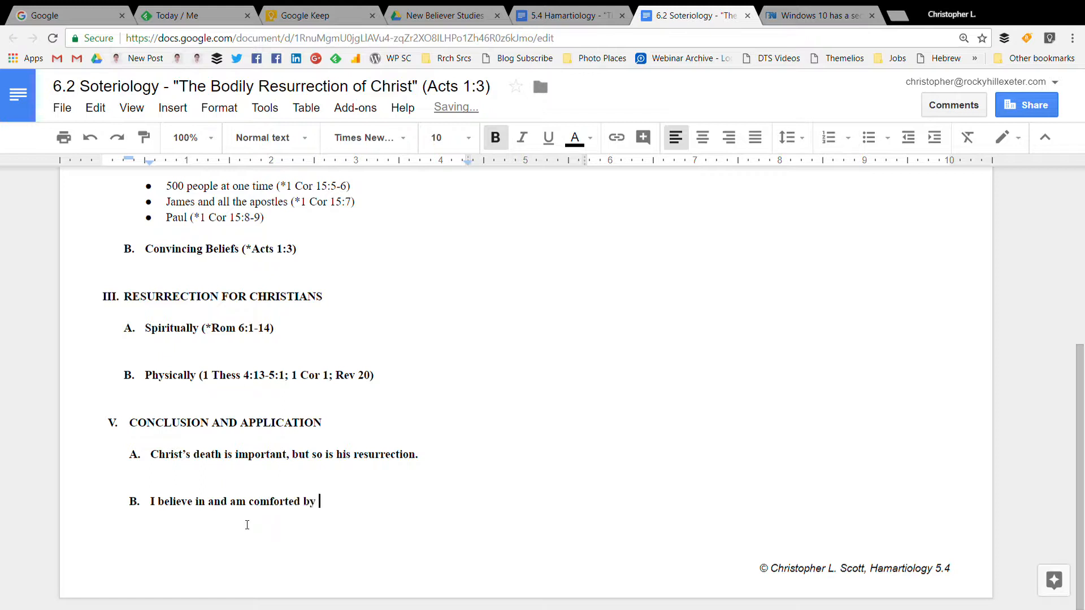
pyautogui.write('the resurrec')
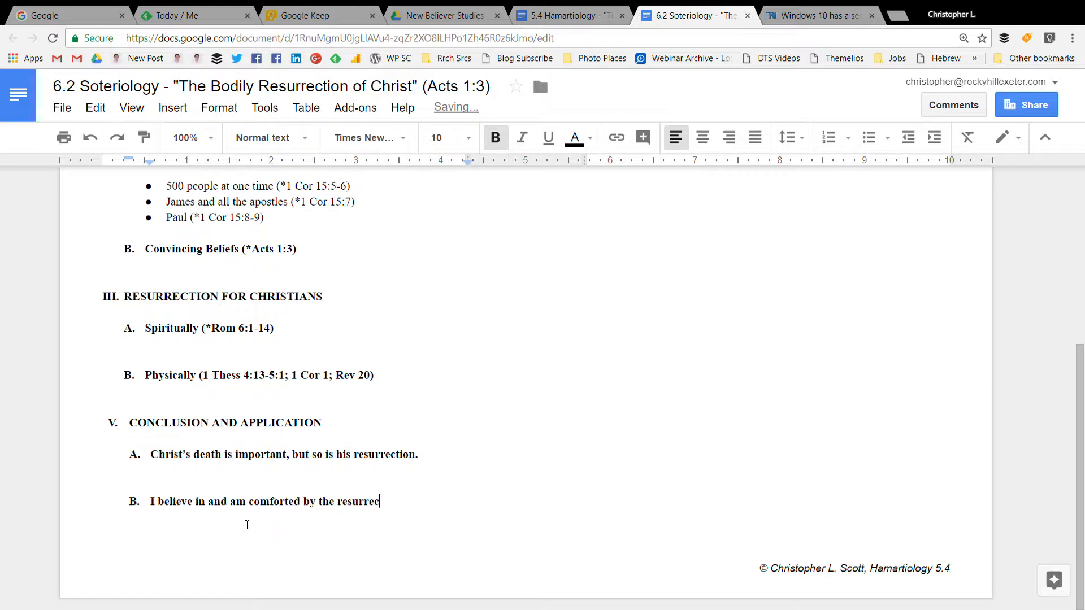
pyautogui.write('ction of the d')
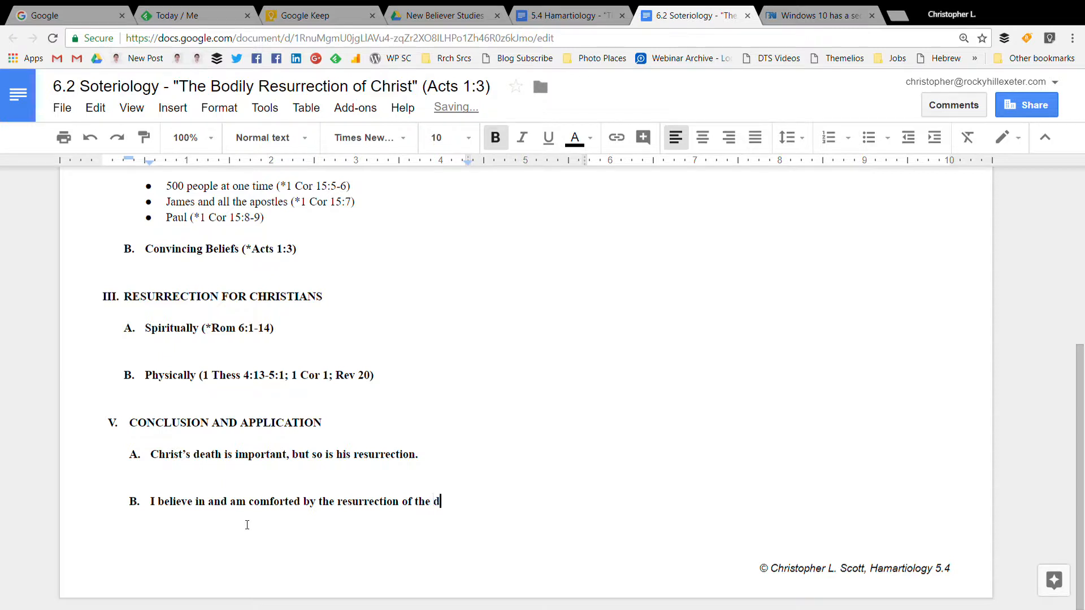
pyautogui.write('ead.')
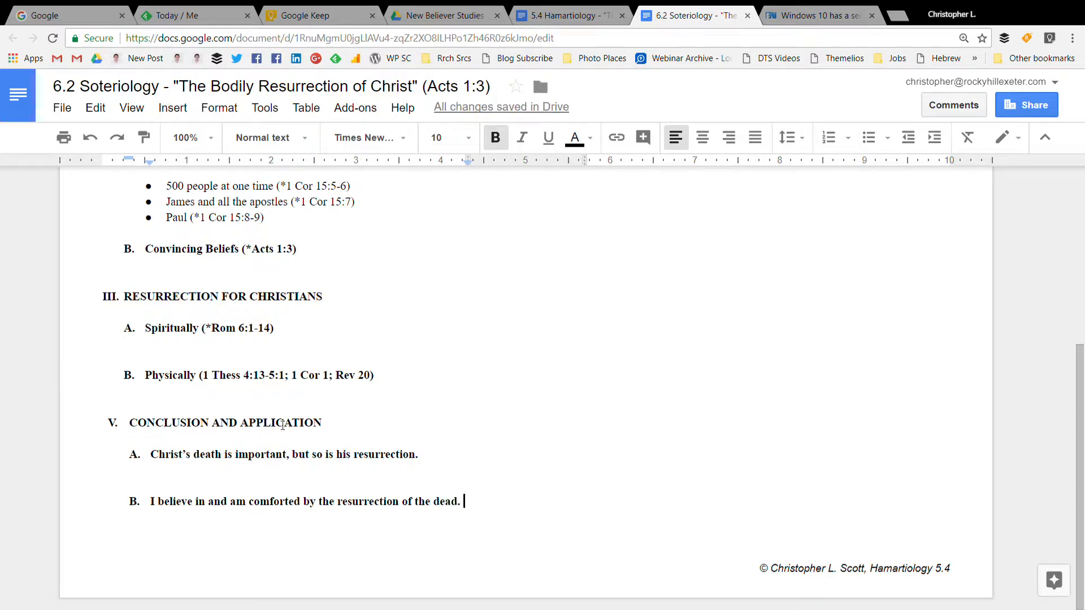
pyautogui.click(109, 422)
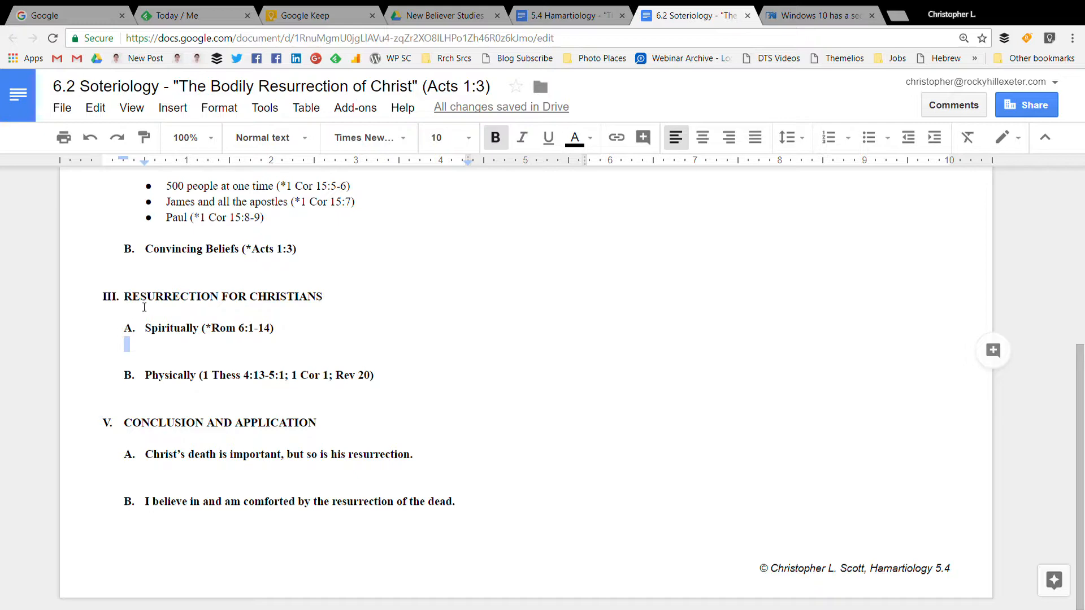
pyautogui.moveTo(156, 320)
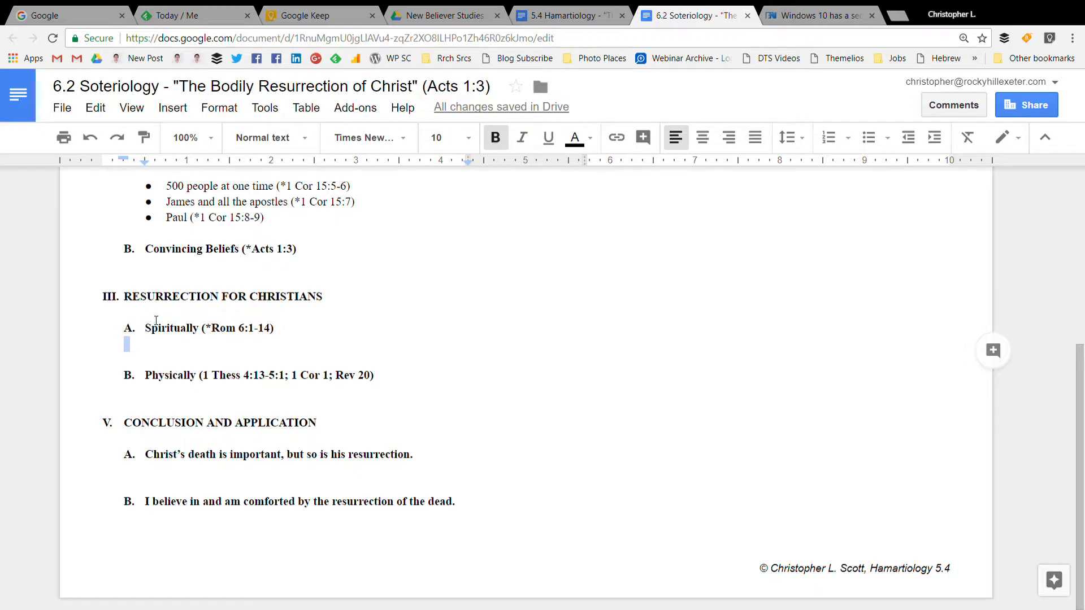
# Change the duplicate numeral III to IV and the Conclusion heading's V to VI.
pyautogui.scroll(3)
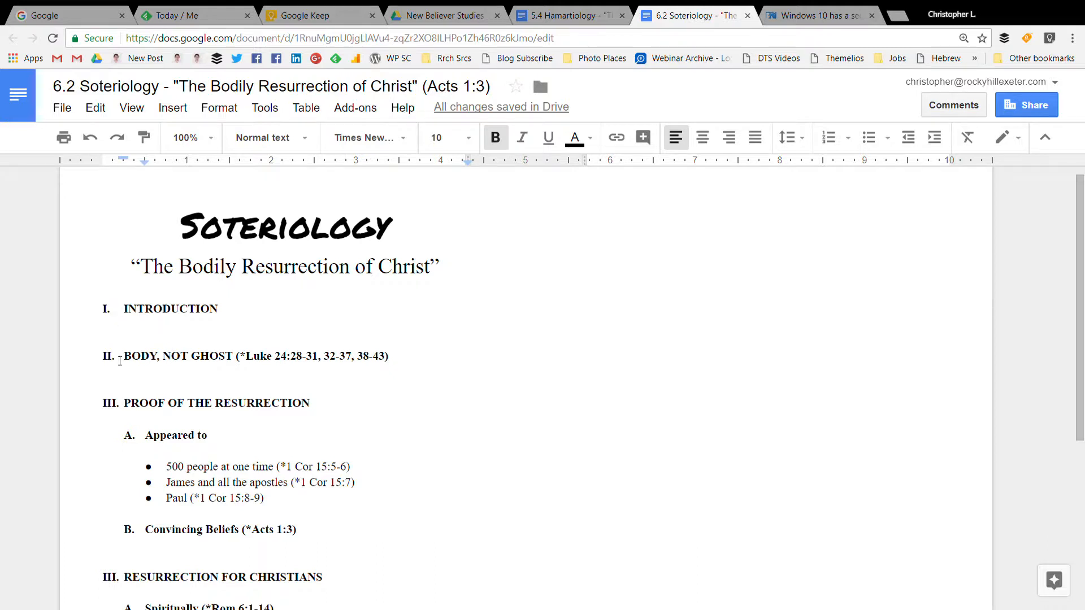
pyautogui.scroll(-3)
pyautogui.write('V')
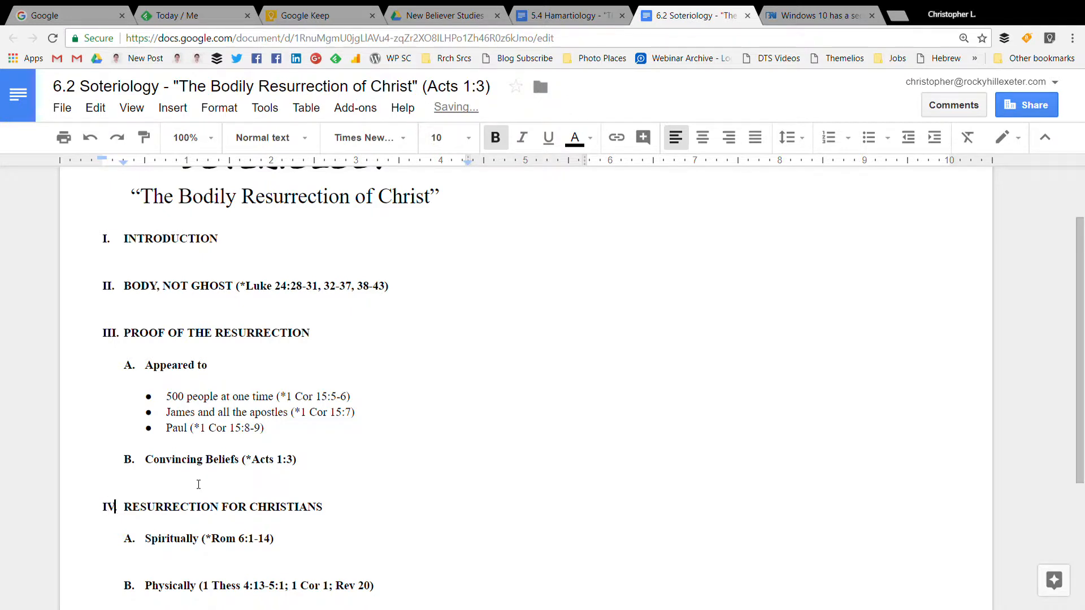
pyautogui.scroll(-3)
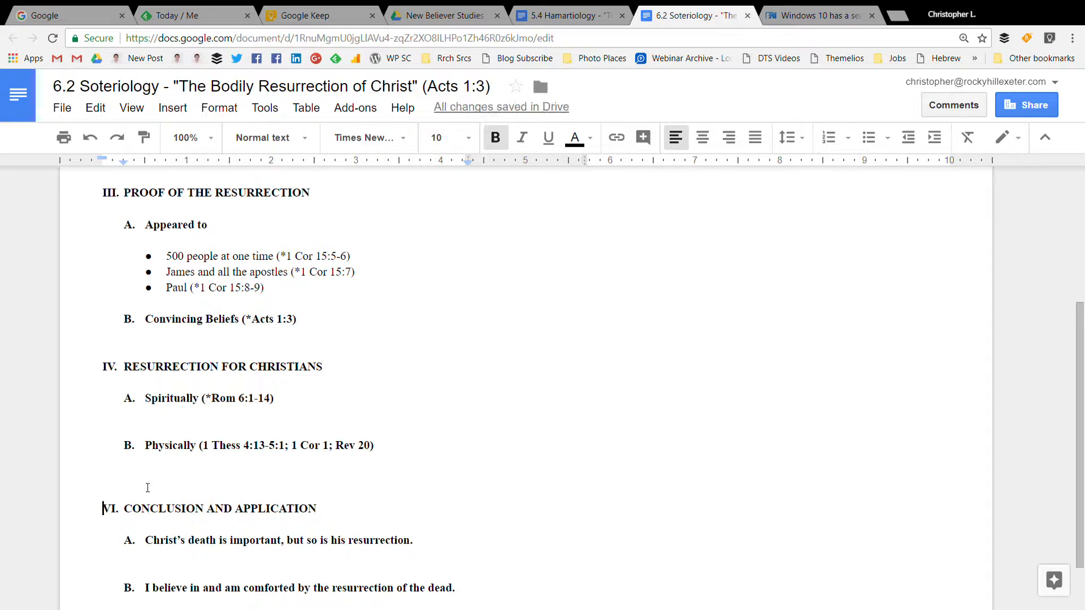
# Insert heading 'V. THE MEANING OF CHRIST'S RESURRECTION' on the blank line above the Conclusion.
pyautogui.click(110, 477)
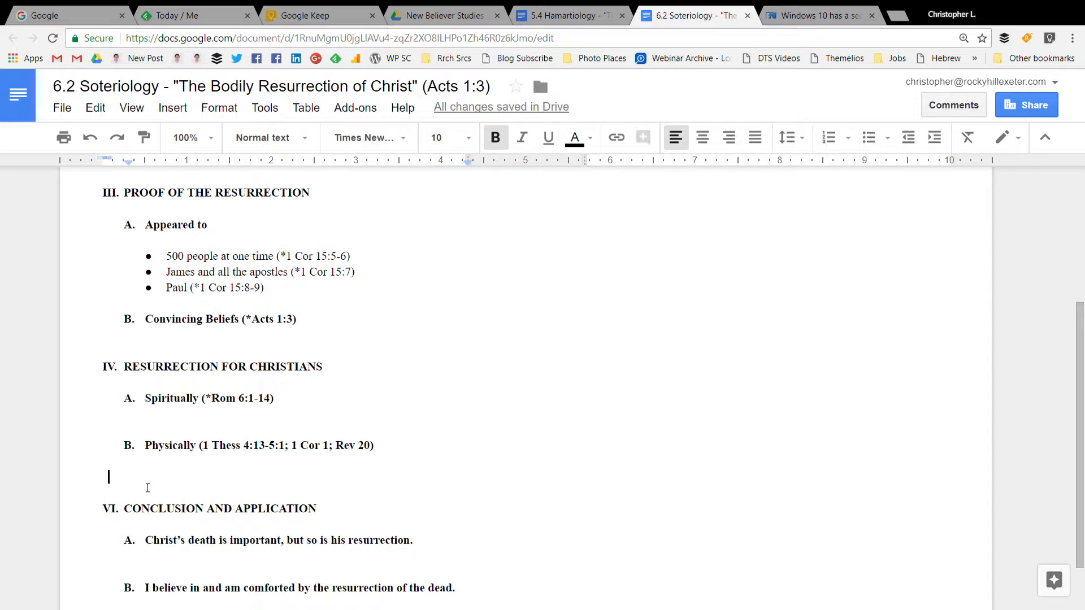
pyautogui.moveTo(144, 283)
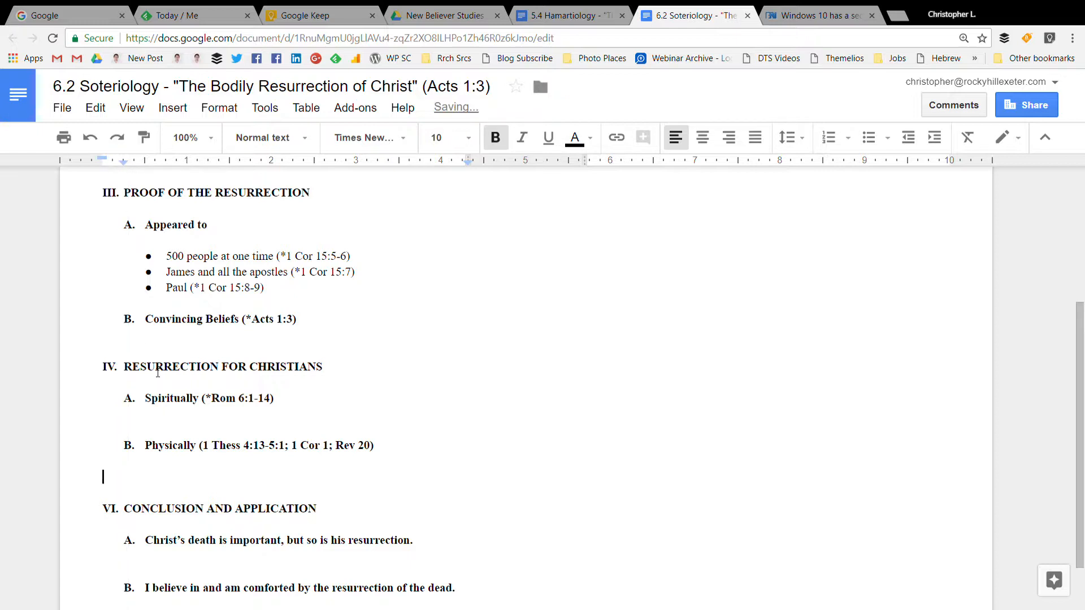
pyautogui.write('V.')
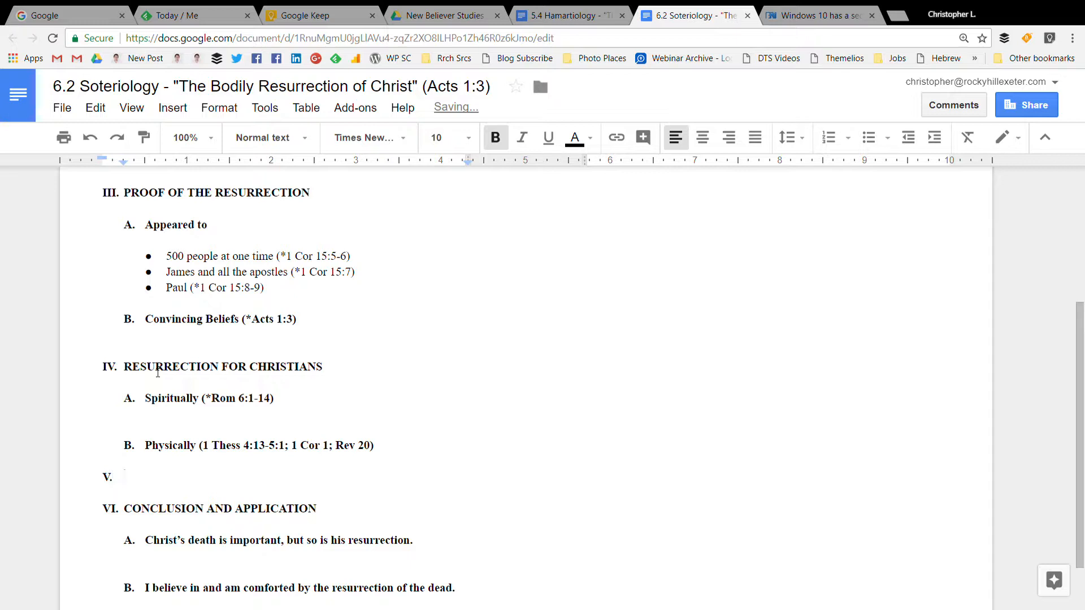
pyautogui.click(124, 476)
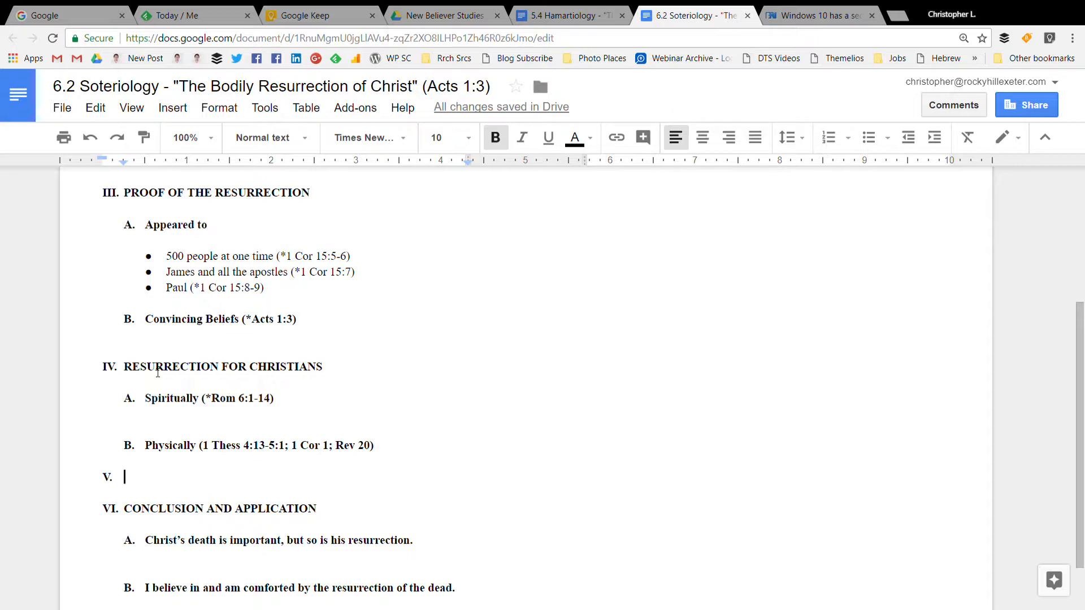
pyautogui.write('THE MEANING OF')
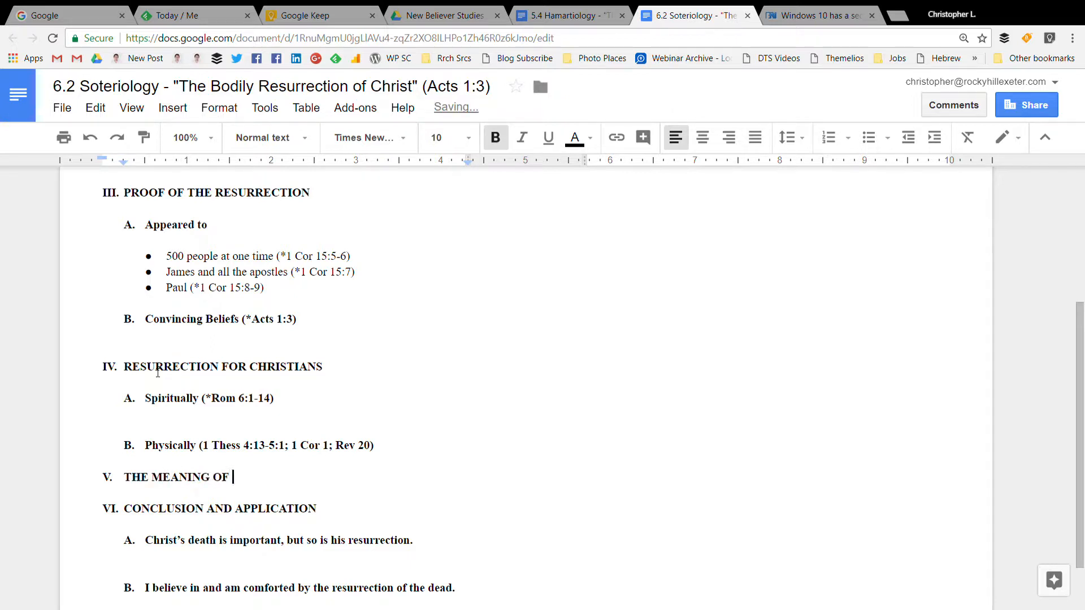
pyautogui.write("CHRIST'S RESUR")
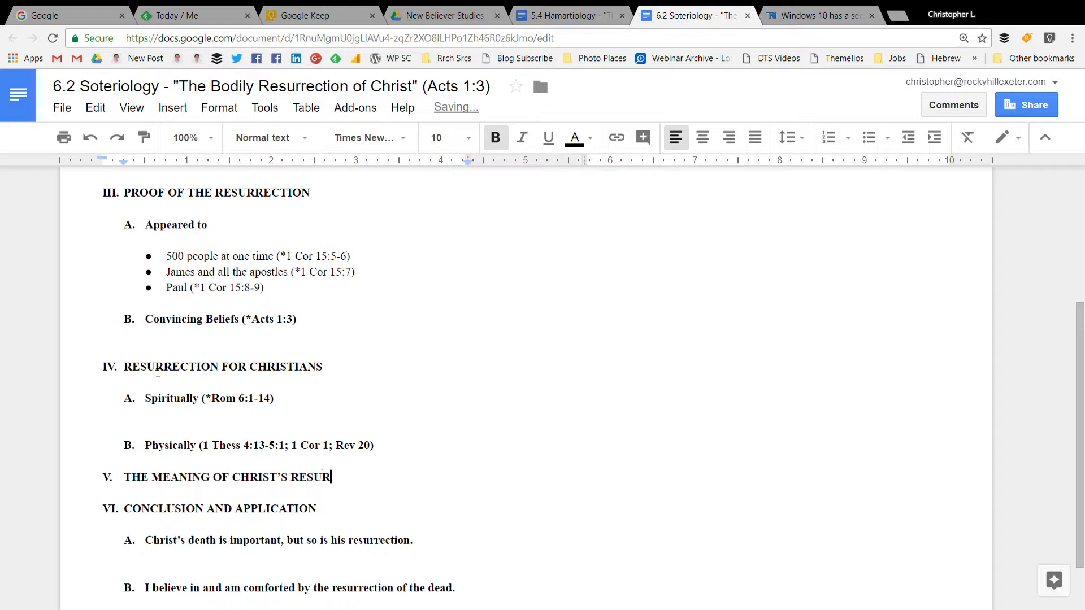
pyautogui.write('RECTION')
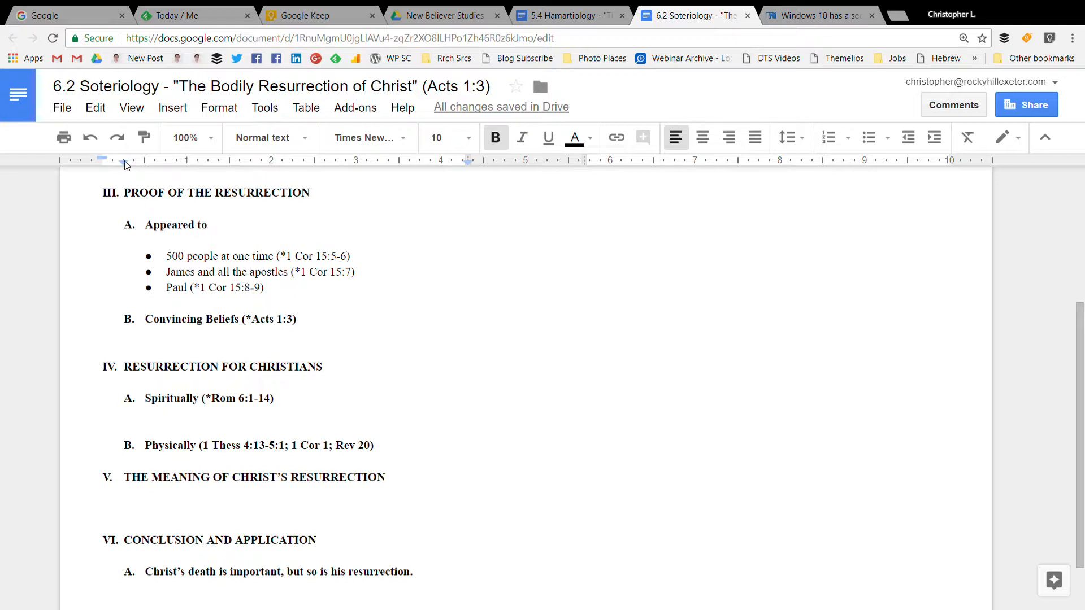
pyautogui.moveTo(150, 483)
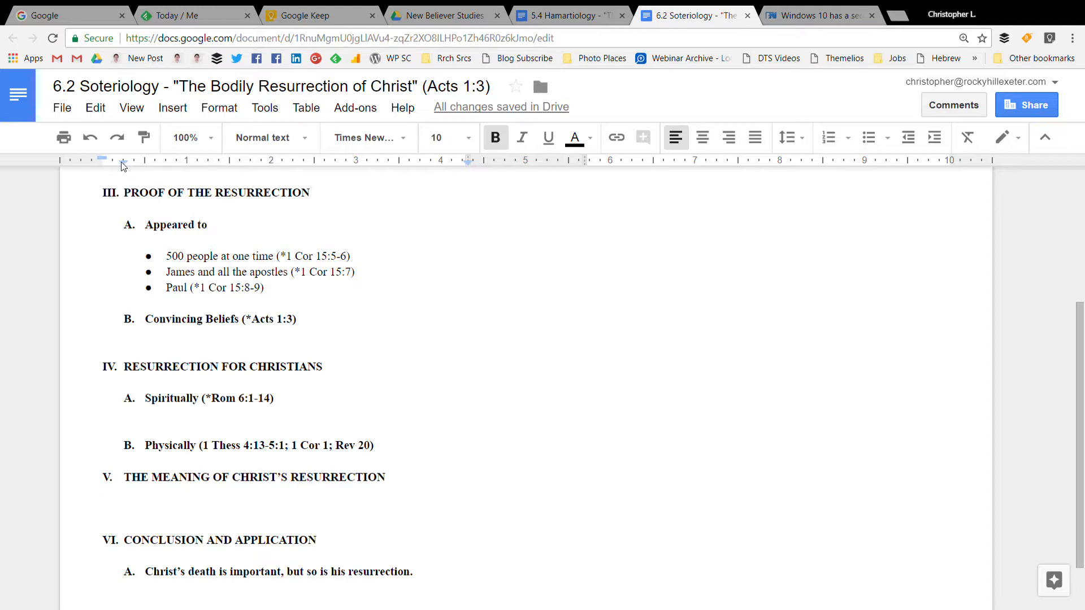
# Indent a line under V and add subpoint A 'The Power of Sin and Death Are Broken' (*Rom 6:1-14).
pyautogui.moveTo(102, 160); pyautogui.dragTo(142, 160)
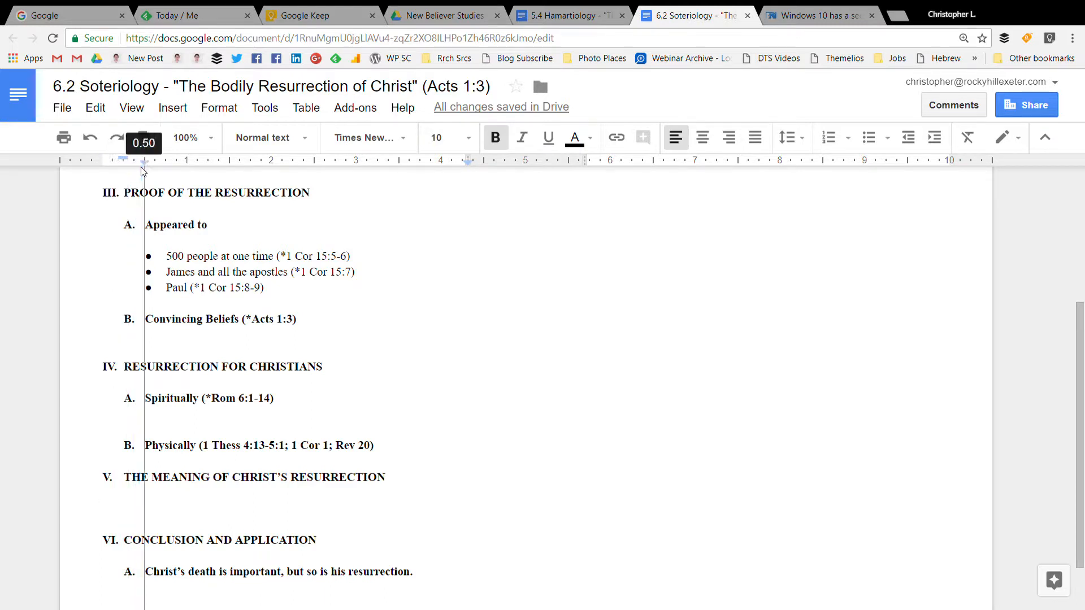
pyautogui.click(125, 507)
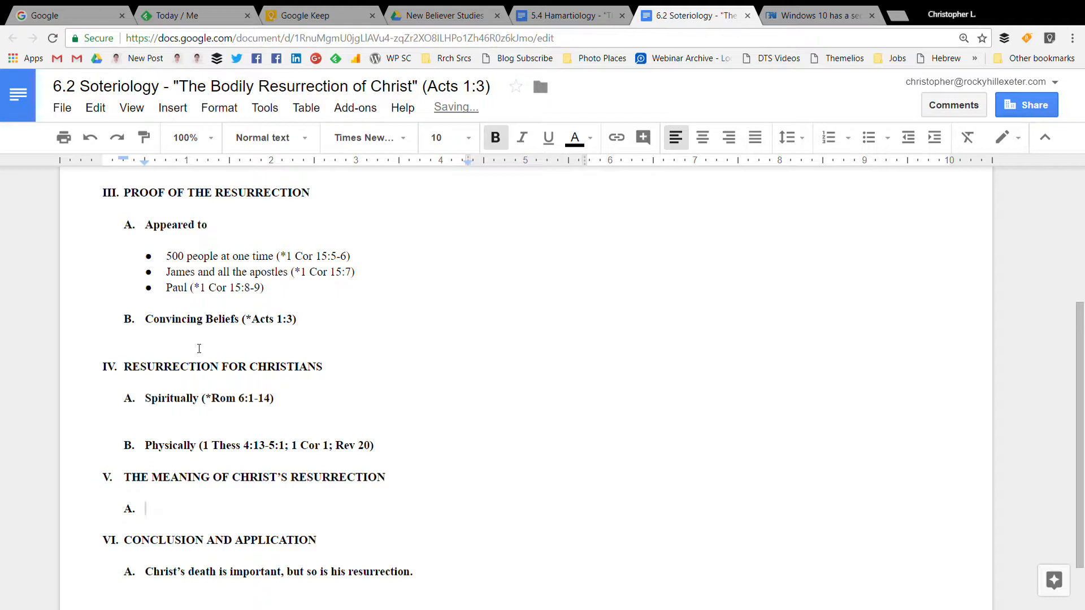
pyautogui.write('The')
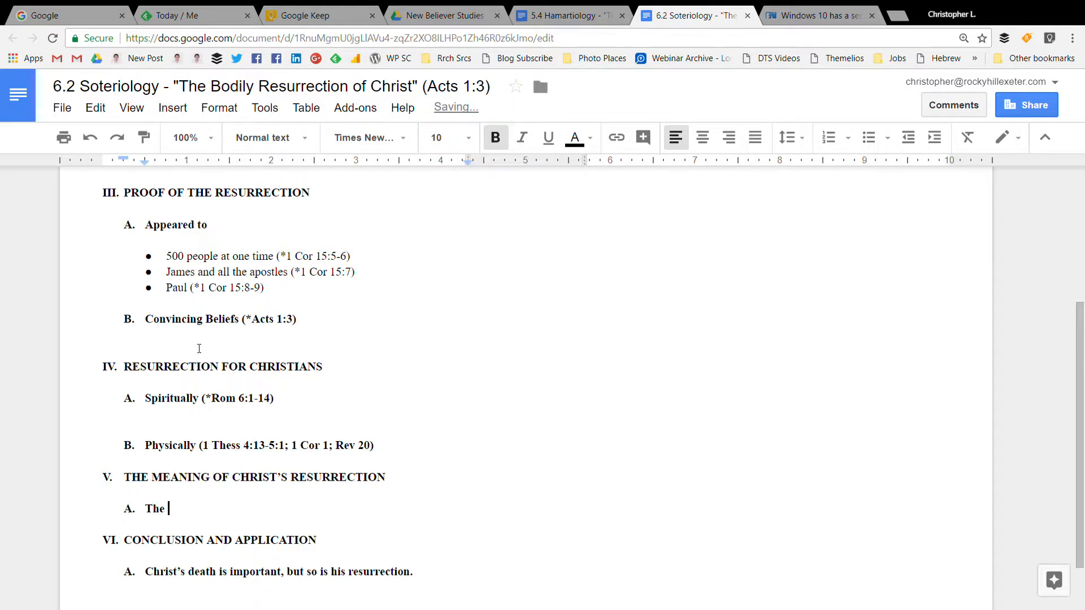
pyautogui.write('Power of')
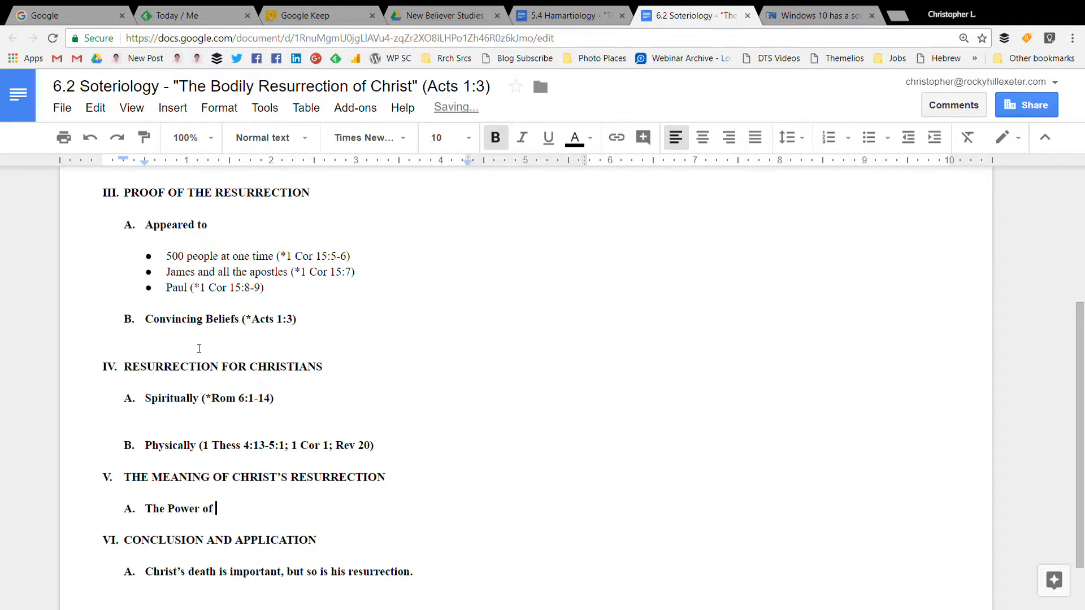
pyautogui.write('Sin and Death AR')
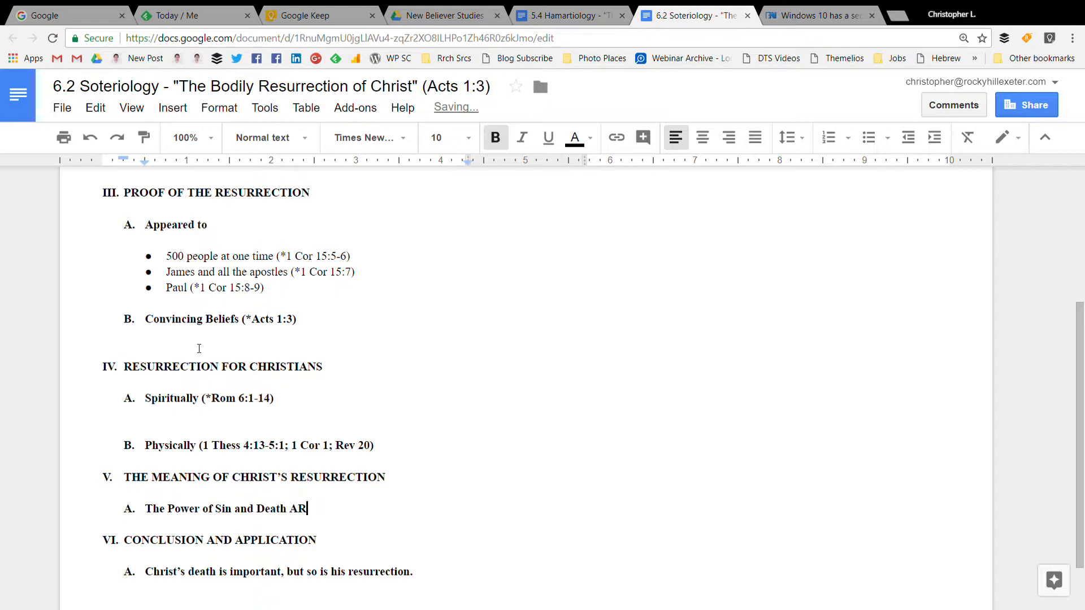
pyautogui.write('e Broken (*Rom')
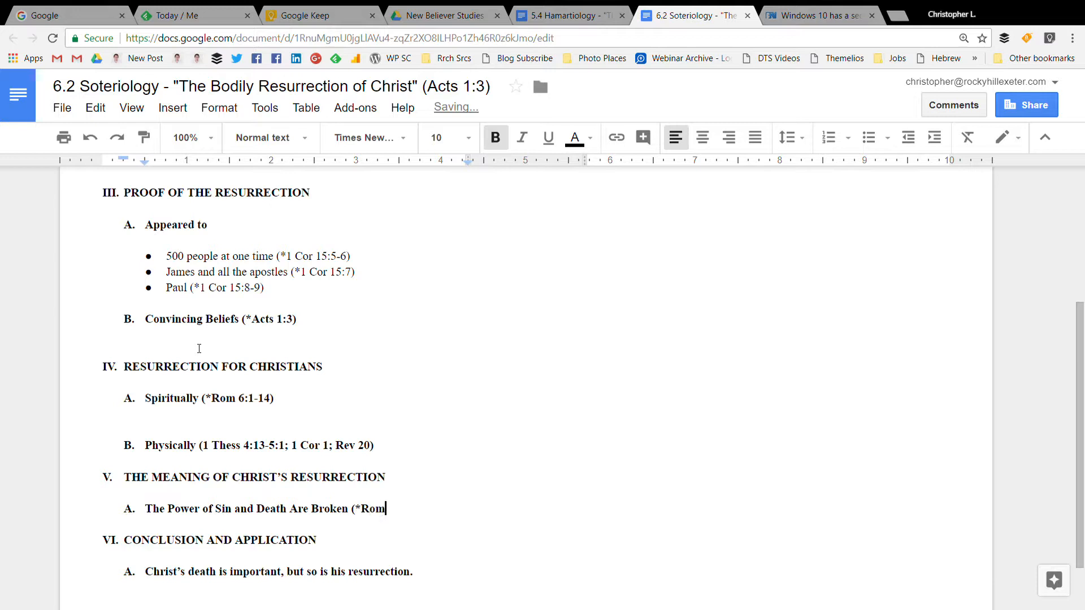
pyautogui.write('6:1-14)')
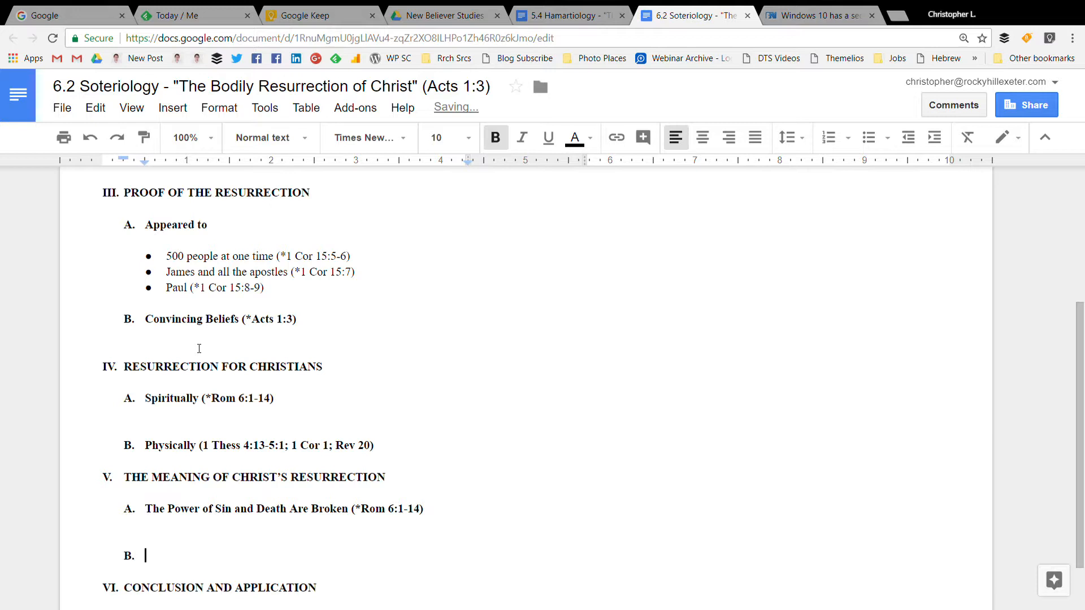
# Add subpoint B 'Resurrection Justifies Believers' (*Rom 4:23-24).
pyautogui.write('R')
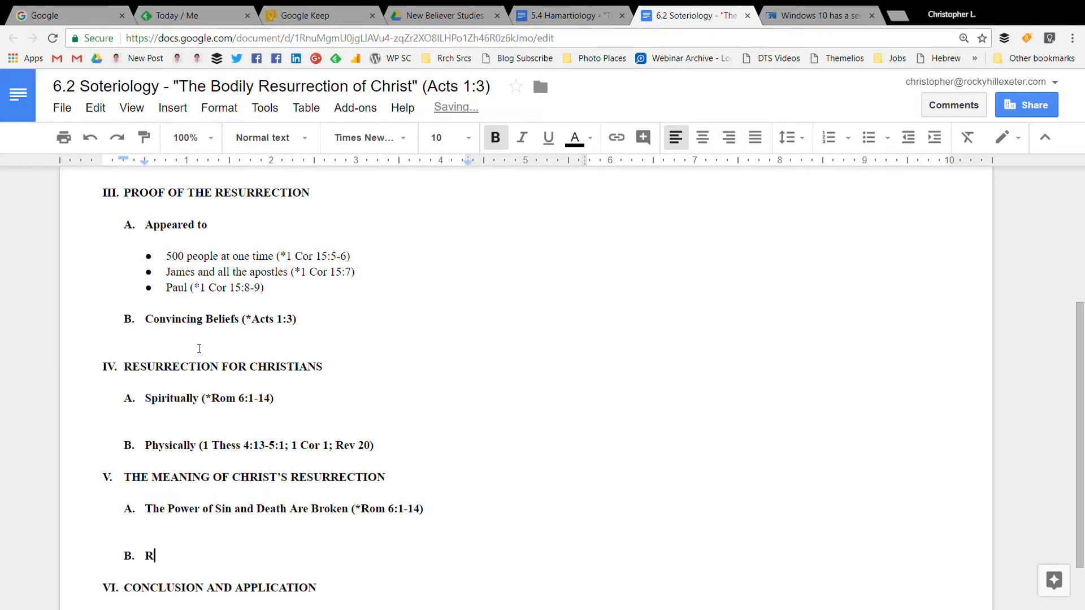
pyautogui.write('esurrection J')
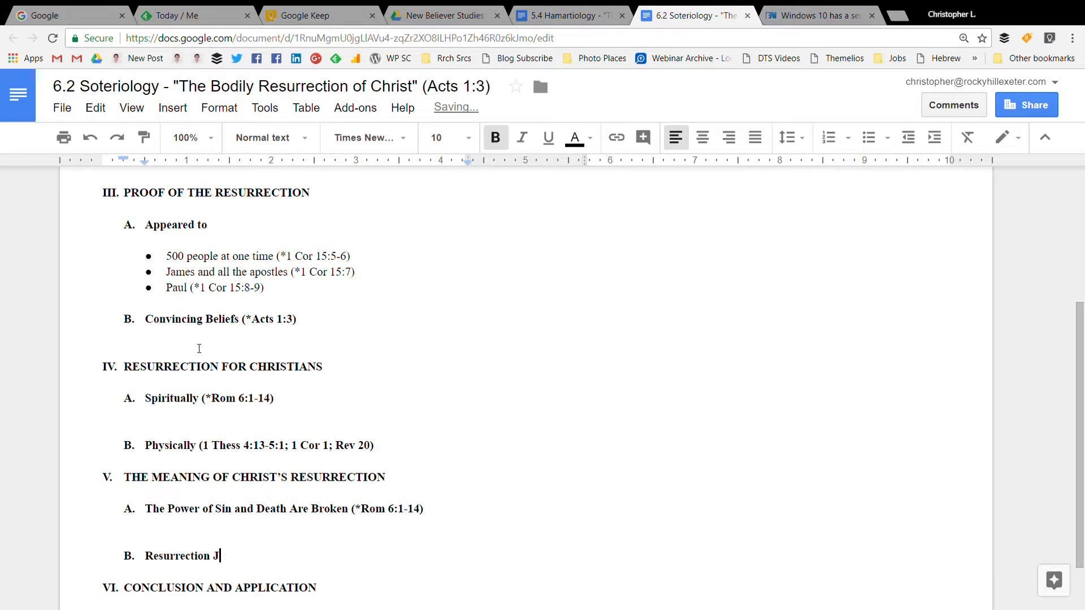
pyautogui.write('ustifie')
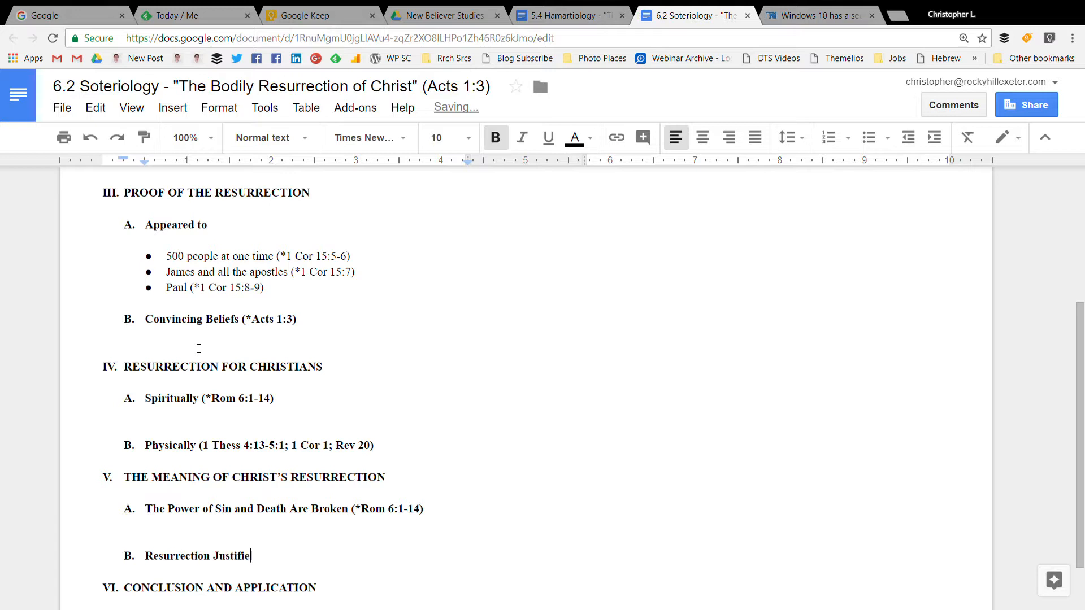
pyautogui.write('s Believers')
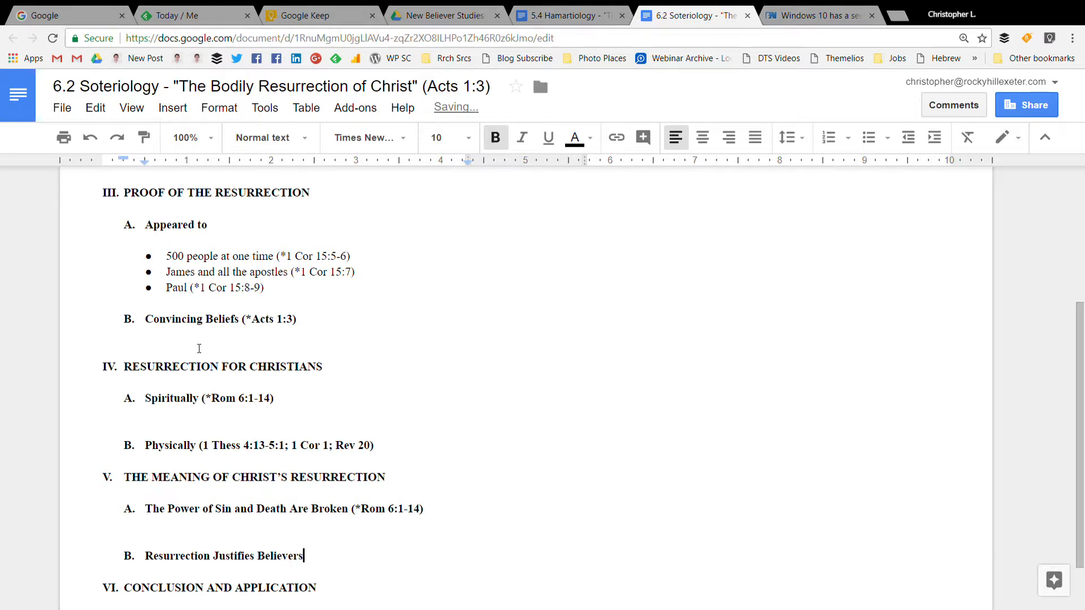
pyautogui.write('(')
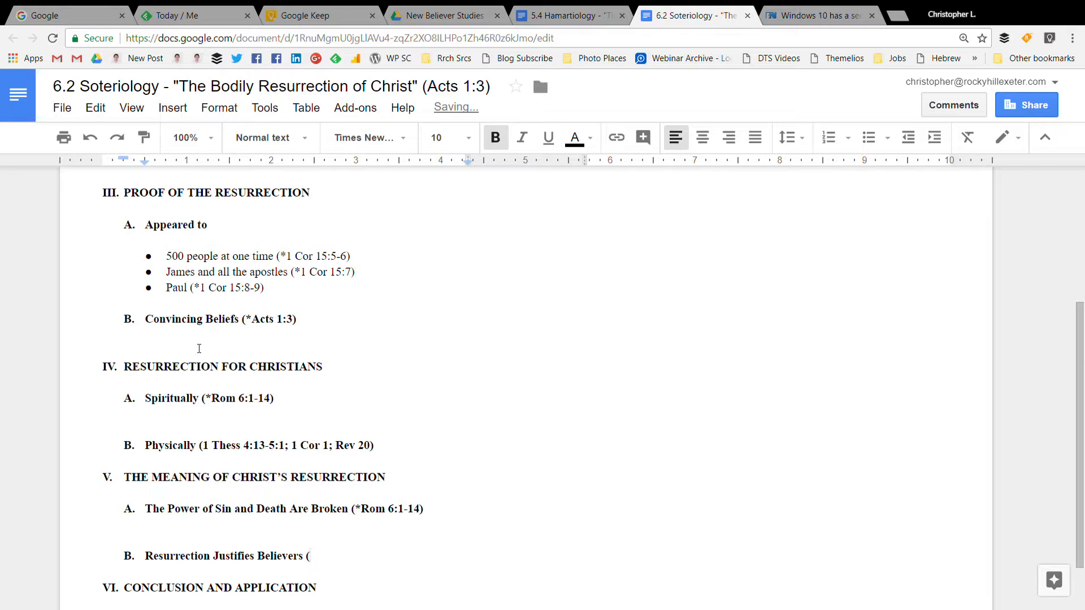
pyautogui.write('*Rom')
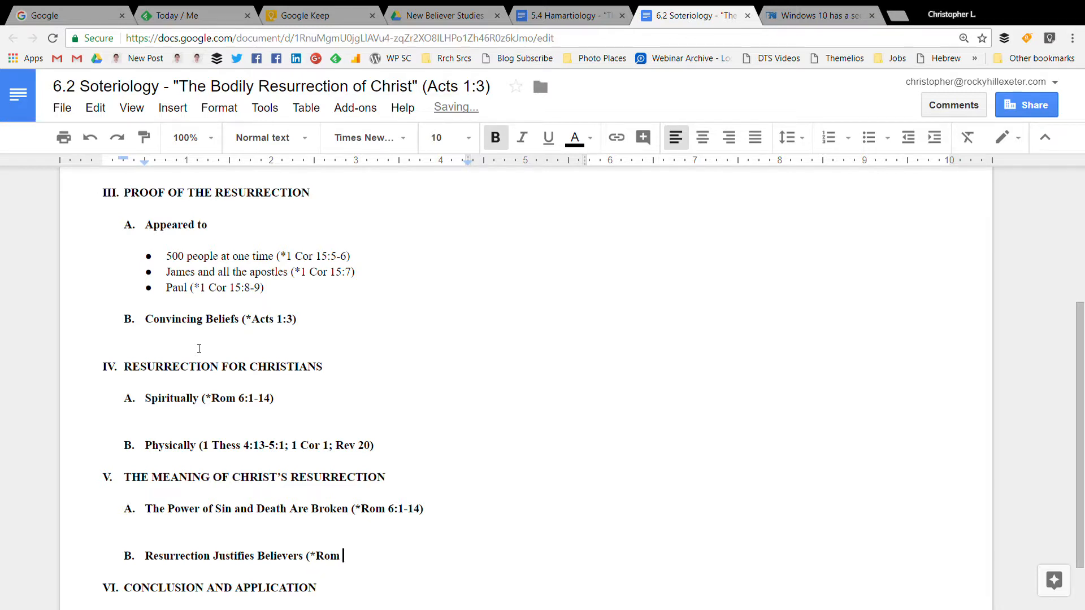
pyautogui.write('4:23')
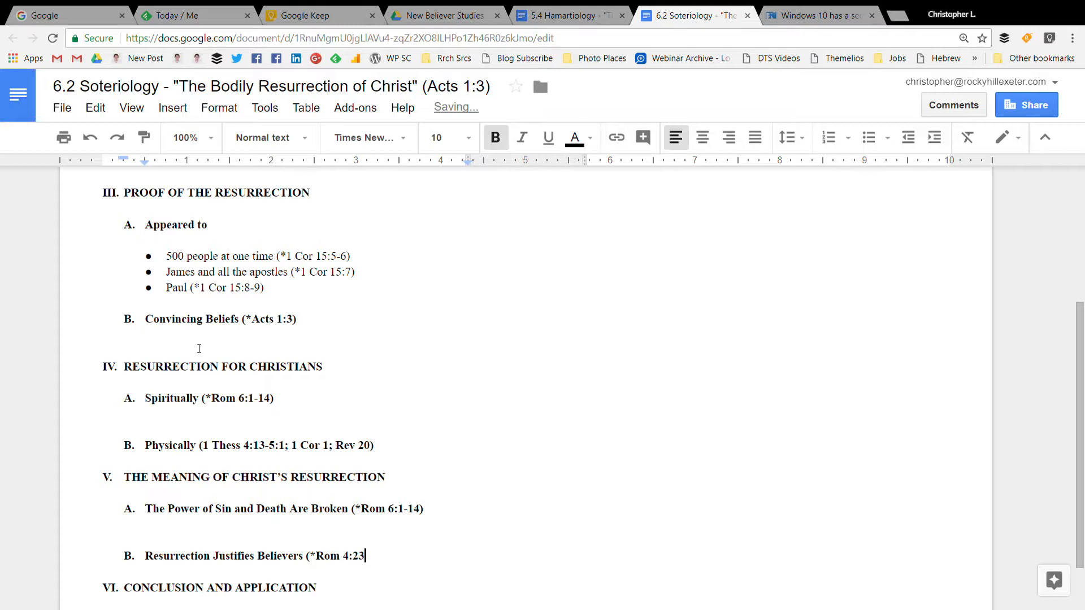
pyautogui.write('-24')
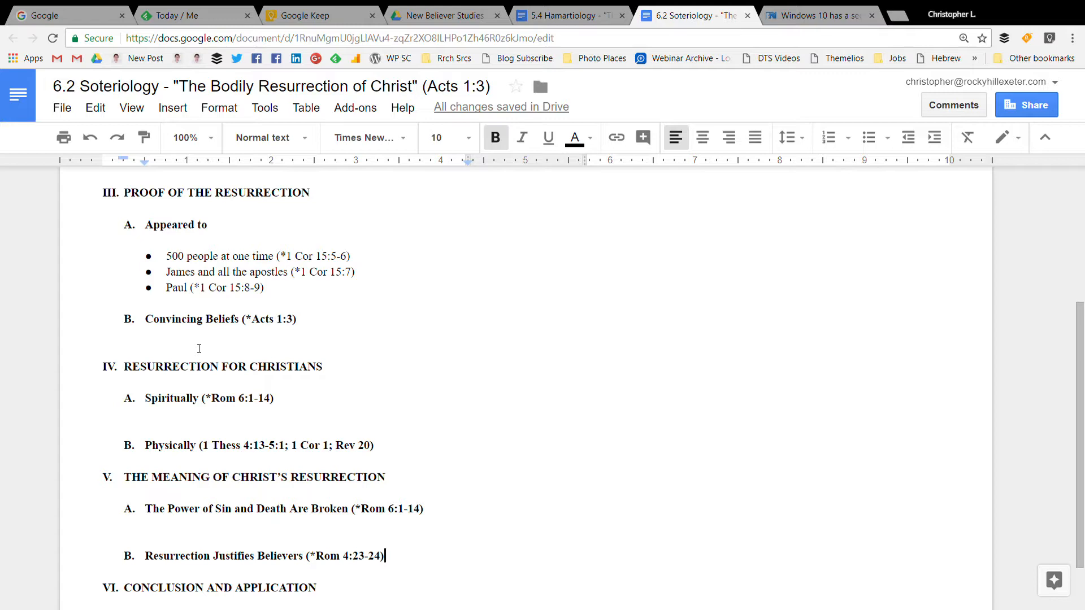
# Add a blank line before section V so section VI starts at the top of column two.
pyautogui.scroll(3)
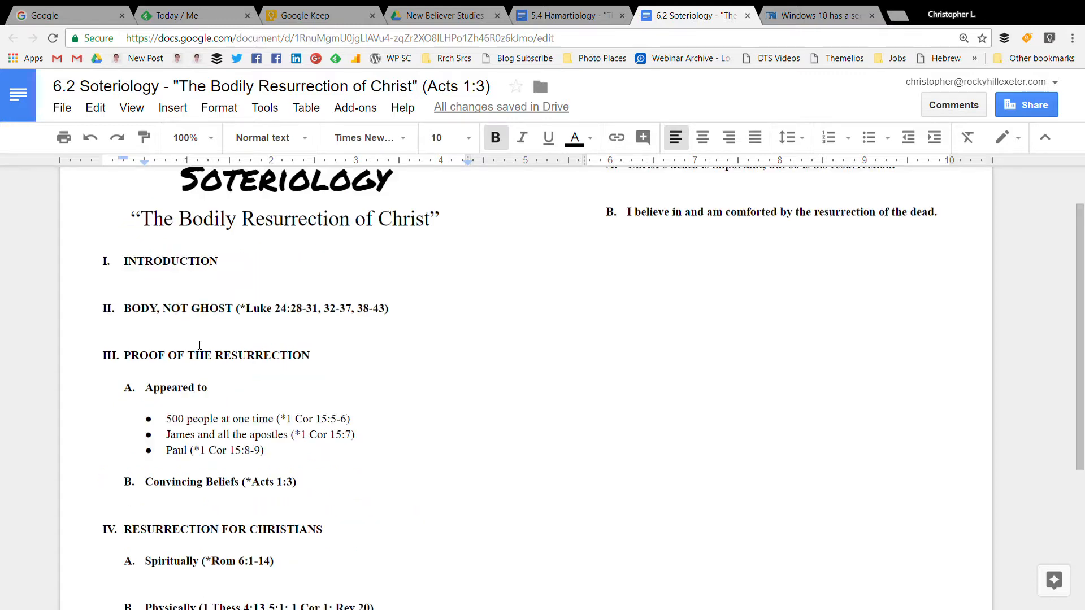
pyautogui.scroll(3)
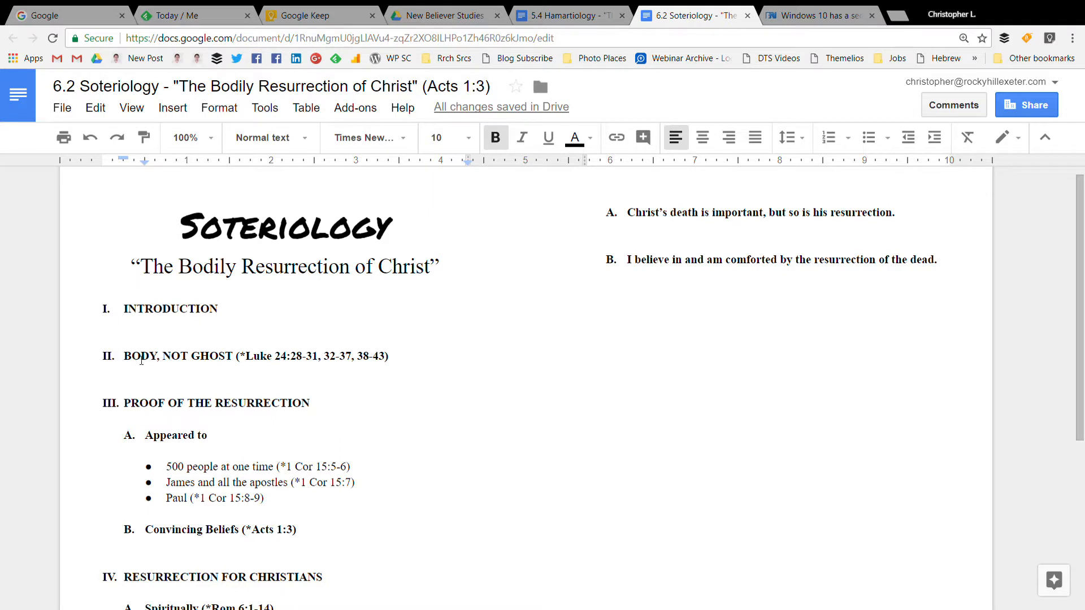
pyautogui.moveTo(205, 372)
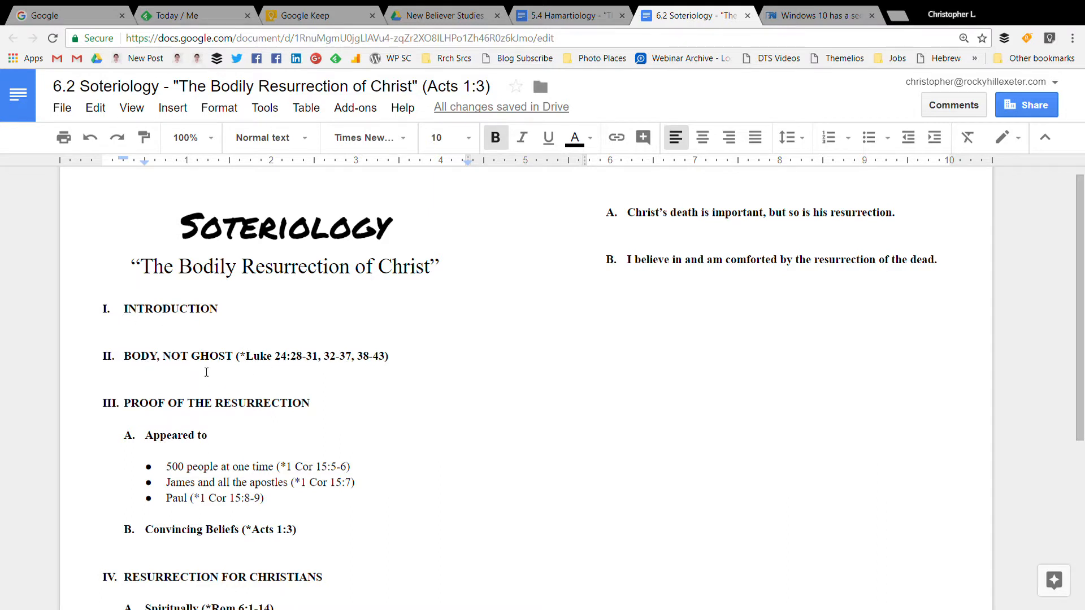
pyautogui.scroll(-3)
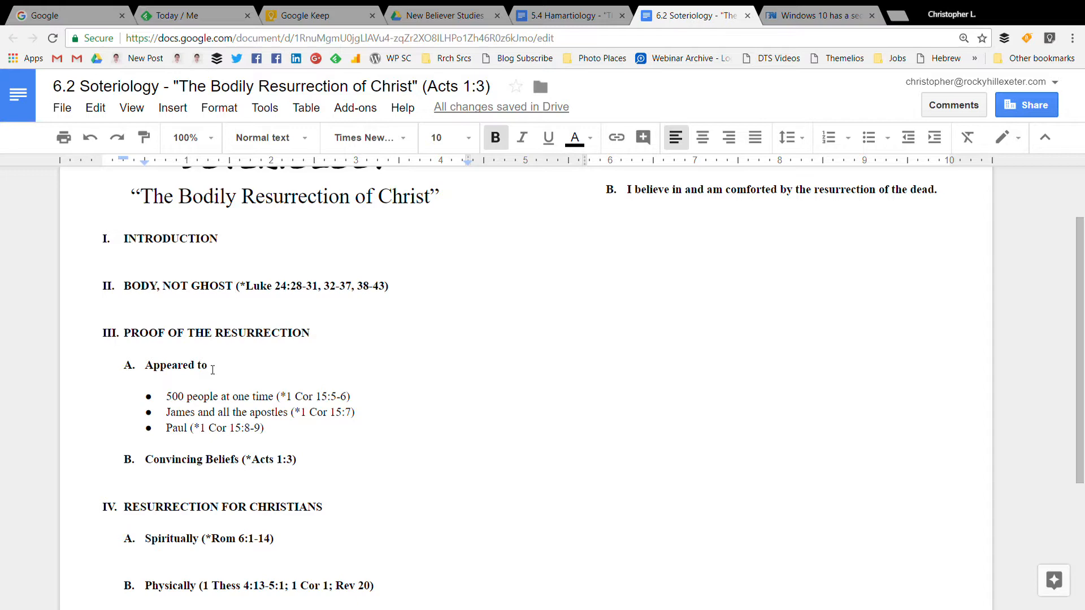
pyautogui.scroll(-3)
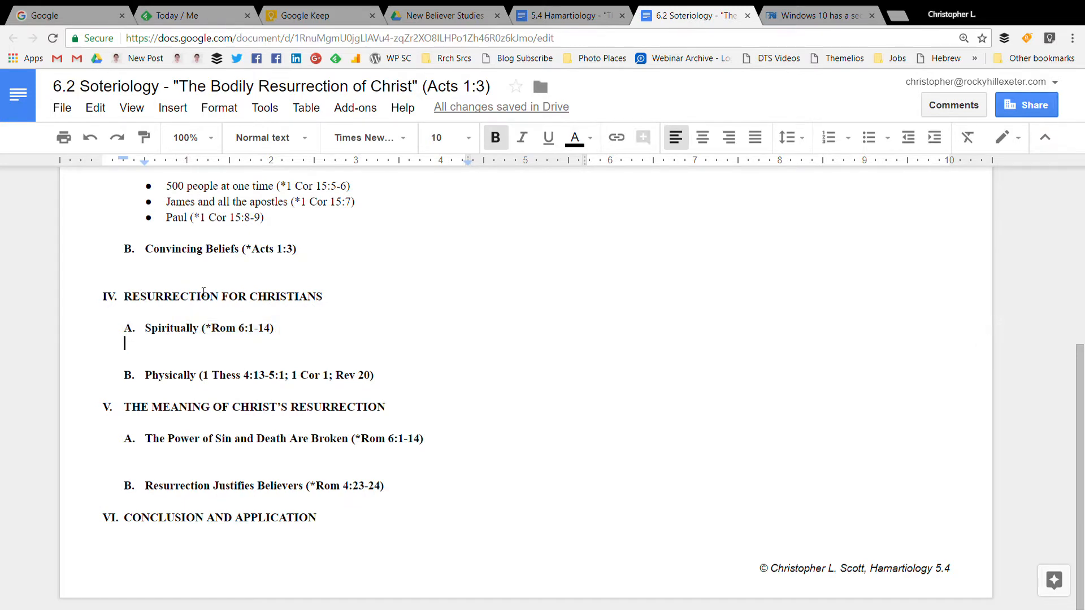
pyautogui.scroll(3)
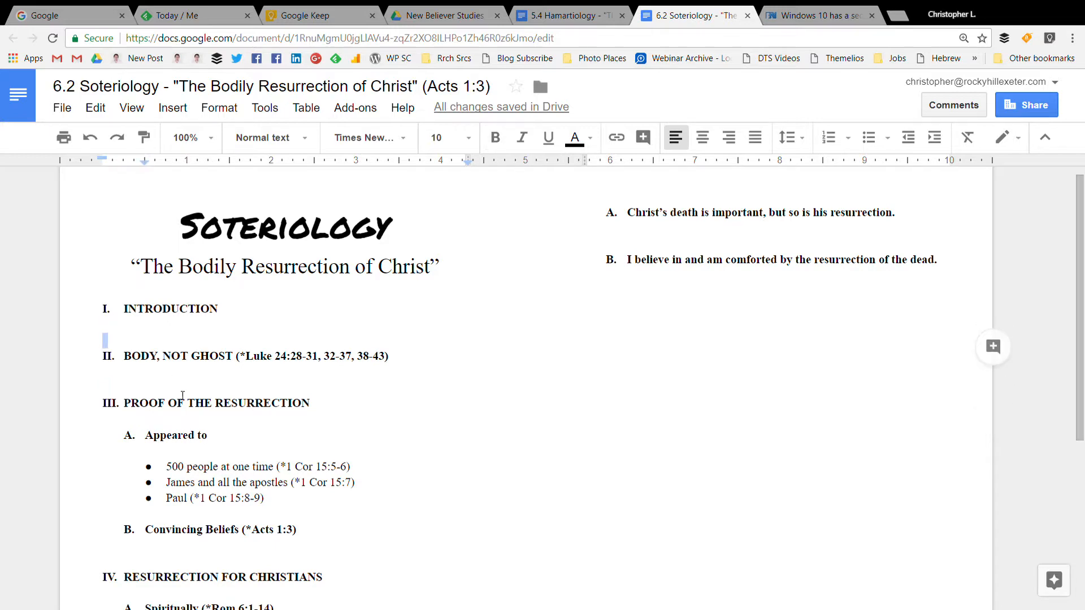
pyautogui.scroll(-3)
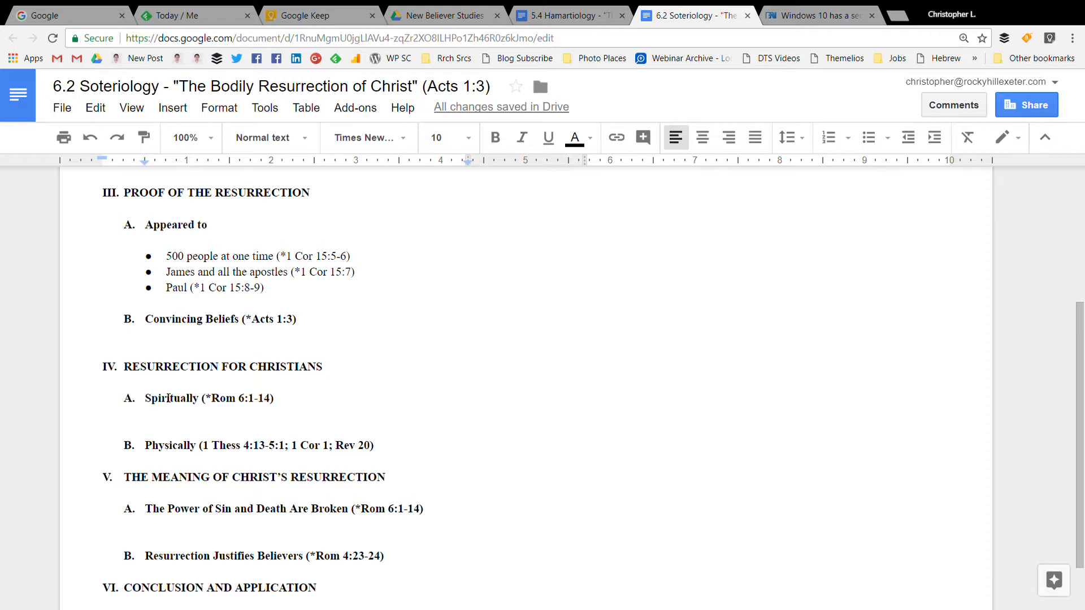
pyautogui.scroll(-3)
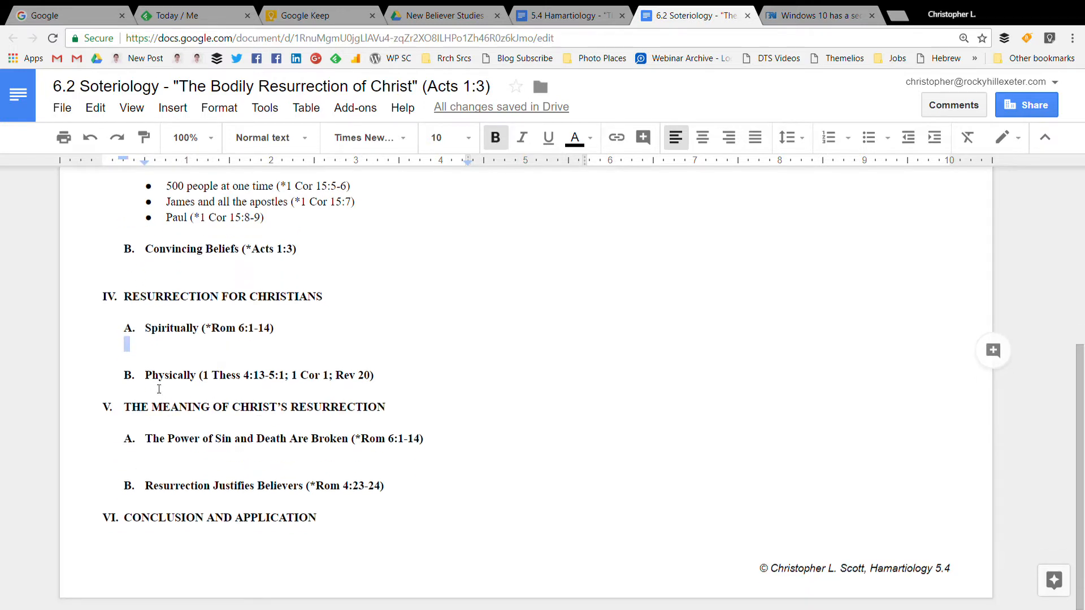
pyautogui.press('enter')
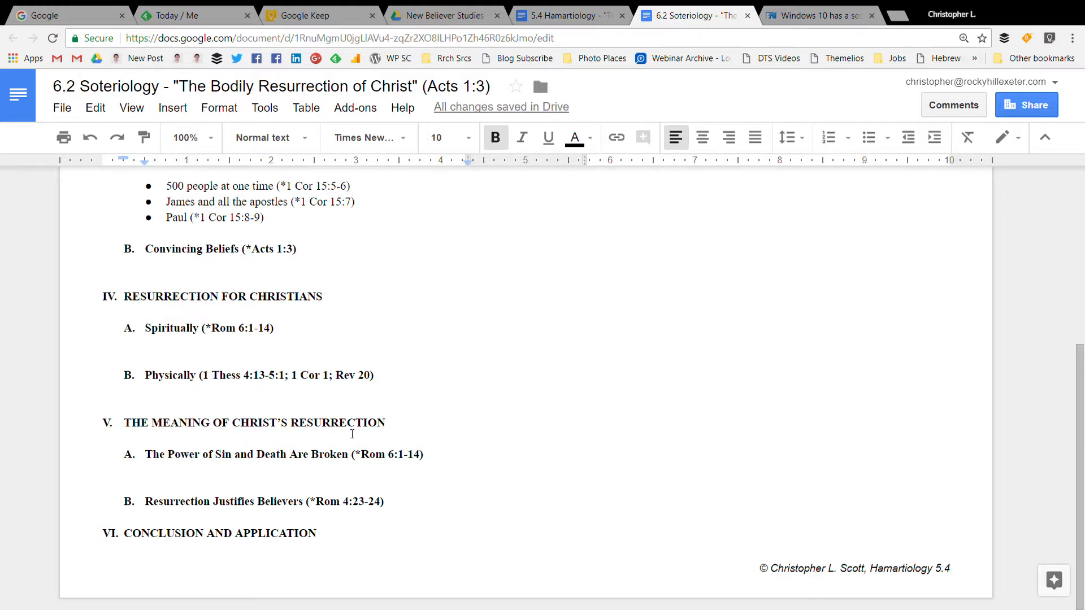
pyautogui.scroll(3)
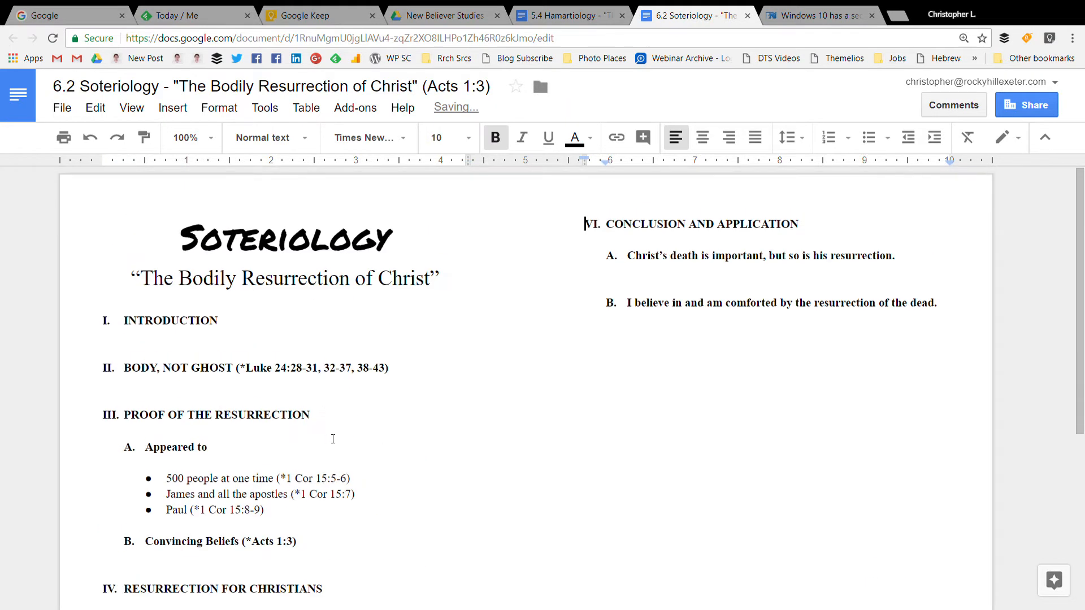
pyautogui.scroll(-3)
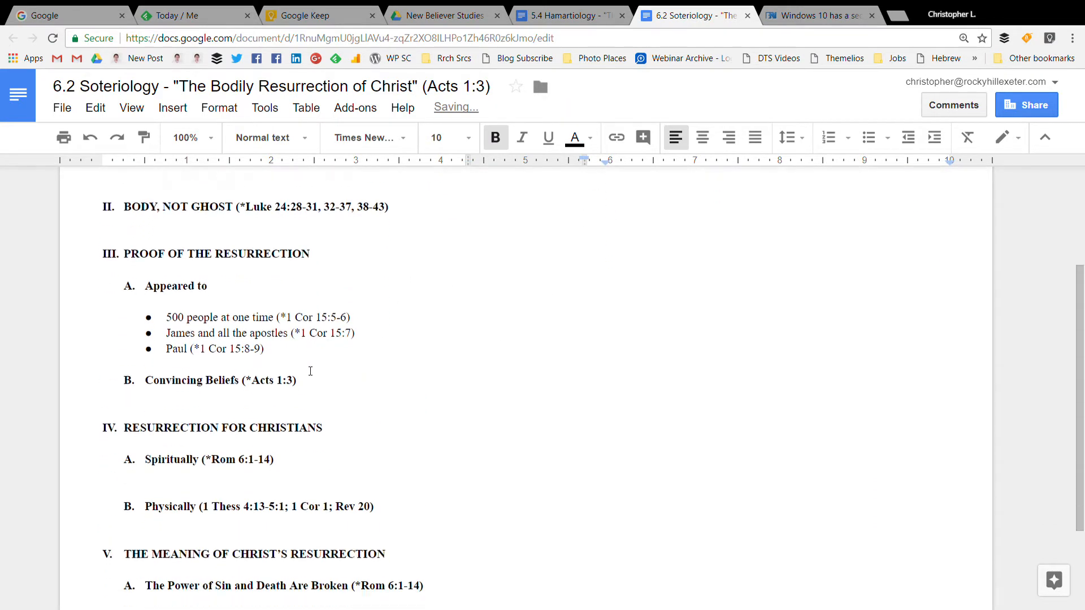
pyautogui.scroll(3)
pyautogui.write('© Christopher L. Scott, Soteriology 6.2')
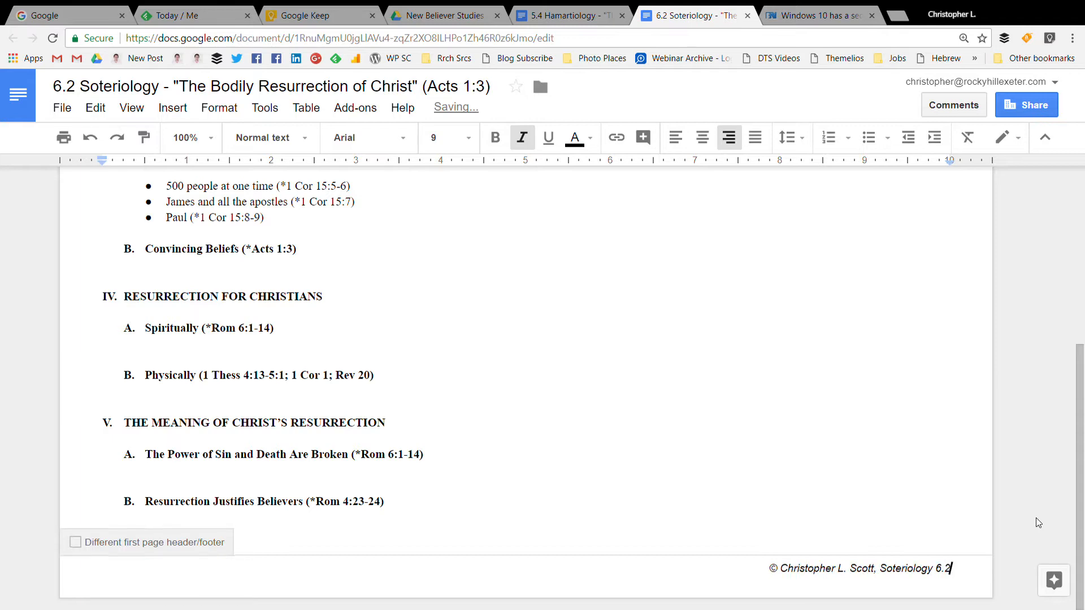
# Scroll up through the handout while looking for the footer.
pyautogui.scroll(3)
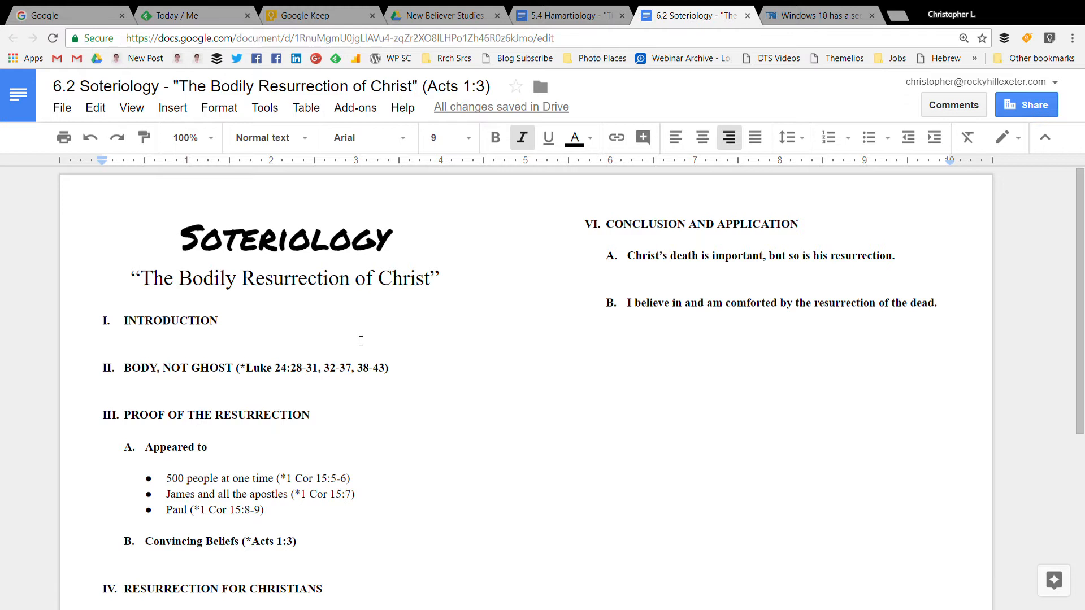